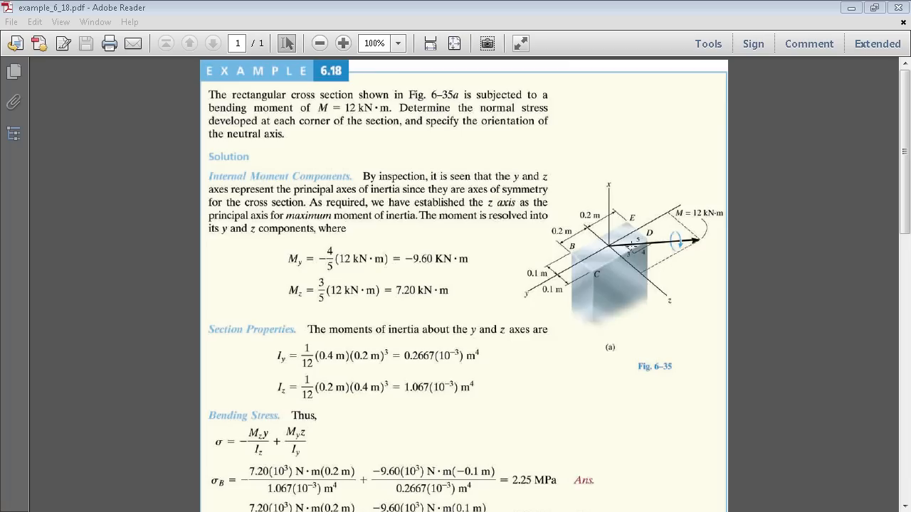
Step: Minimize the Adobe Reader window showing the Example 6.18 textbook page
{"action": "left_click", "coordinate": [891, 8]}
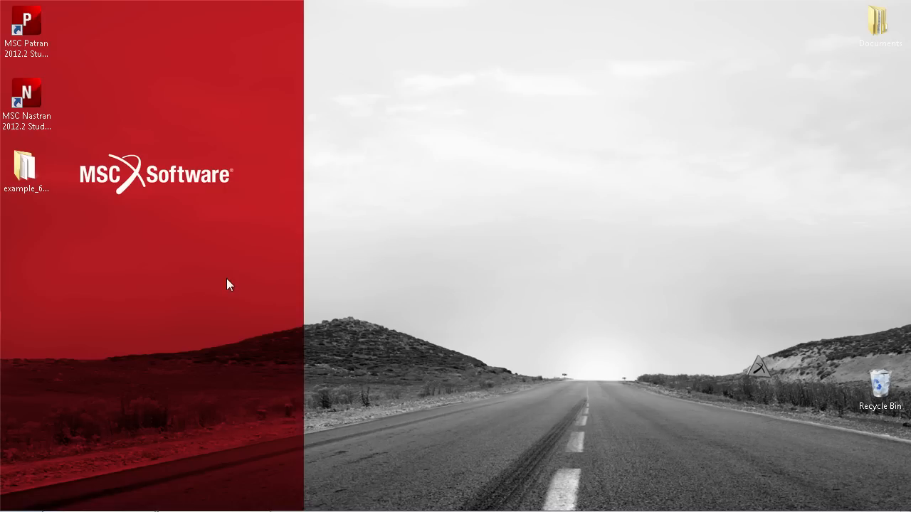
Step: Launch Patran and create database example_618.db, accepting the Nastran structural model preferences
{"action": "double_click", "coordinate": [26, 27]}
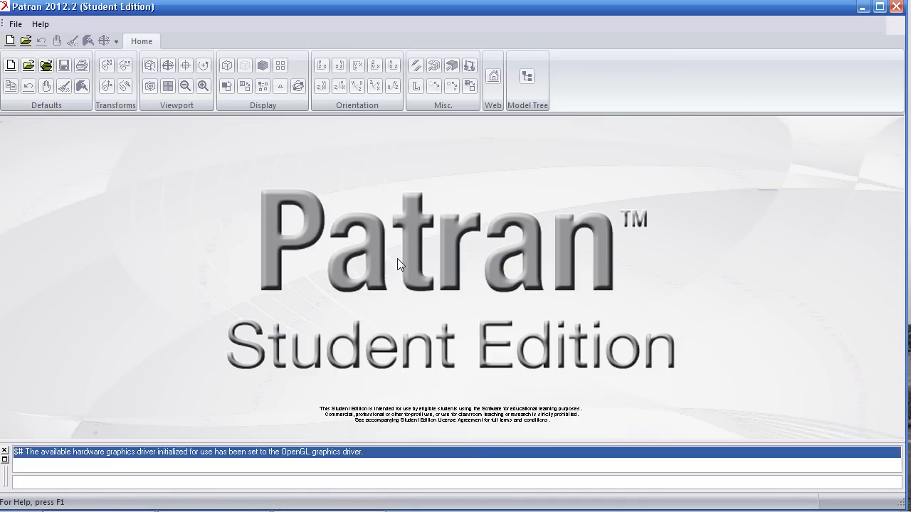
{"action": "left_click", "coordinate": [11, 65]}
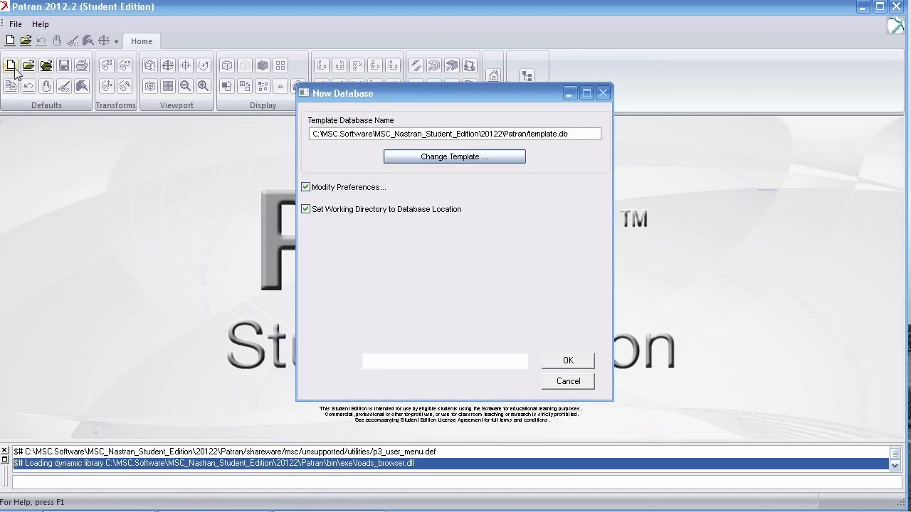
{"action": "left_click", "coordinate": [454, 157]}
{"action": "type", "text": "example_"}
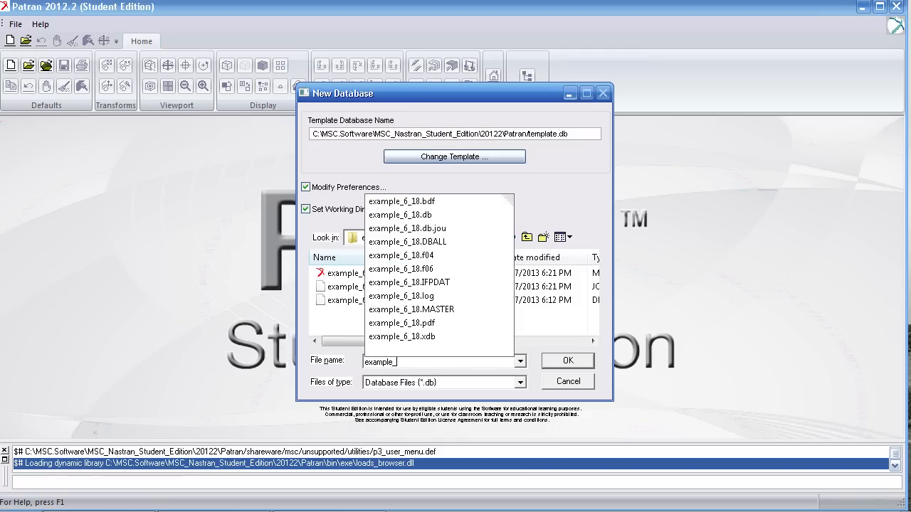
{"action": "left_click", "coordinate": [567, 360]}
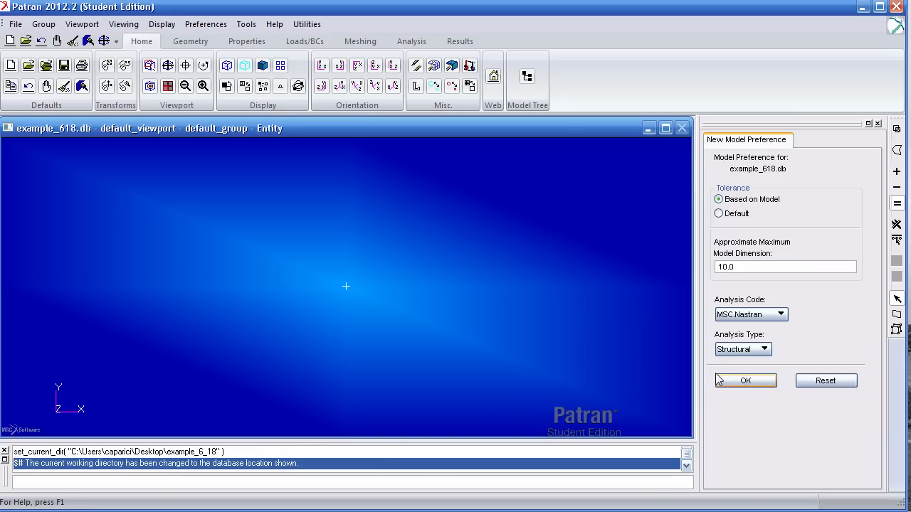
{"action": "left_click", "coordinate": [745, 380]}
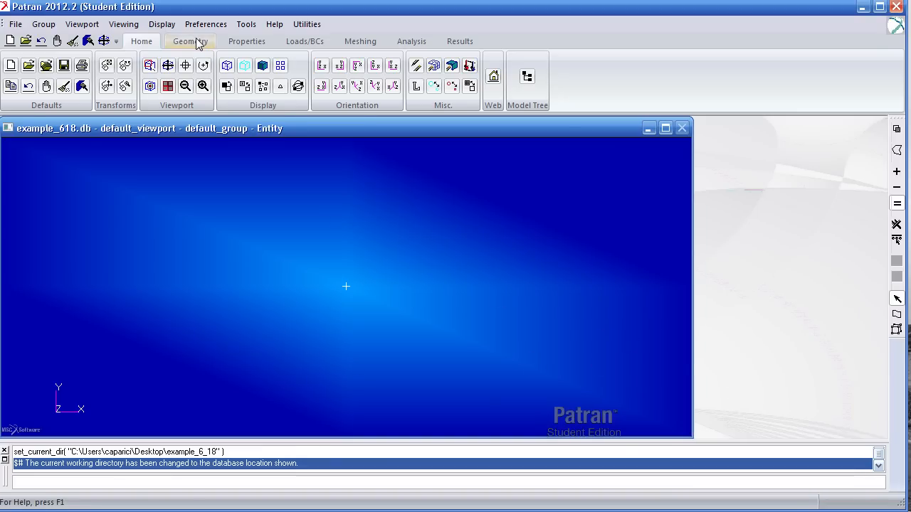
Step: Create Line 1 from origin [0 0 0] along direction vector <0 1 0>
{"action": "left_click", "coordinate": [190, 40]}
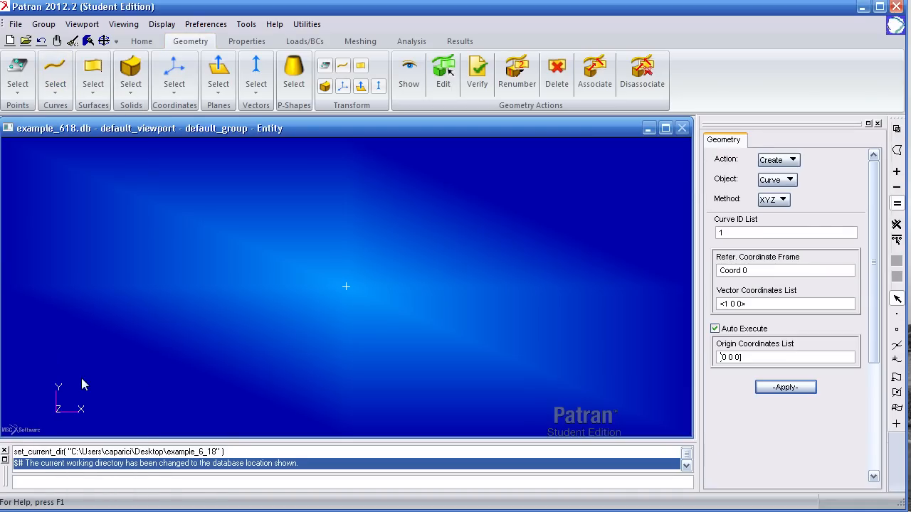
{"action": "left_click", "coordinate": [785, 358]}
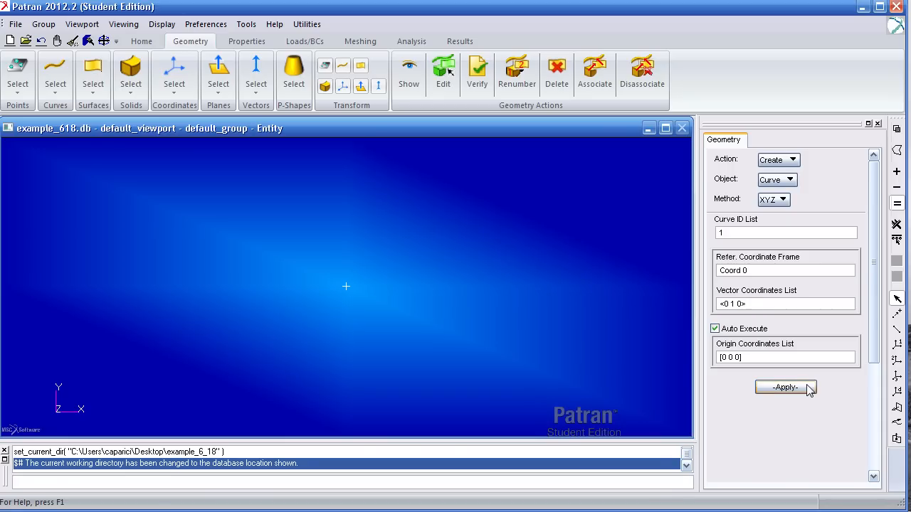
{"action": "left_click", "coordinate": [785, 387]}
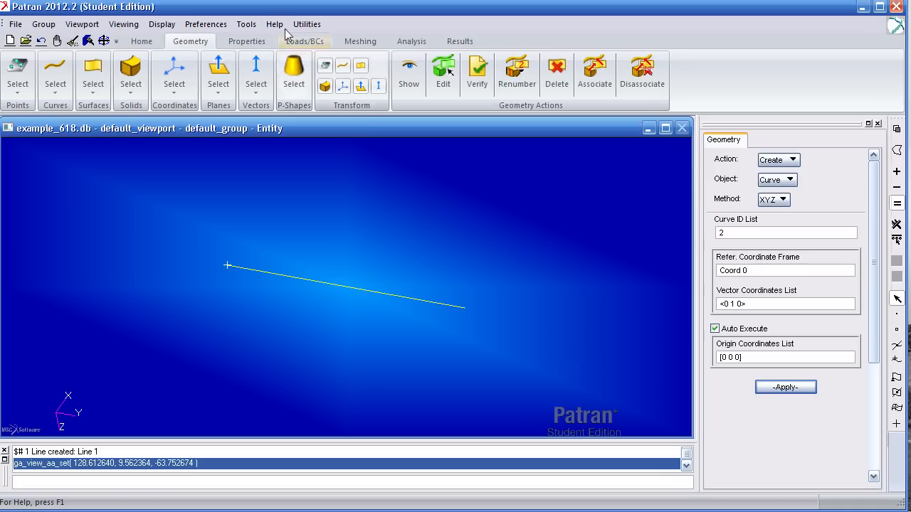
Step: Open the Beam Library, name the section cross_section, and choose the solid rectangular bar shape
{"action": "left_click", "coordinate": [247, 40]}
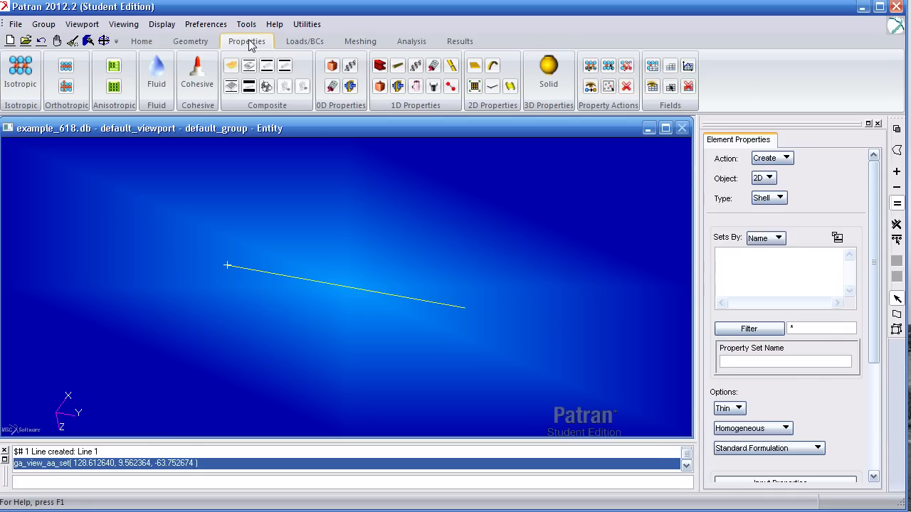
{"action": "mouse_move", "coordinate": [252, 37]}
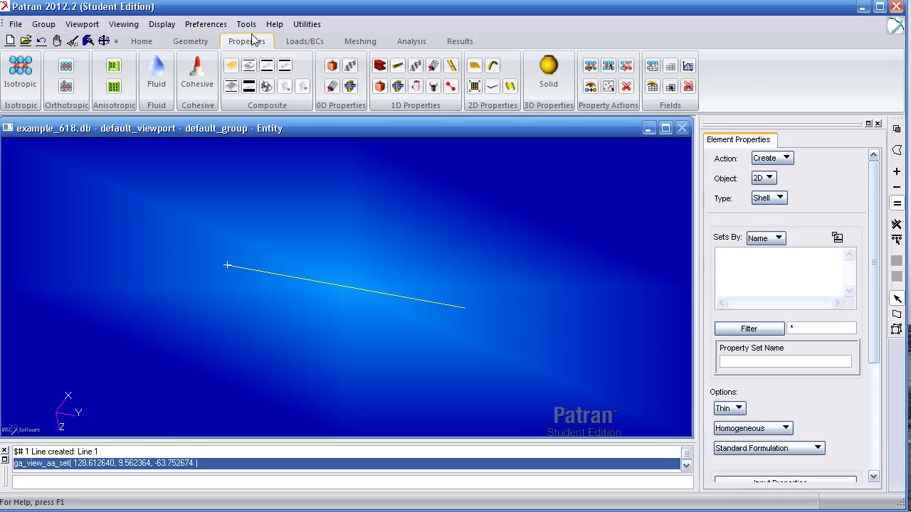
{"action": "left_click", "coordinate": [245, 24]}
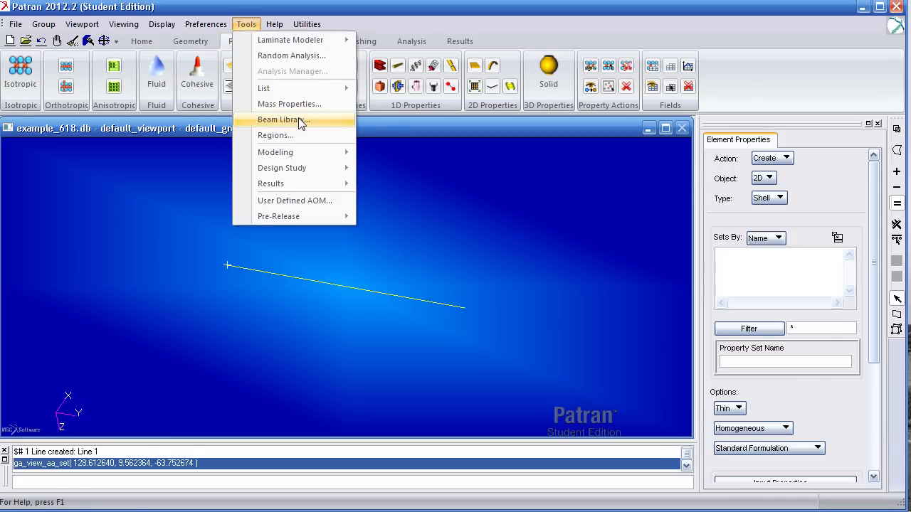
{"action": "left_click", "coordinate": [283, 119]}
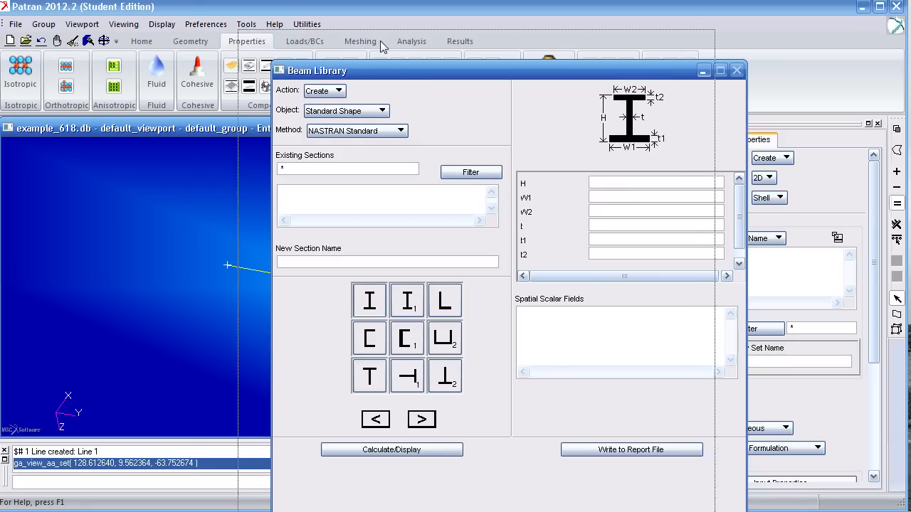
{"action": "left_click_drag", "start_coordinate": [319, 70], "coordinate": [240, 17]}
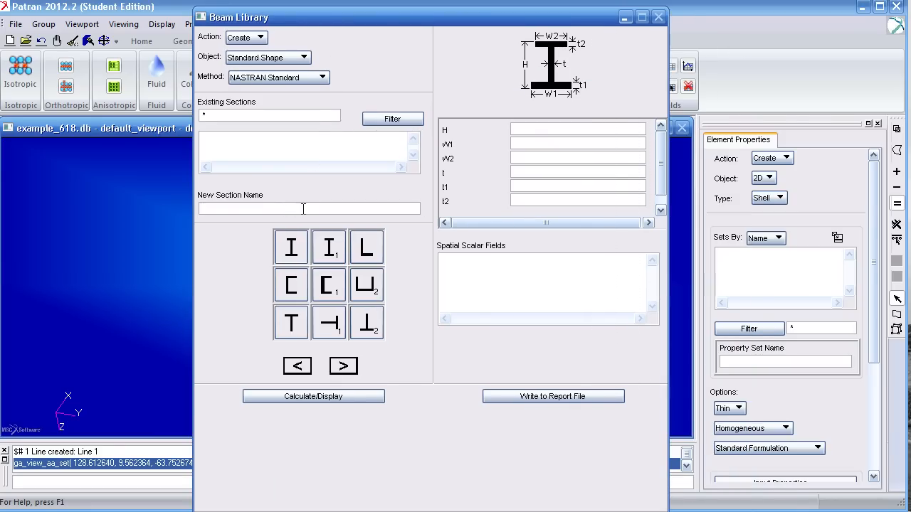
{"action": "type", "text": "cross_se"}
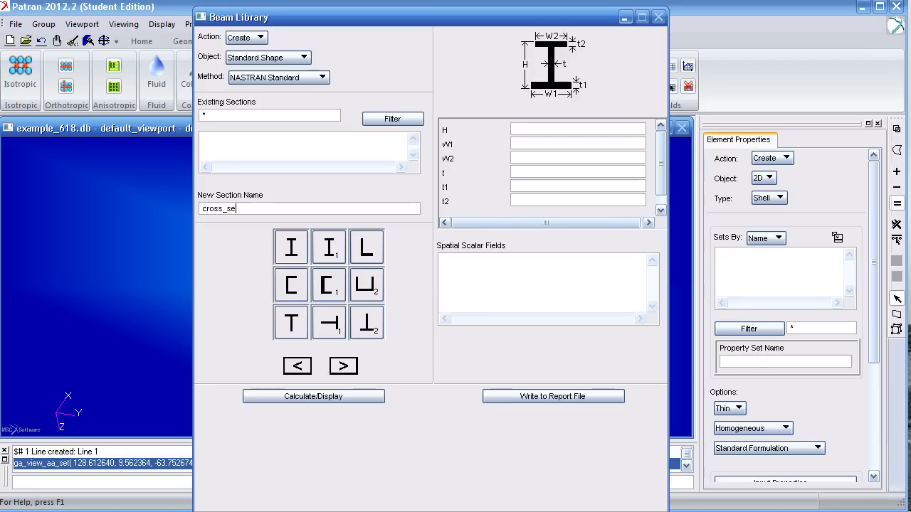
{"action": "left_click", "coordinate": [343, 366]}
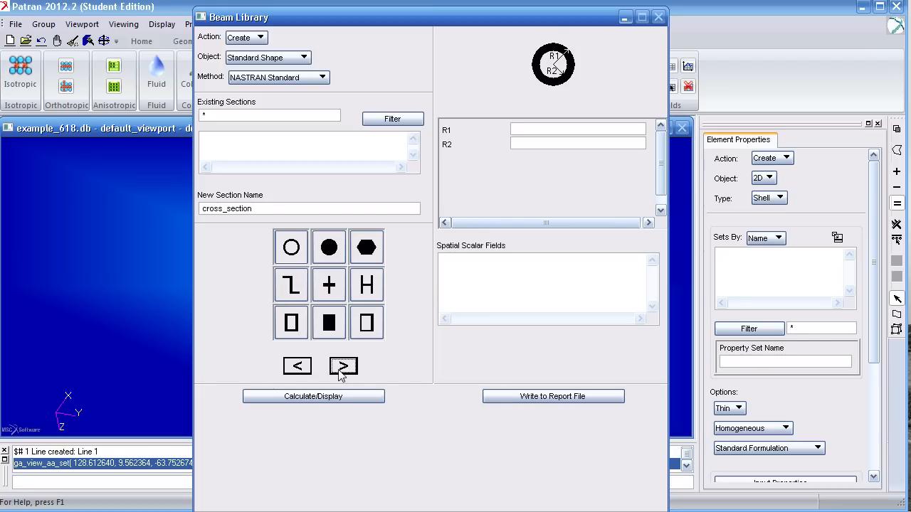
{"action": "left_click", "coordinate": [329, 323]}
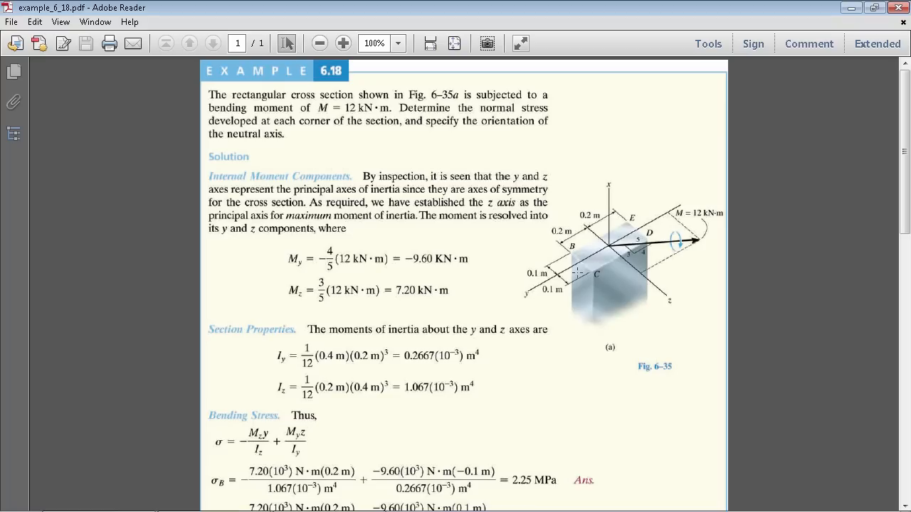
Step: Back in the Beam Library, enter bar width 0.2 and height 0.4
{"action": "left_click", "coordinate": [328, 501]}
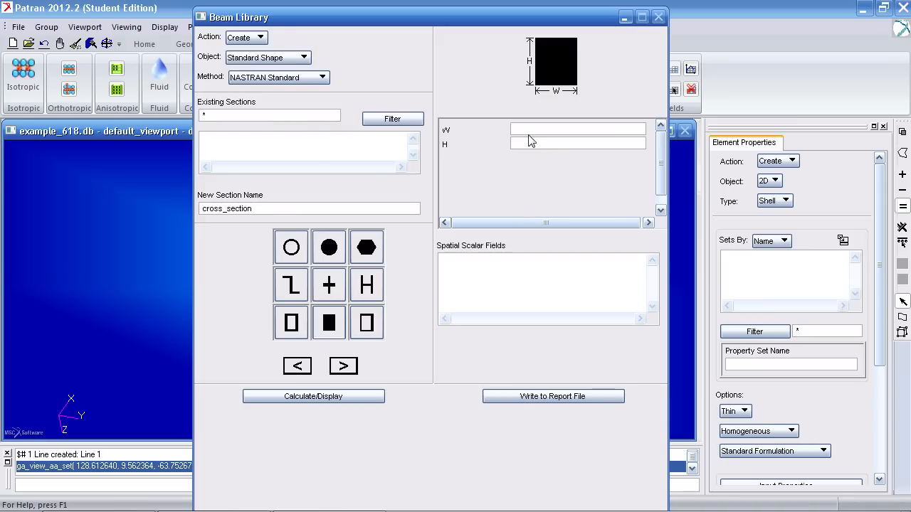
{"action": "left_click", "coordinate": [578, 129]}
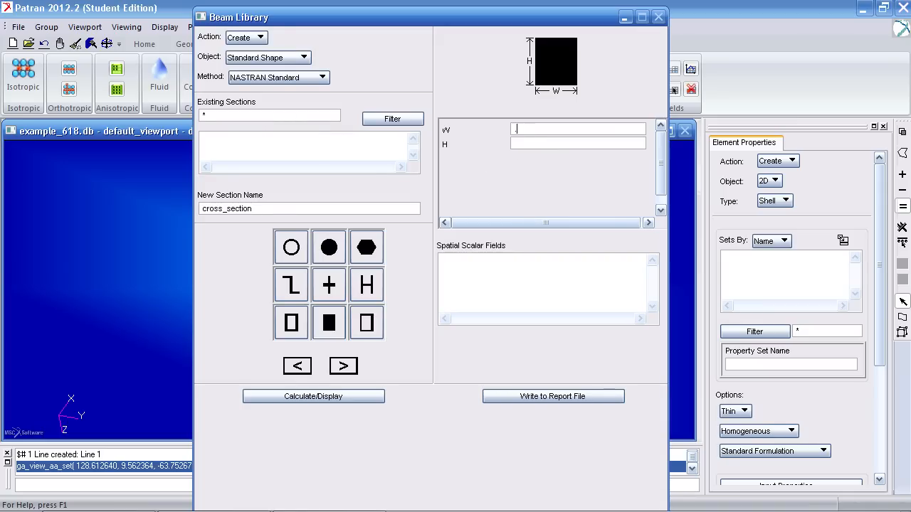
{"action": "type", "text": ".4"}
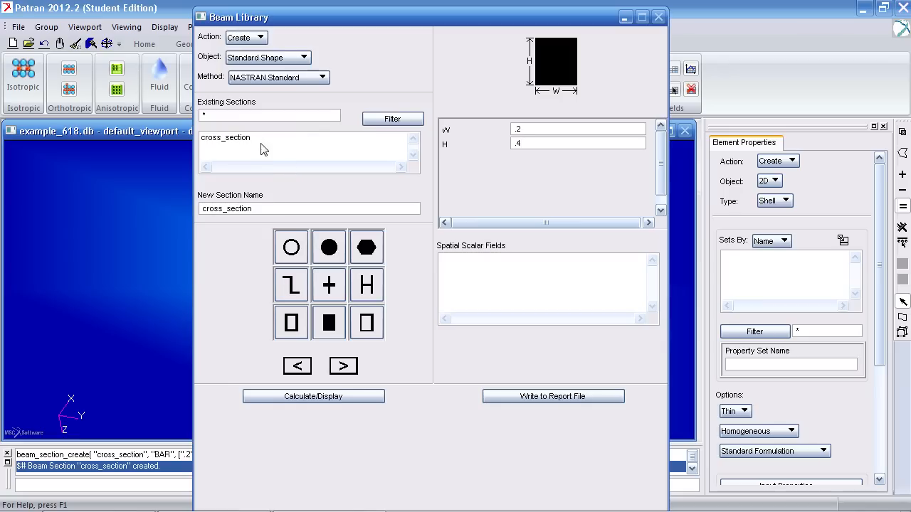
Step: Display cross_section's computed properties: area 0.08, I1 0.001066667, I2 0.0002666667
{"action": "left_click", "coordinate": [313, 396]}
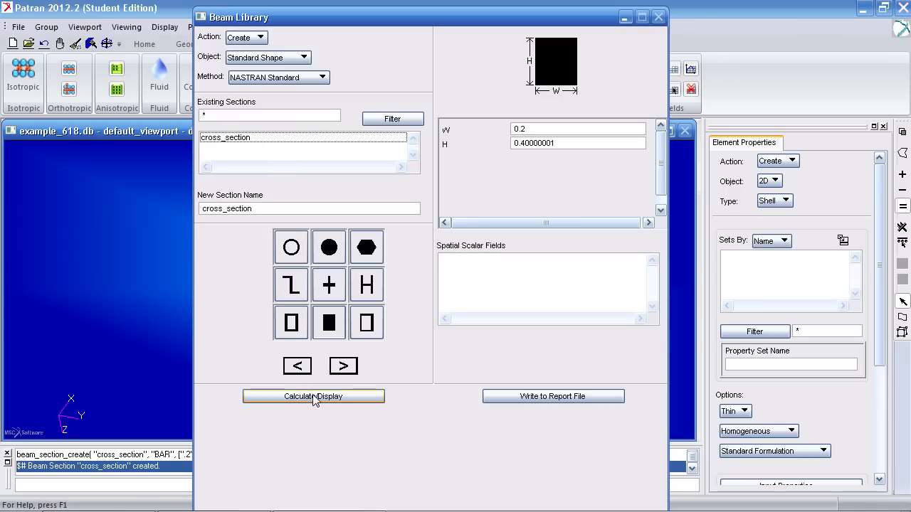
{"action": "left_click", "coordinate": [313, 396]}
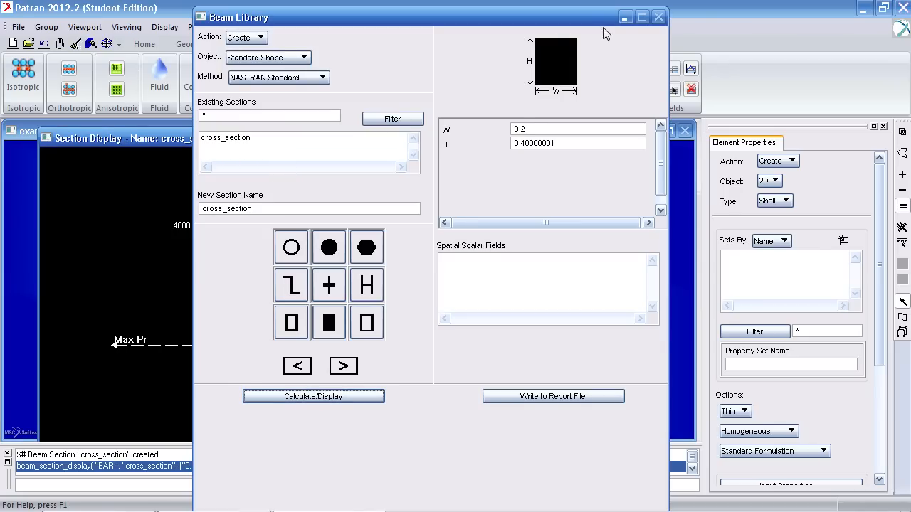
{"action": "left_click", "coordinate": [313, 396]}
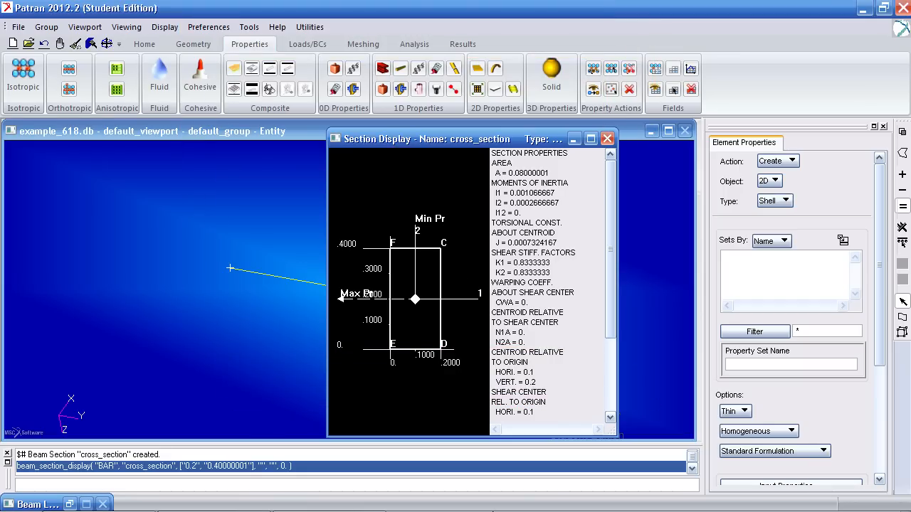
{"action": "left_click", "coordinate": [606, 139]}
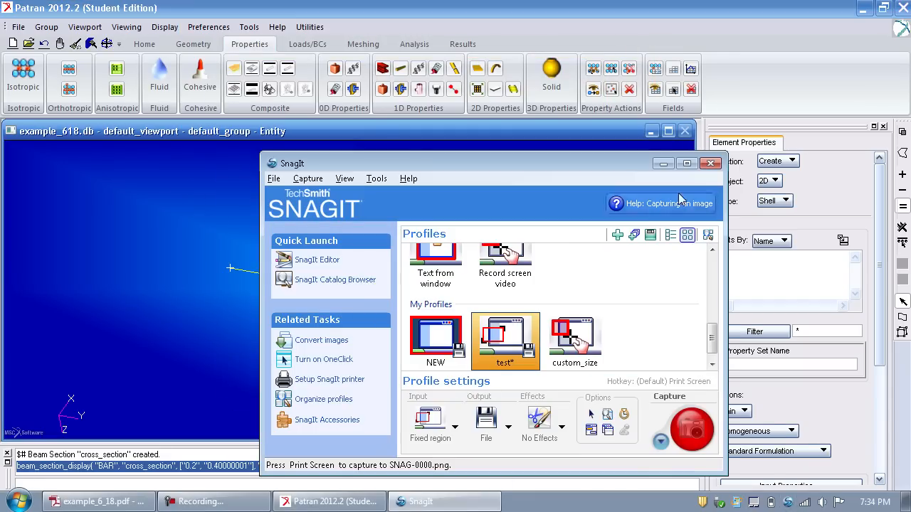
{"action": "left_click", "coordinate": [435, 340]}
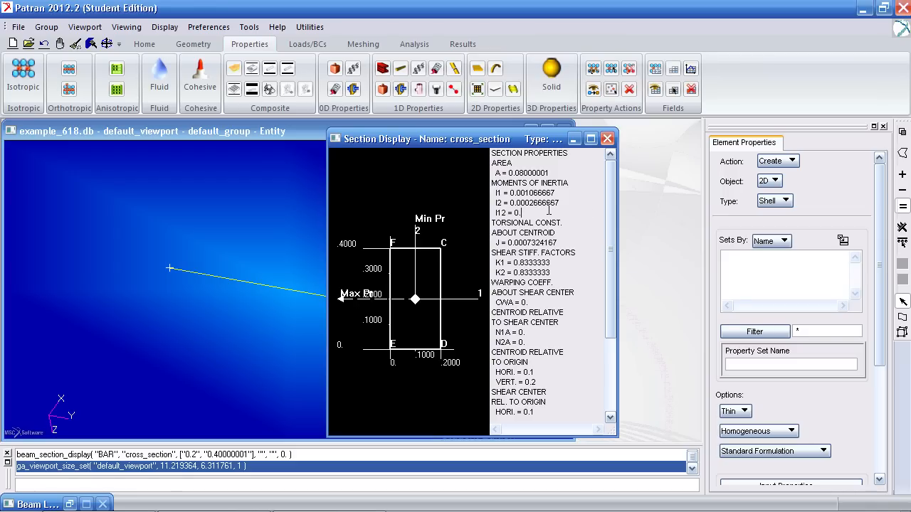
{"action": "mouse_move", "coordinate": [463, 227]}
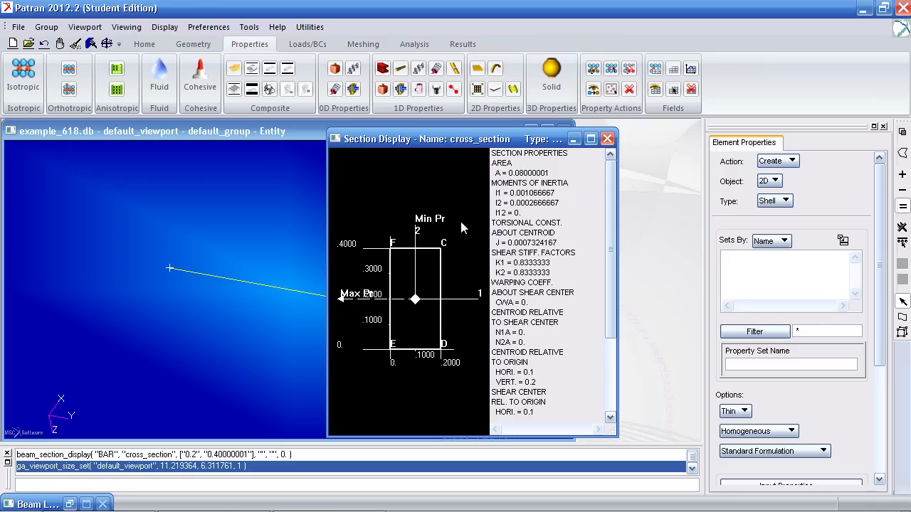
{"action": "mouse_move", "coordinate": [494, 276]}
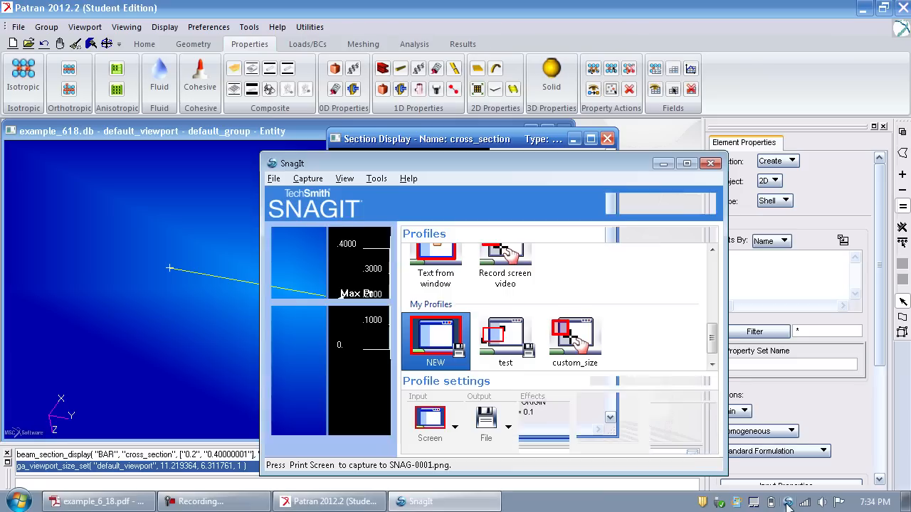
{"action": "left_click", "coordinate": [575, 341]}
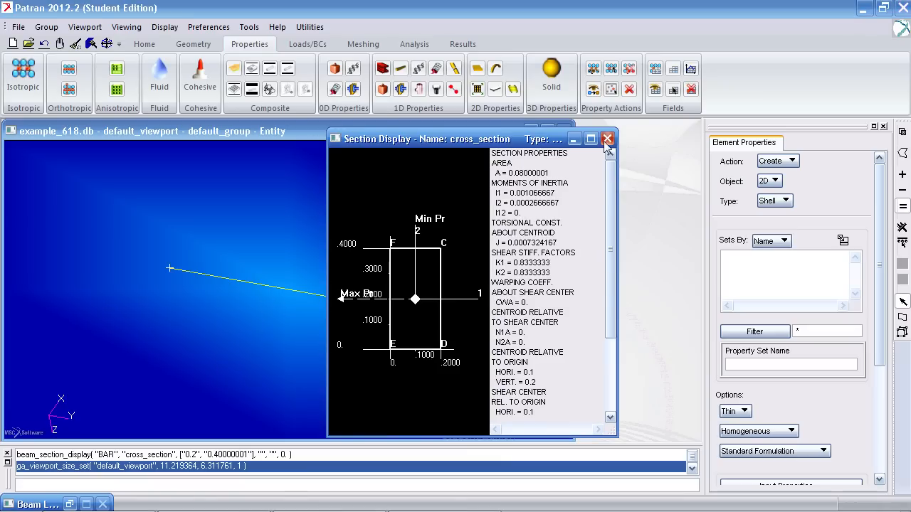
Step: Create isotropic material 'mat' with elastic modulus 200e9 and Poisson ratio 0.3
{"action": "left_click", "coordinate": [607, 139]}
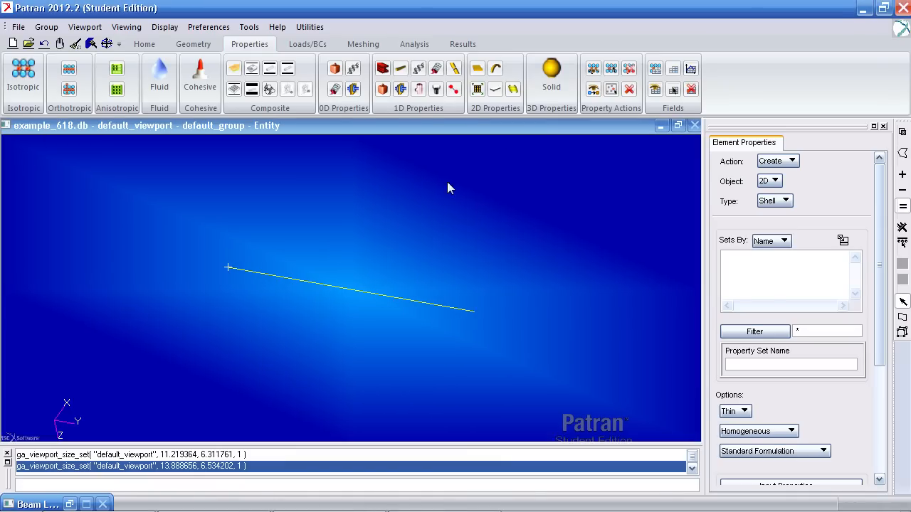
{"action": "mouse_move", "coordinate": [385, 228]}
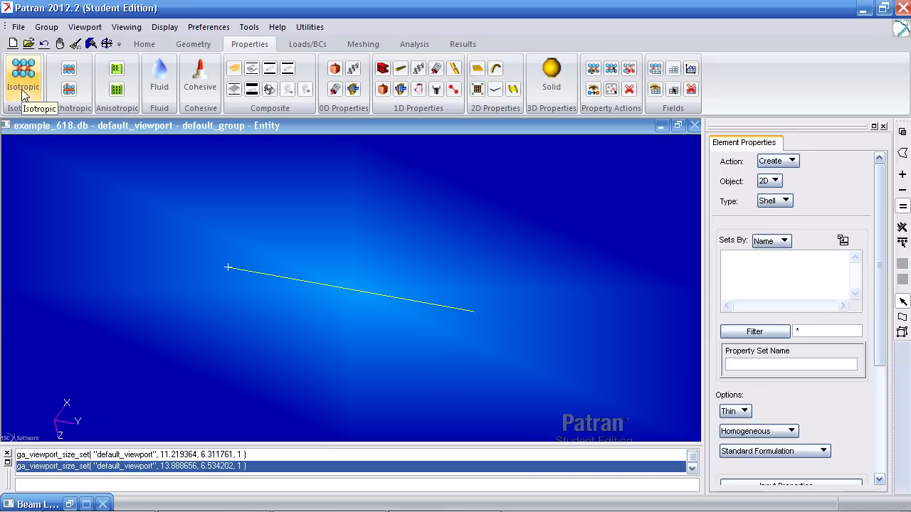
{"action": "left_click", "coordinate": [23, 71]}
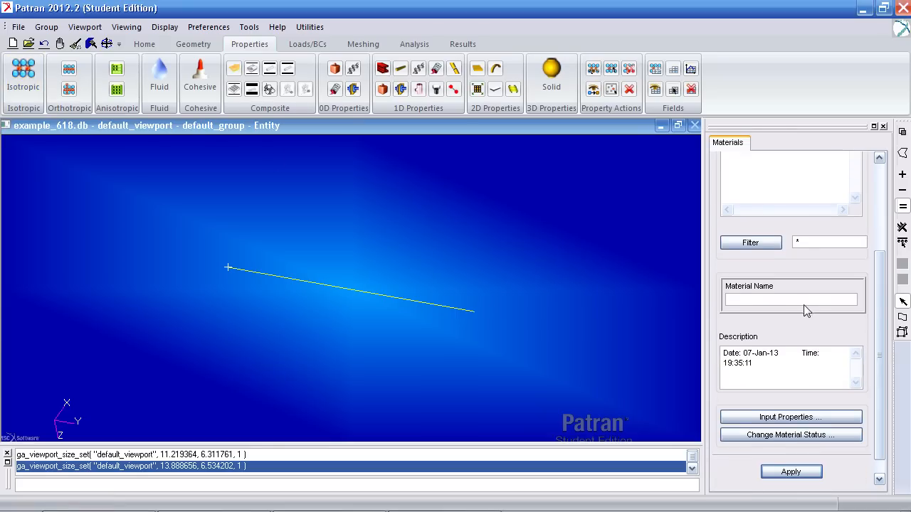
{"action": "type", "text": "mat"}
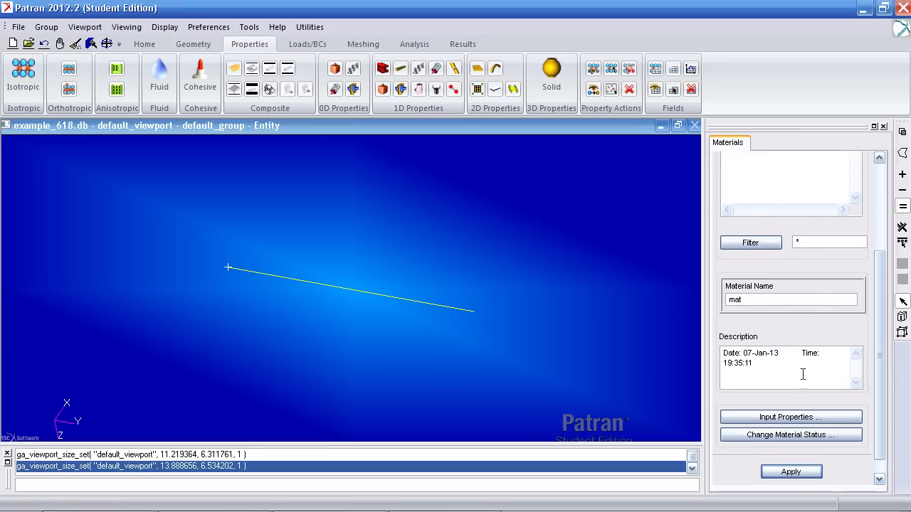
{"action": "left_click", "coordinate": [791, 417]}
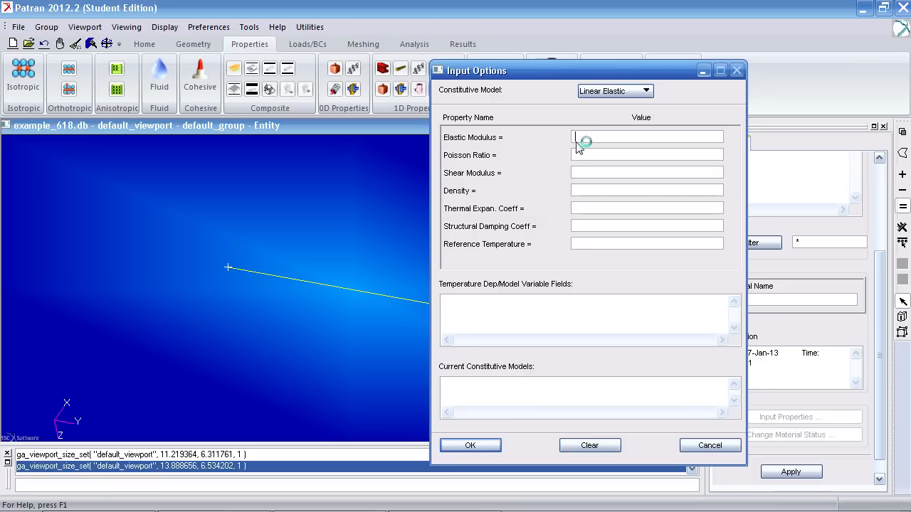
{"action": "type", "text": "2"}
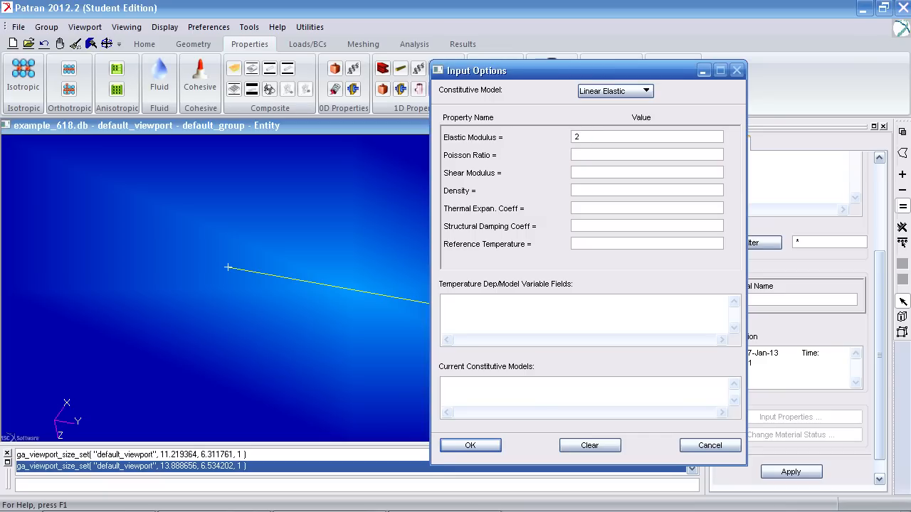
{"action": "type", "text": "00e9"}
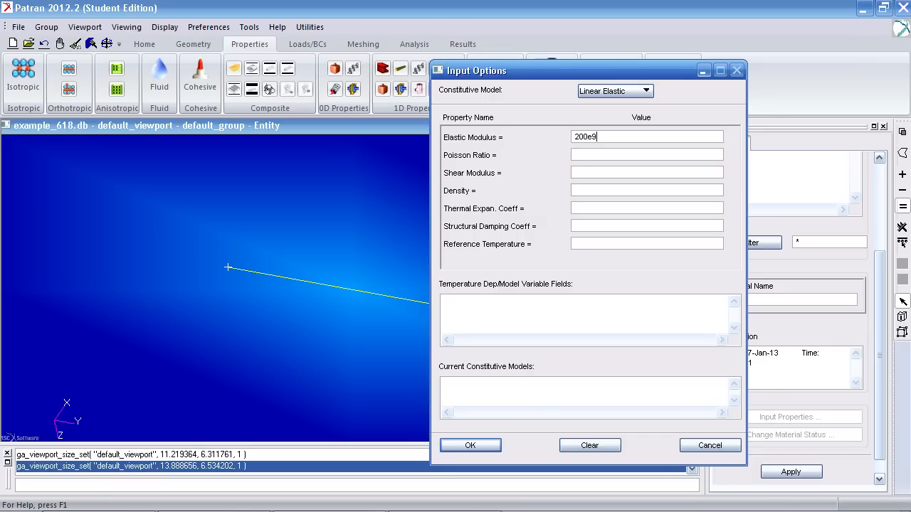
{"action": "type", "text": ".3"}
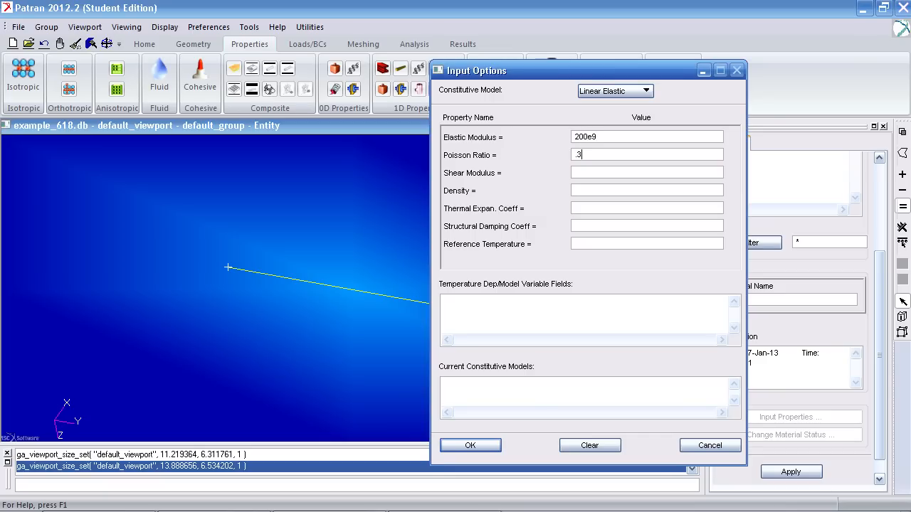
{"action": "left_click", "coordinate": [470, 444]}
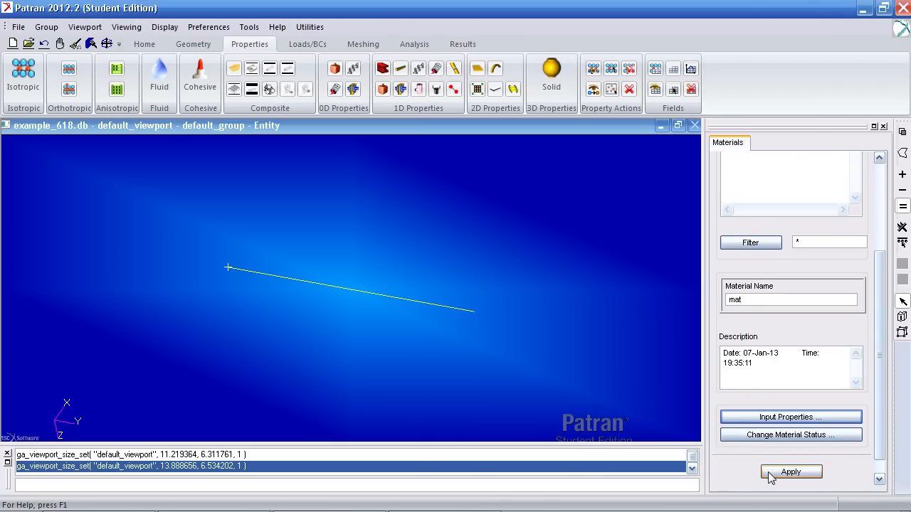
{"action": "left_click", "coordinate": [790, 472]}
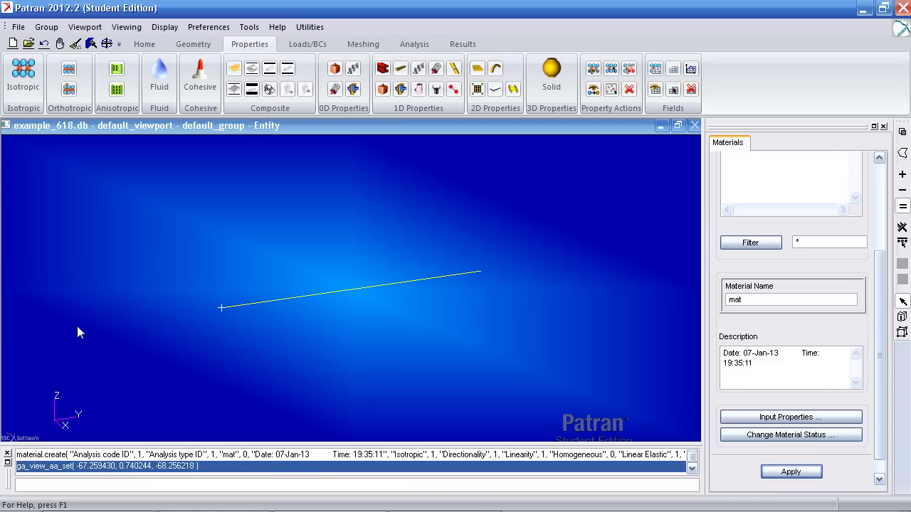
{"action": "mouse_move", "coordinate": [577, 280]}
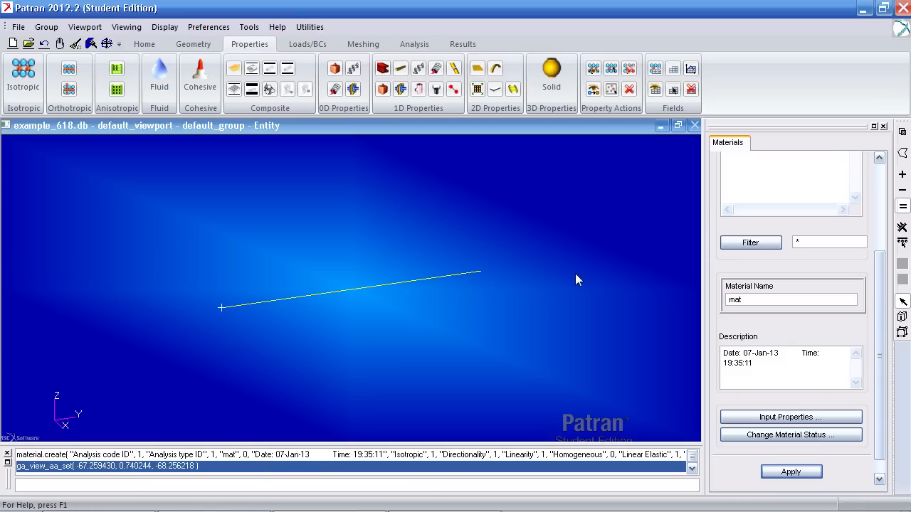
{"action": "mouse_move", "coordinate": [431, 115]}
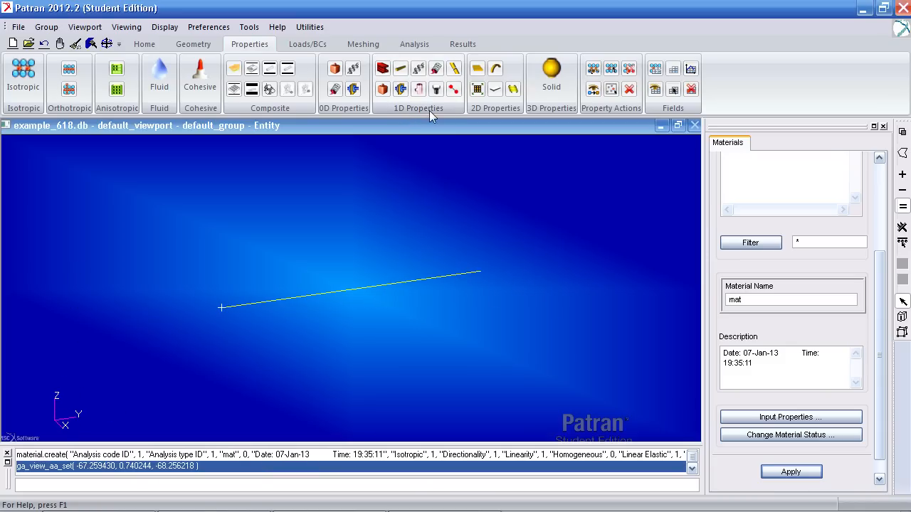
Step: Name the beam property beam_member and select section cross_section with material mat
{"action": "left_click", "coordinate": [382, 69]}
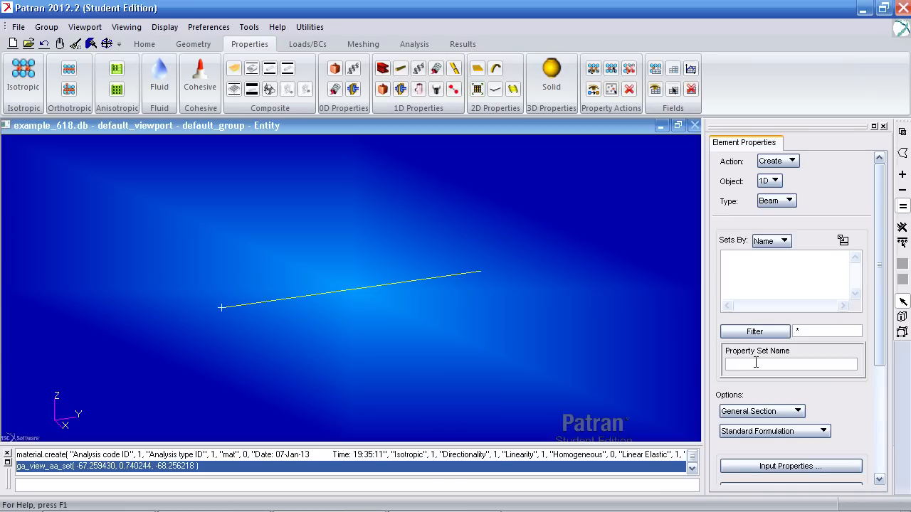
{"action": "type", "text": "beam_member"}
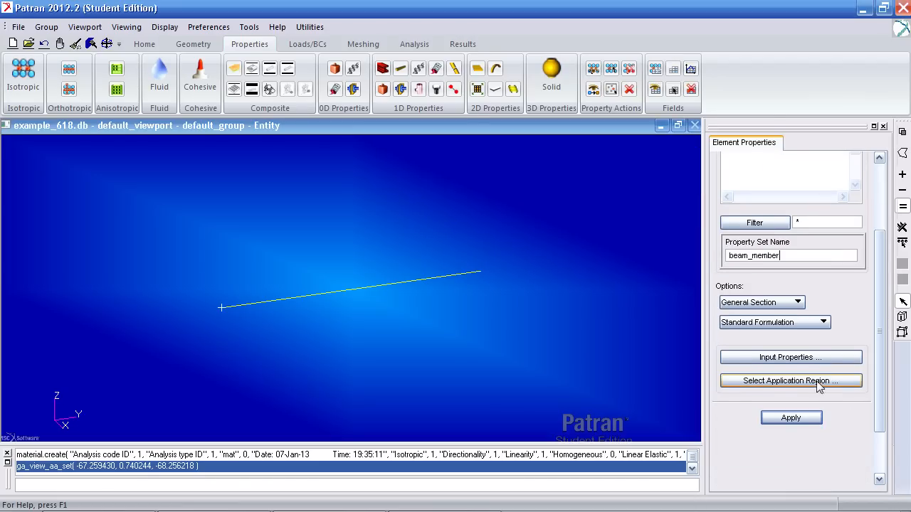
{"action": "left_click", "coordinate": [791, 357]}
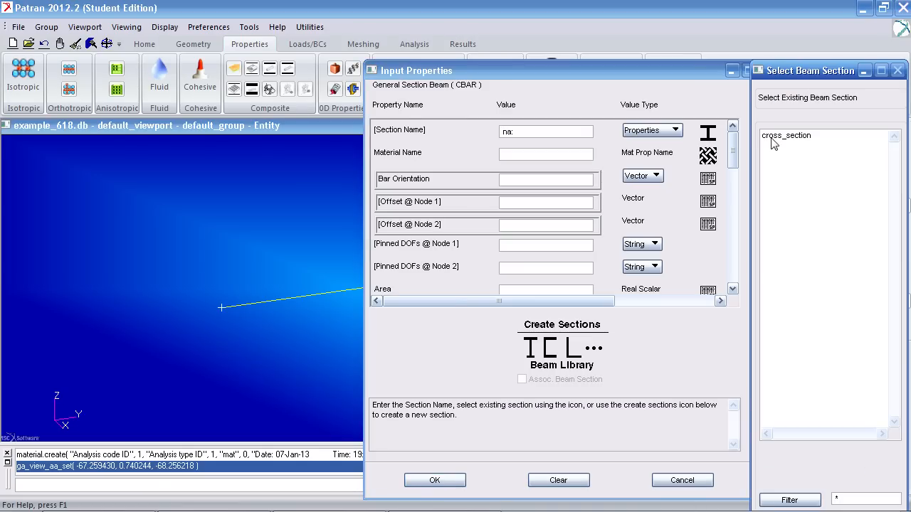
{"action": "double_click", "coordinate": [787, 135]}
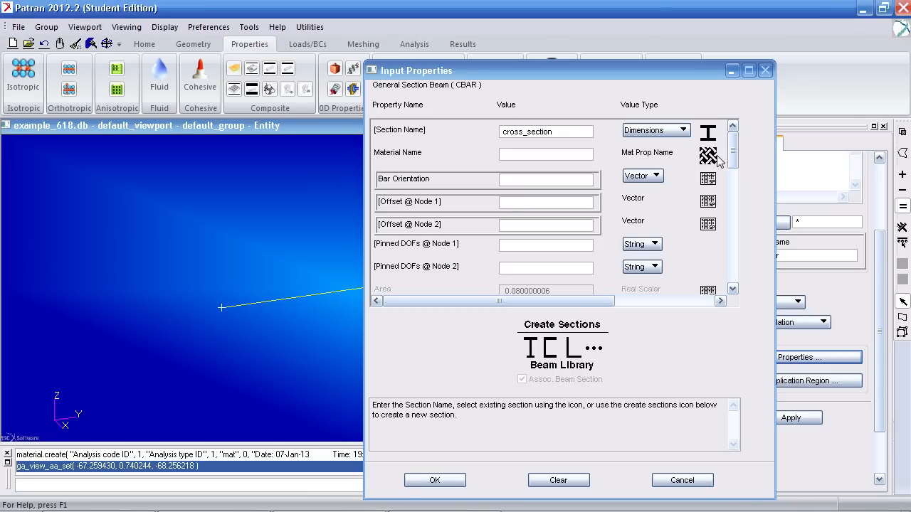
{"action": "left_click", "coordinate": [708, 156]}
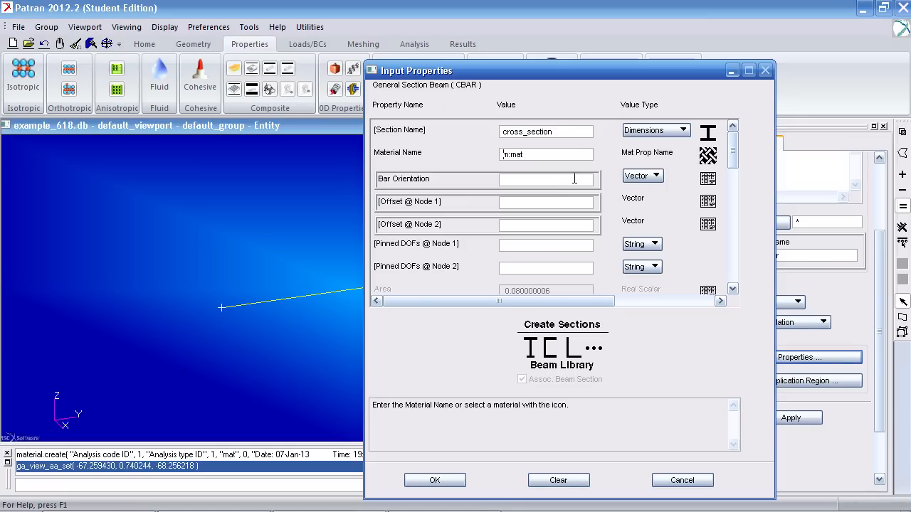
Step: Set bar orientation <0 0 1> and apply beam_member to the line
{"action": "left_click", "coordinate": [545, 179]}
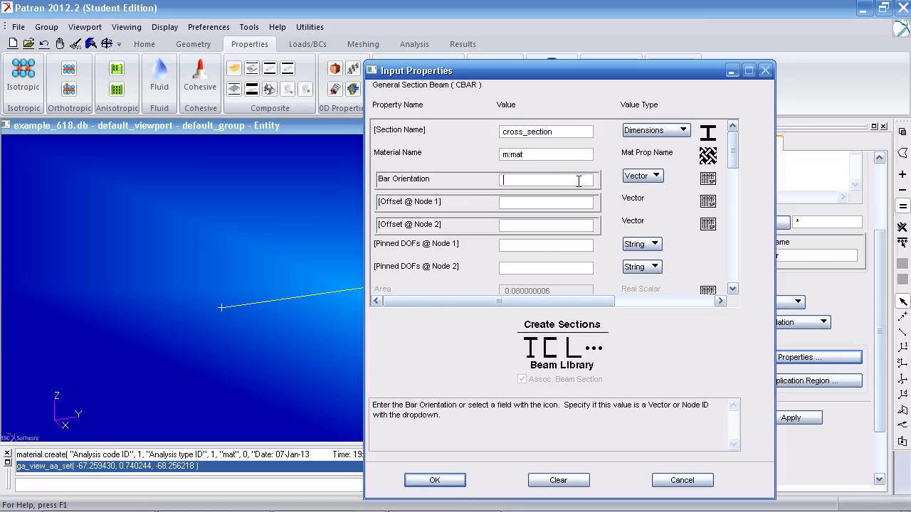
{"action": "type", "text": "<0 0 1>"}
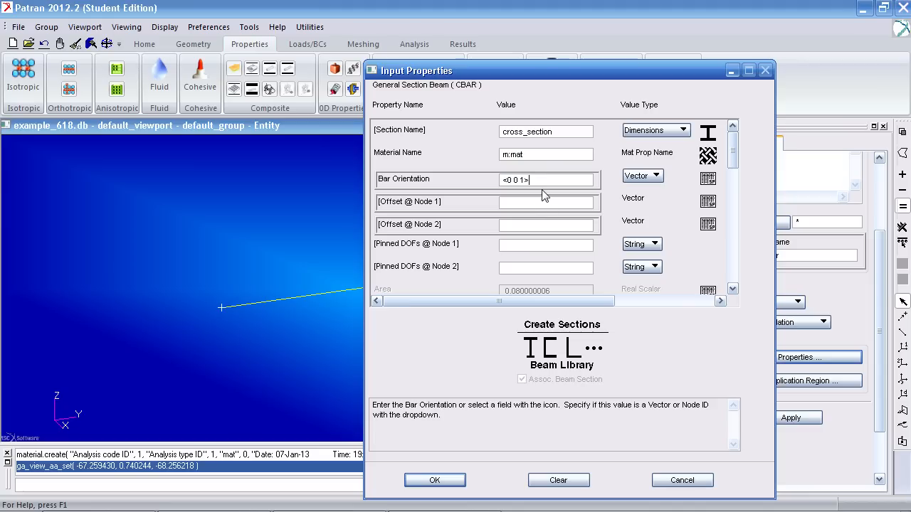
{"action": "triple_click", "coordinate": [545, 179]}
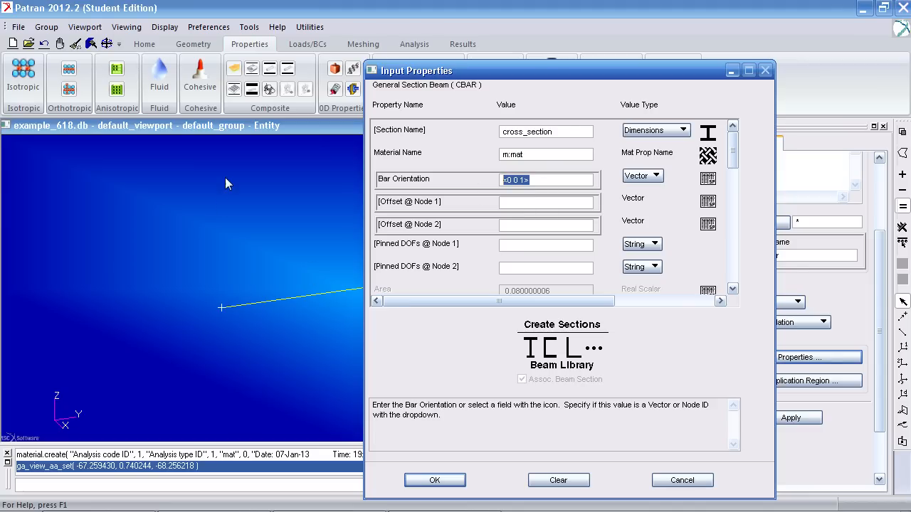
{"action": "left_click", "coordinate": [434, 480]}
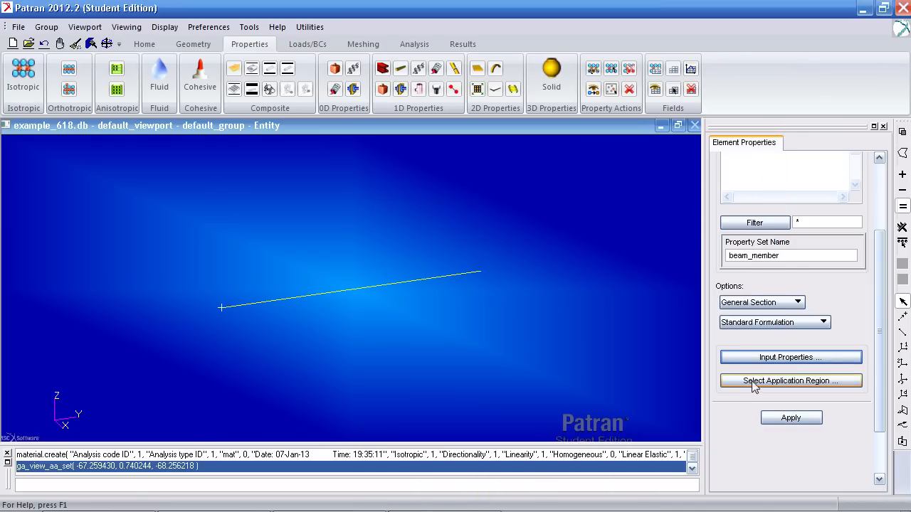
{"action": "left_click", "coordinate": [791, 380]}
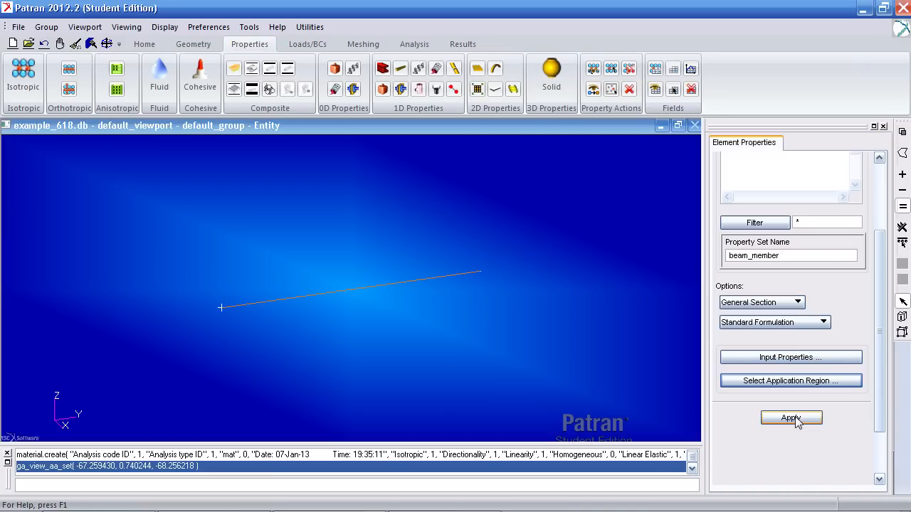
{"action": "left_click", "coordinate": [791, 418]}
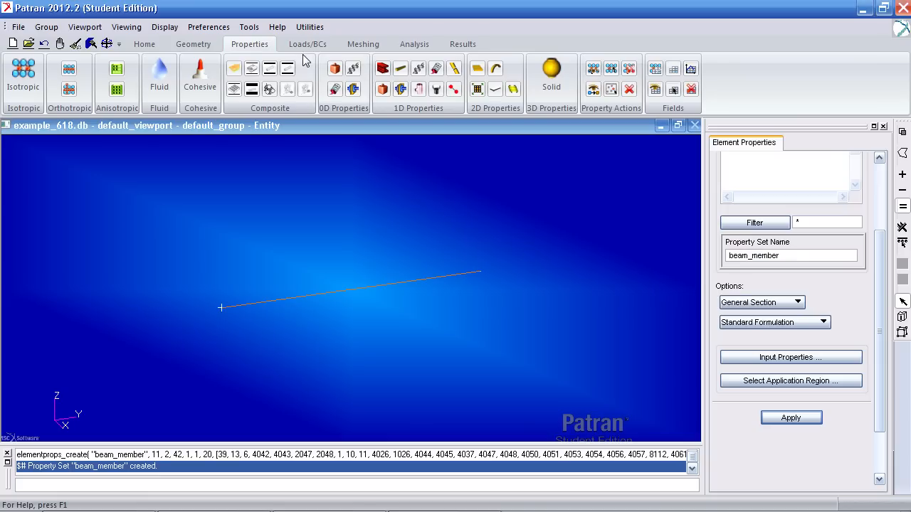
Step: Create displacement constraint 'fixed' with zero translations and rotations, then pick its application region
{"action": "left_click", "coordinate": [307, 43]}
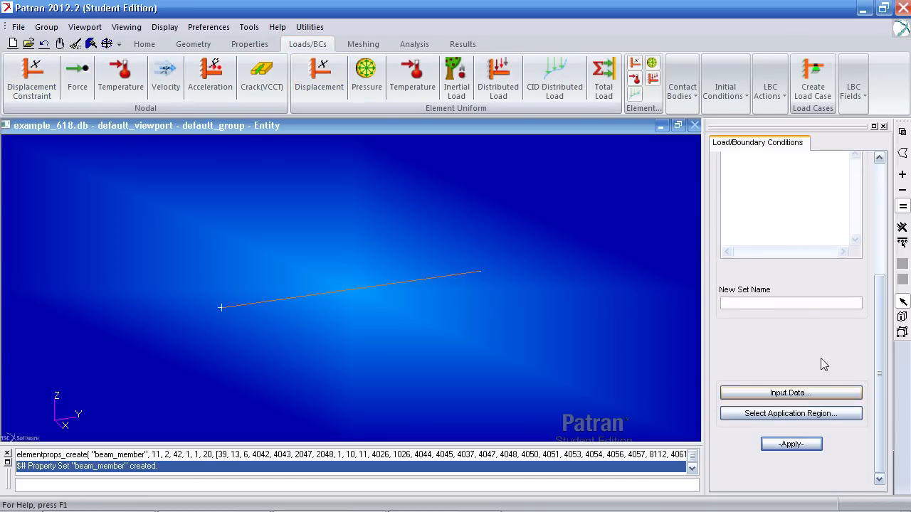
{"action": "type", "text": "f"}
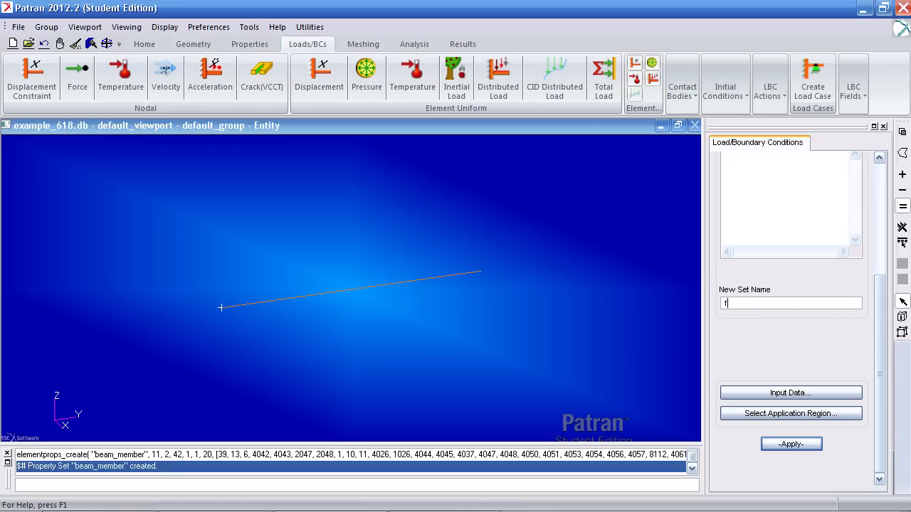
{"action": "type", "text": "ixed"}
{"action": "type", "text": "<0 0 0>"}
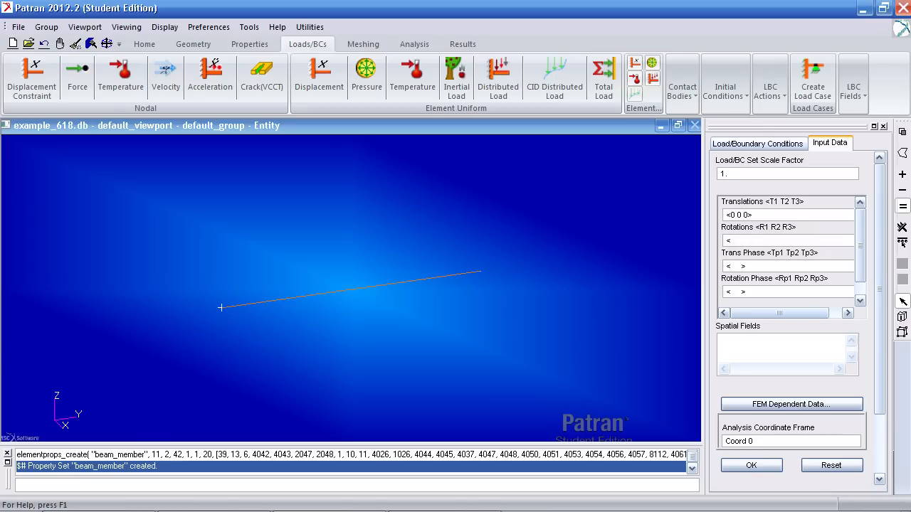
{"action": "type", "text": "0"}
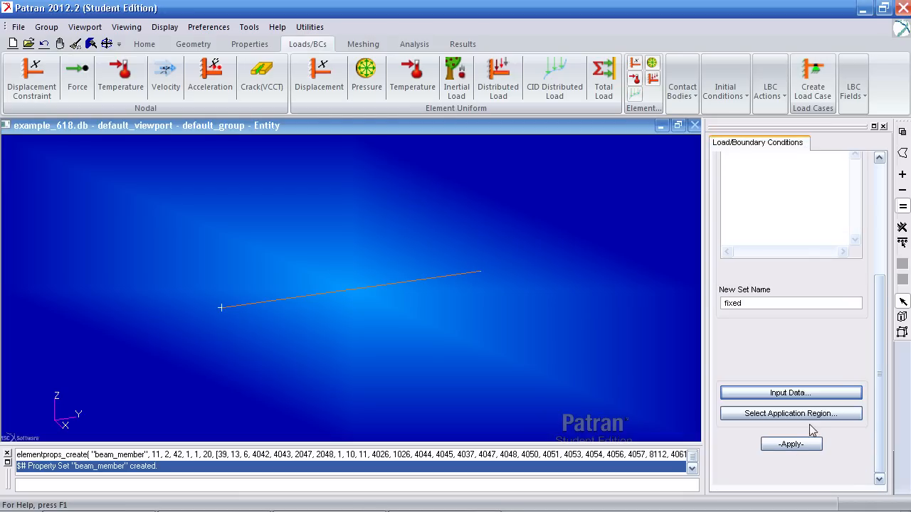
{"action": "left_click", "coordinate": [790, 413]}
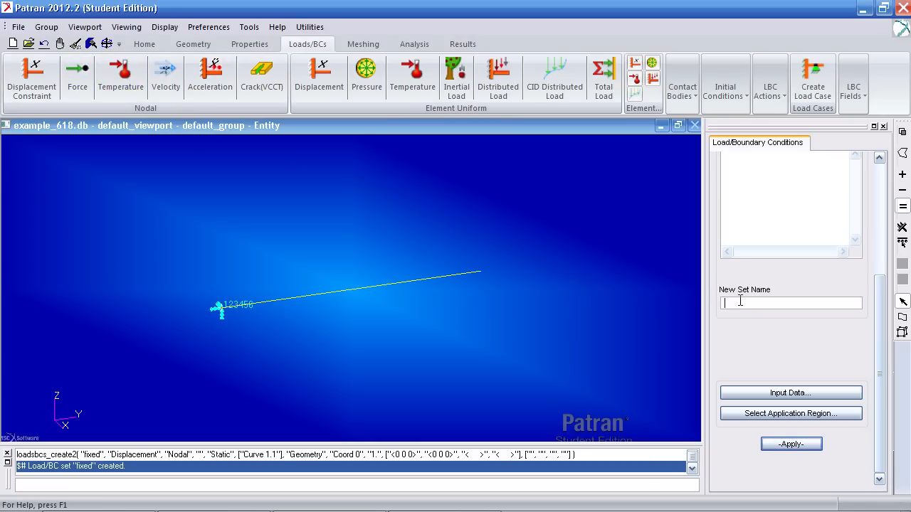
Step: Name the load set Moment and enter 7.2e3 as the first force component
{"action": "type", "text": "Moment"}
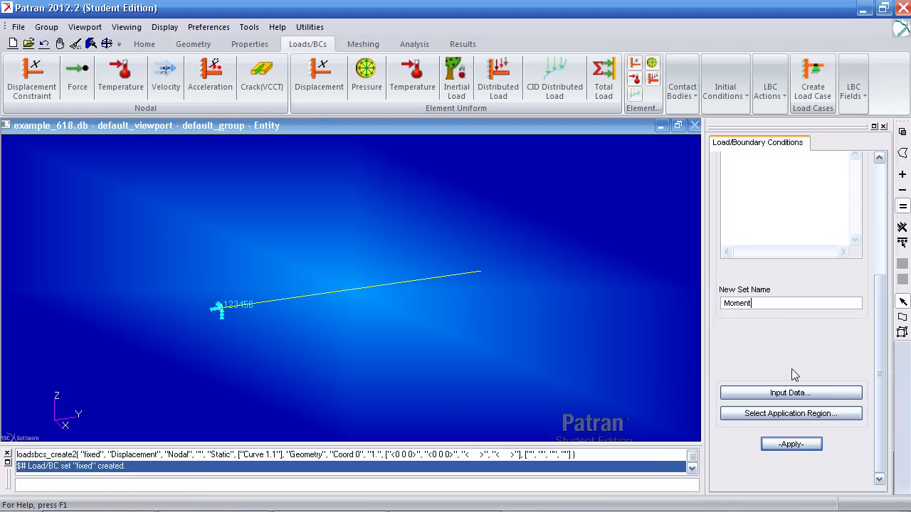
{"action": "left_click", "coordinate": [791, 413]}
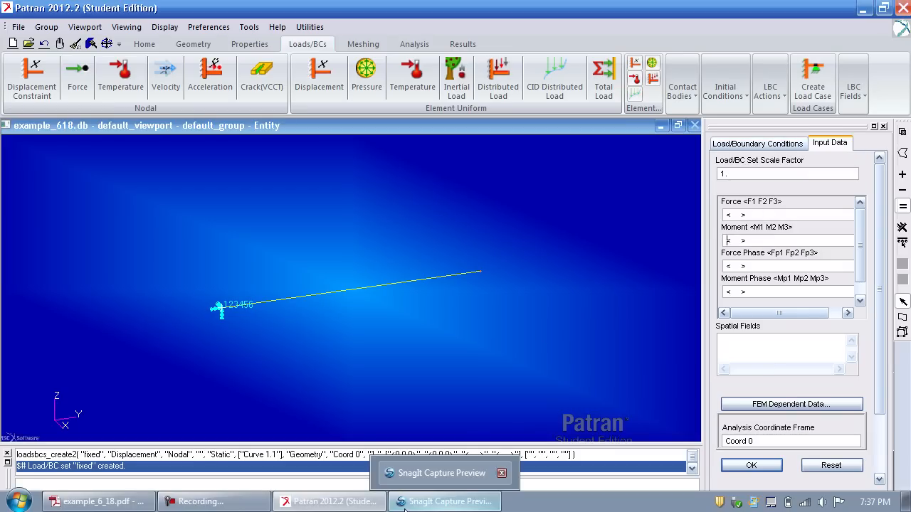
{"action": "left_click", "coordinate": [96, 502]}
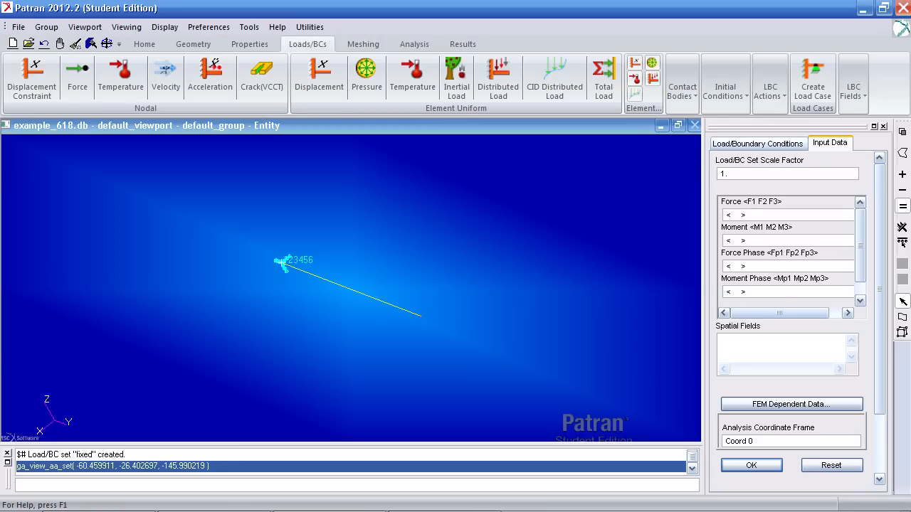
{"action": "type", "text": "7.2e3"}
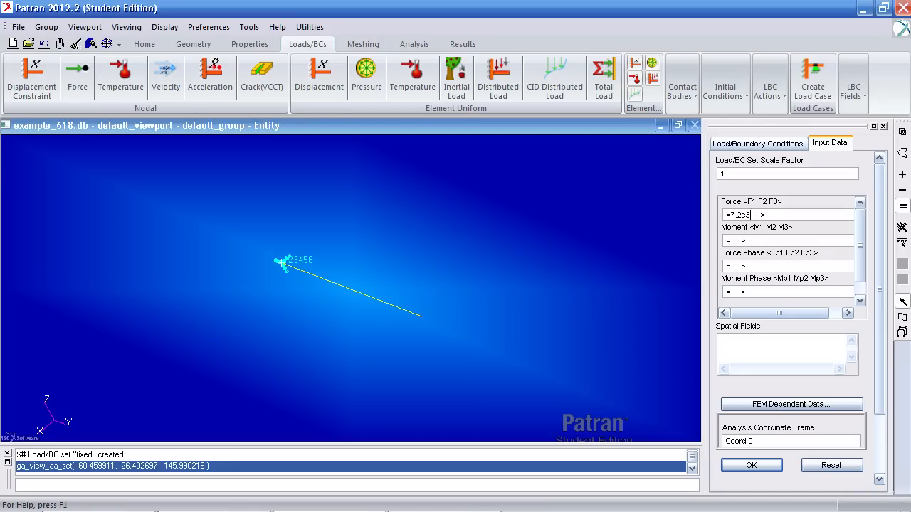
{"action": "left_click", "coordinate": [97, 502]}
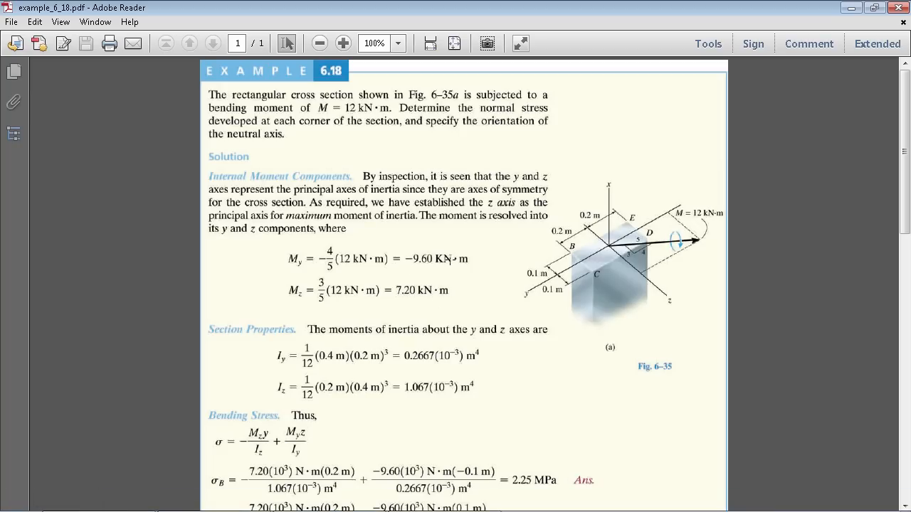
{"action": "left_click", "coordinate": [329, 502]}
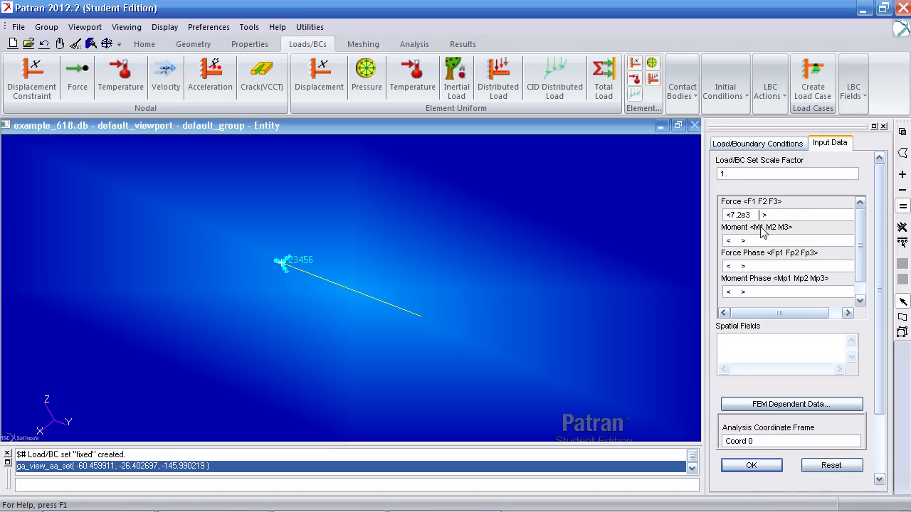
Step: Enter moment components <7.2e3, 0, -9.2e3> at the beam's far end and create set 'Moment'
{"action": "type", "text": "0"}
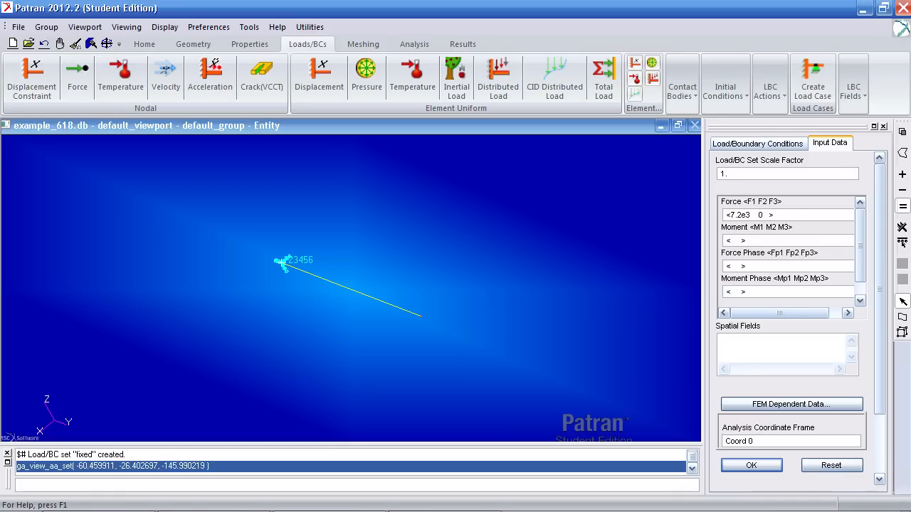
{"action": "type", "text": "-9.2e3"}
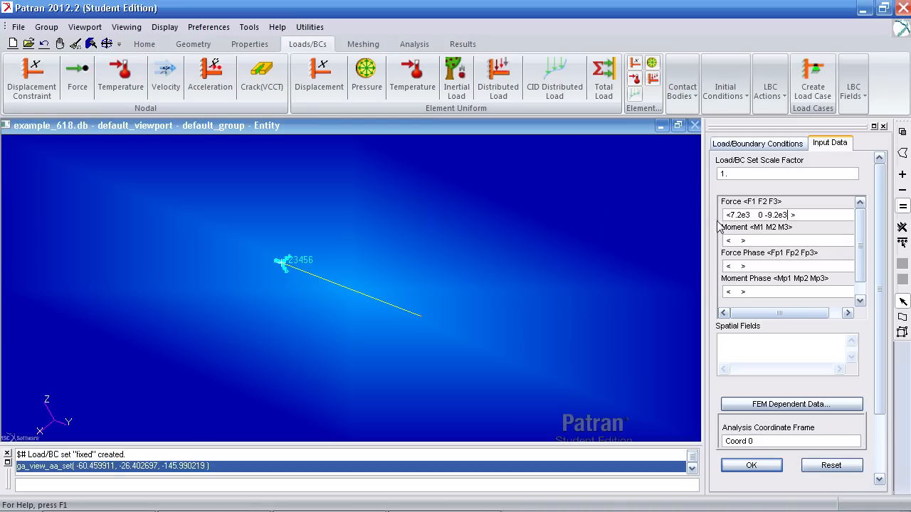
{"action": "left_click", "coordinate": [97, 502]}
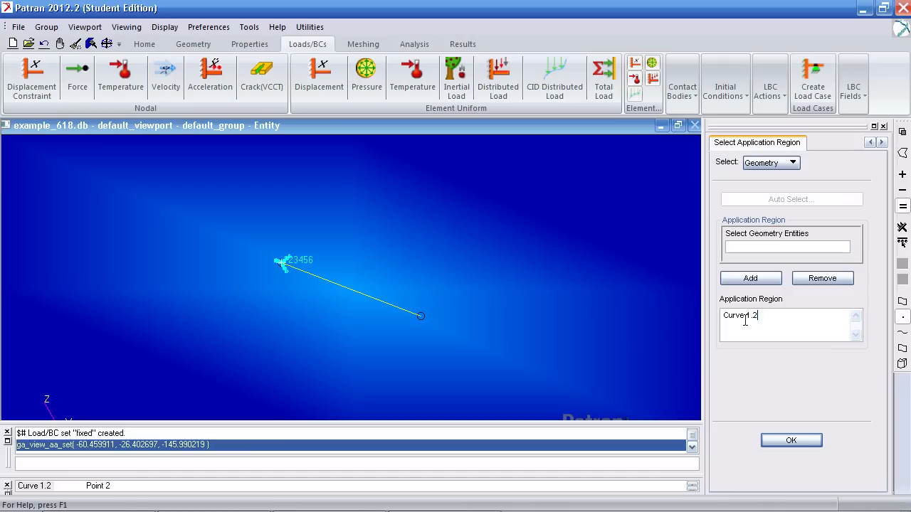
{"action": "left_click", "coordinate": [790, 440]}
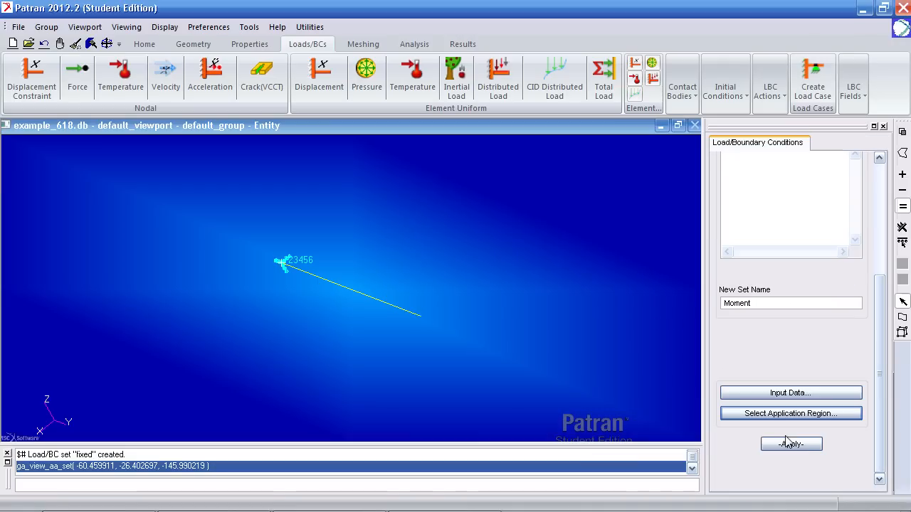
{"action": "left_click", "coordinate": [791, 443]}
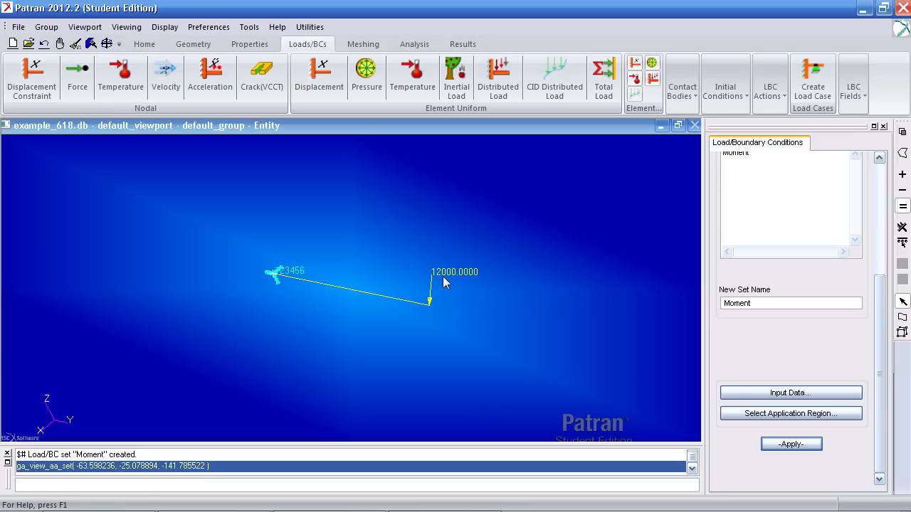
{"action": "mouse_move", "coordinate": [435, 284]}
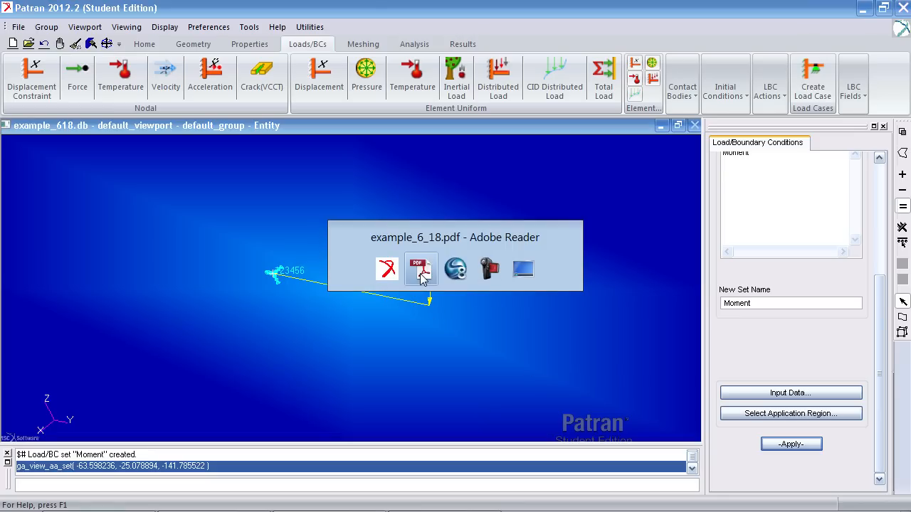
{"action": "left_click", "coordinate": [421, 268]}
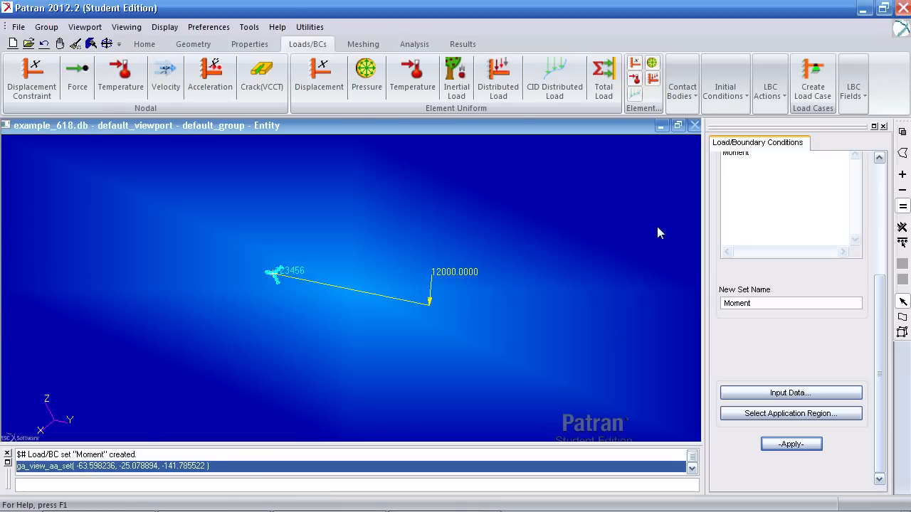
{"action": "mouse_move", "coordinate": [568, 314]}
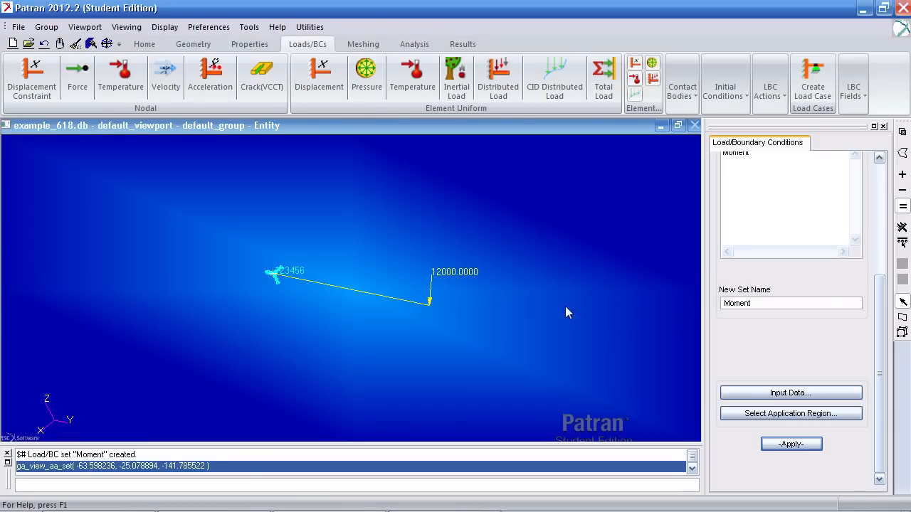
{"action": "left_click", "coordinate": [144, 43]}
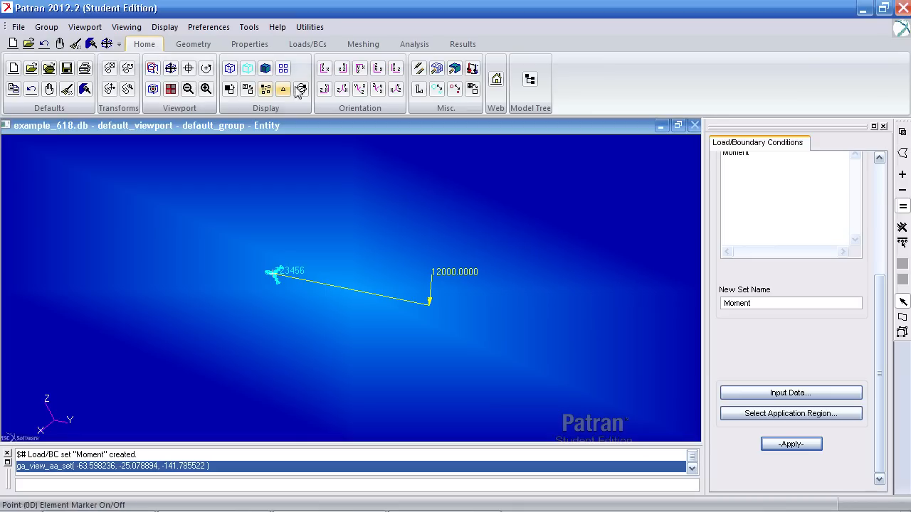
{"action": "mouse_move", "coordinate": [529, 79]}
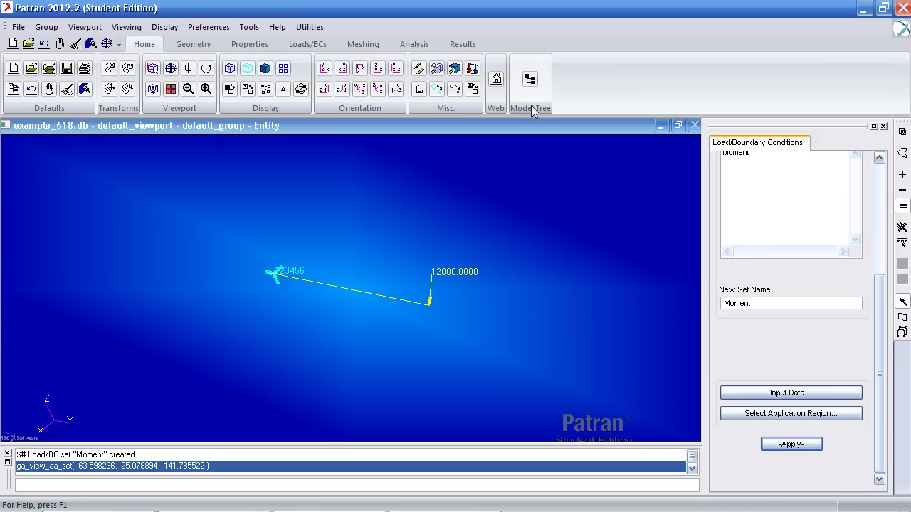
Step: Expand LBCs > Force in the model tree to reveal Moment, then re-apply the Moment set
{"action": "left_click", "coordinate": [531, 78]}
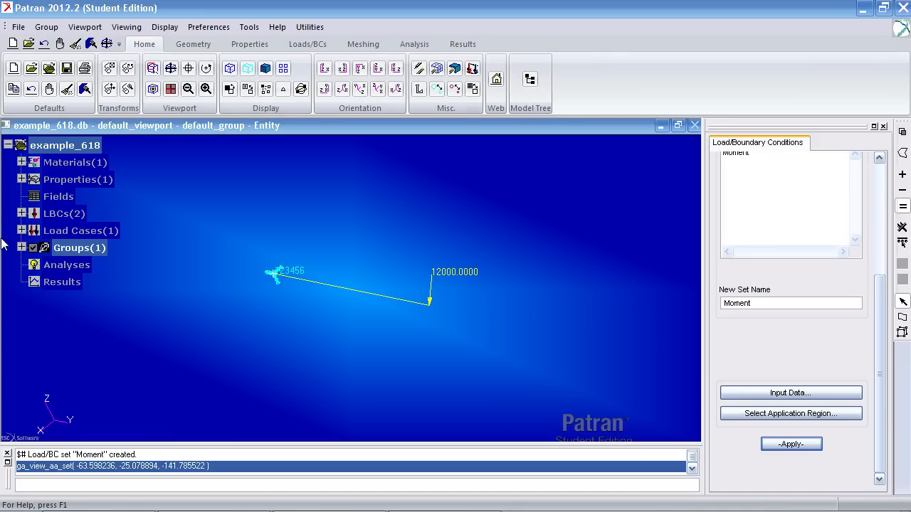
{"action": "left_click", "coordinate": [22, 213]}
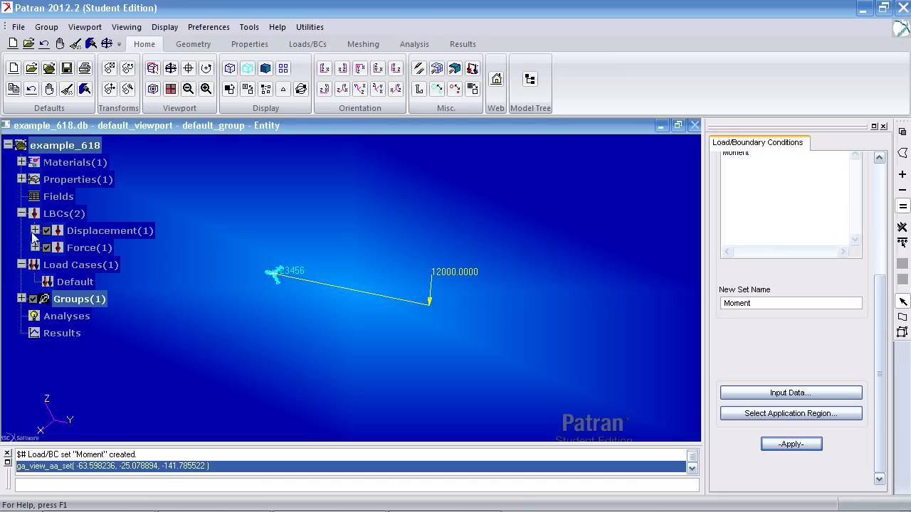
{"action": "left_click", "coordinate": [35, 248]}
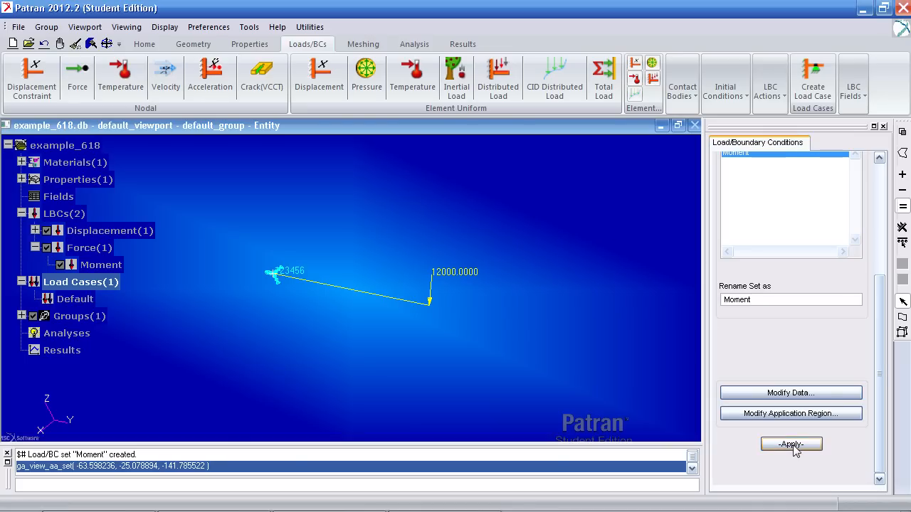
{"action": "left_click", "coordinate": [791, 444]}
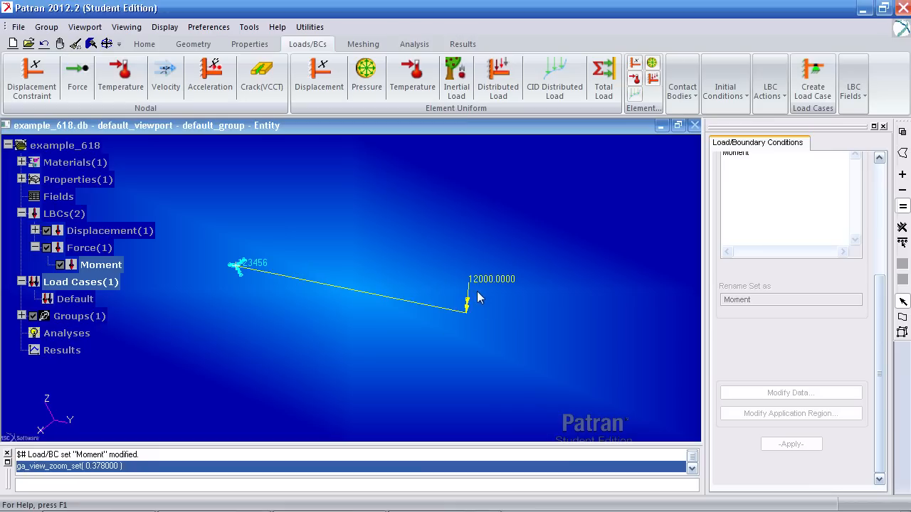
{"action": "mouse_move", "coordinate": [440, 297]}
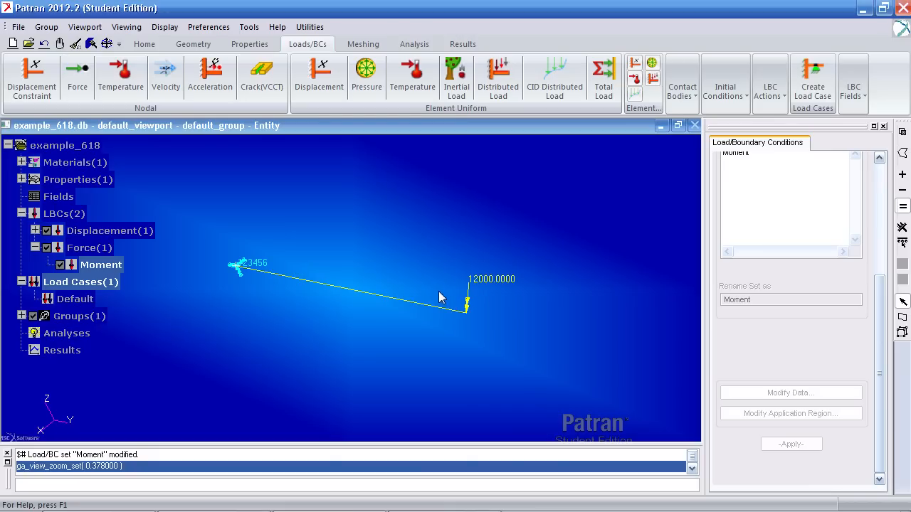
Step: Mesh Curve 1 into 10 bar elements using 0.1 edge length
{"action": "left_click", "coordinate": [363, 44]}
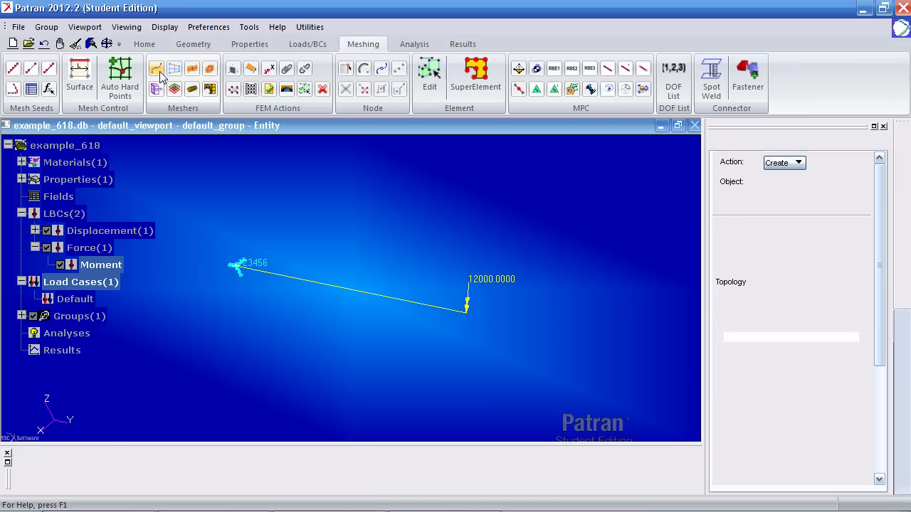
{"action": "left_click", "coordinate": [156, 69]}
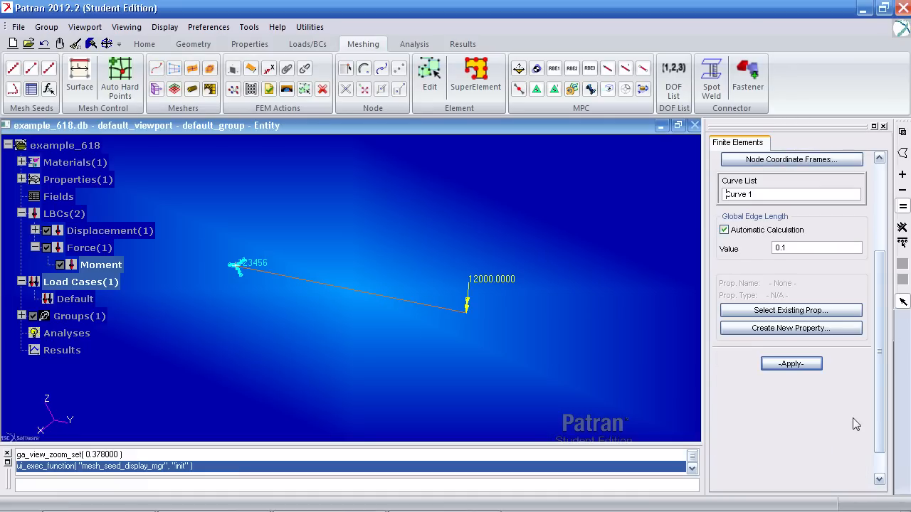
{"action": "left_click", "coordinate": [791, 364]}
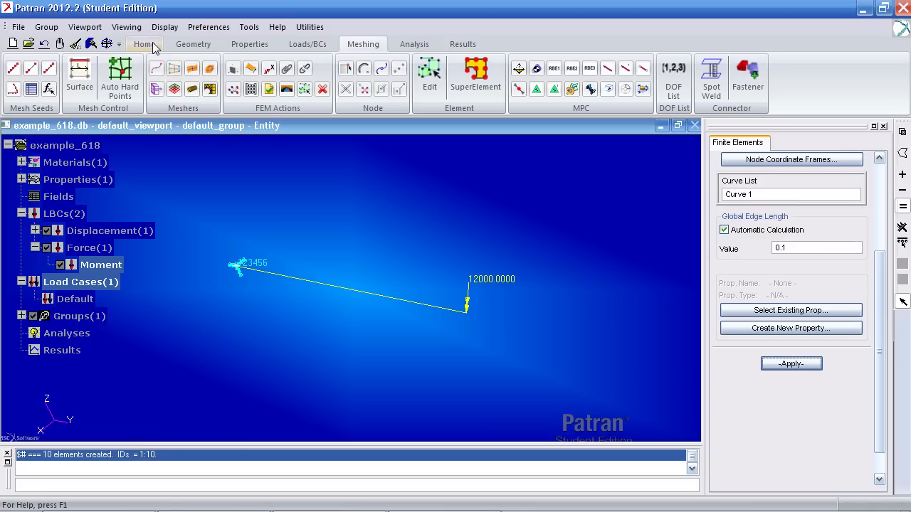
Step: Turn node and element number labels off and reorient the beam view
{"action": "left_click", "coordinate": [144, 44]}
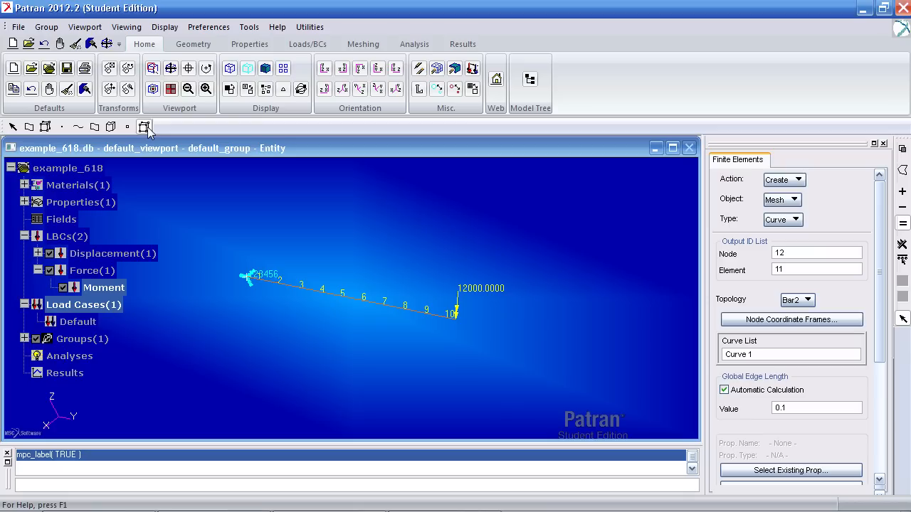
{"action": "left_click", "coordinate": [144, 127]}
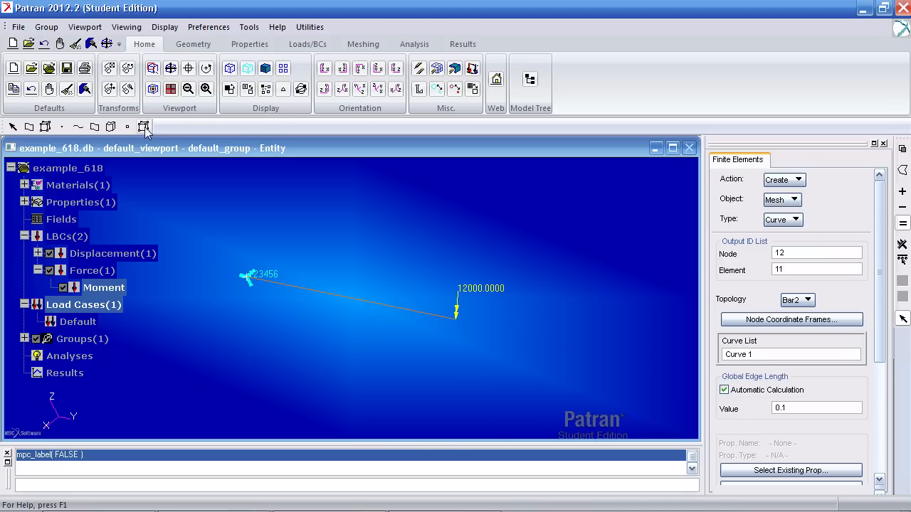
{"action": "left_click", "coordinate": [144, 126]}
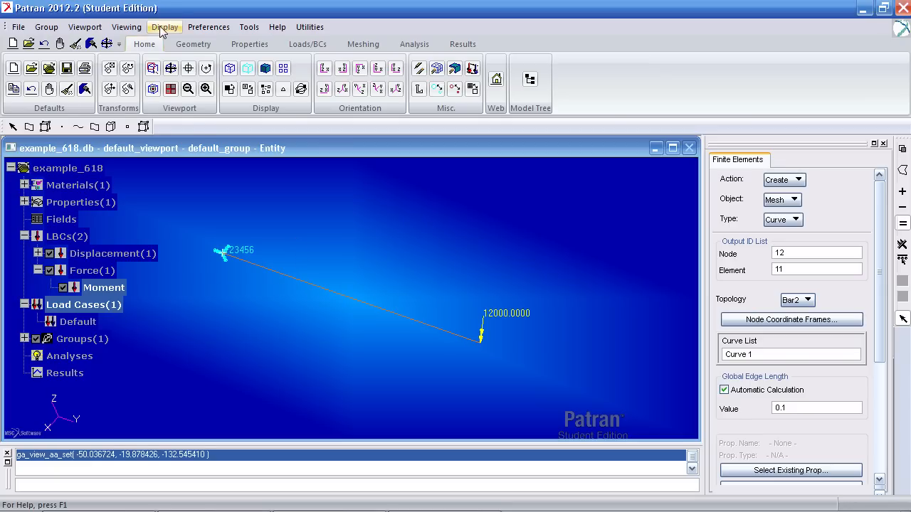
Step: Preview the beam as a 3D full-span bar, then show the 23456 and 12000.0000 markers with values
{"action": "left_click", "coordinate": [164, 26]}
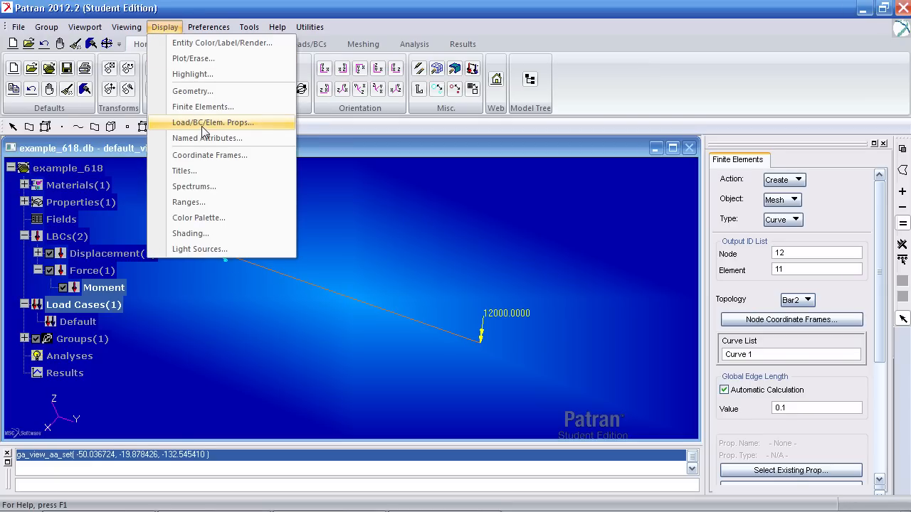
{"action": "left_click", "coordinate": [213, 122]}
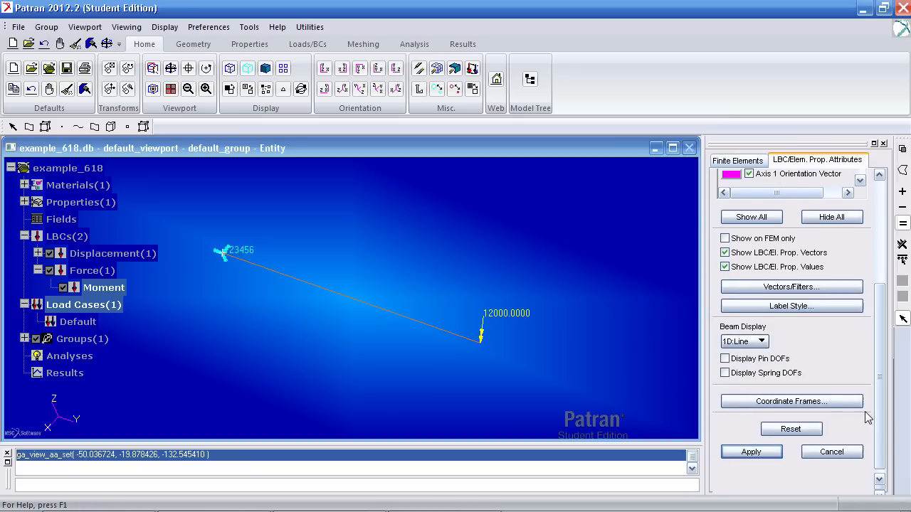
{"action": "left_click", "coordinate": [743, 341]}
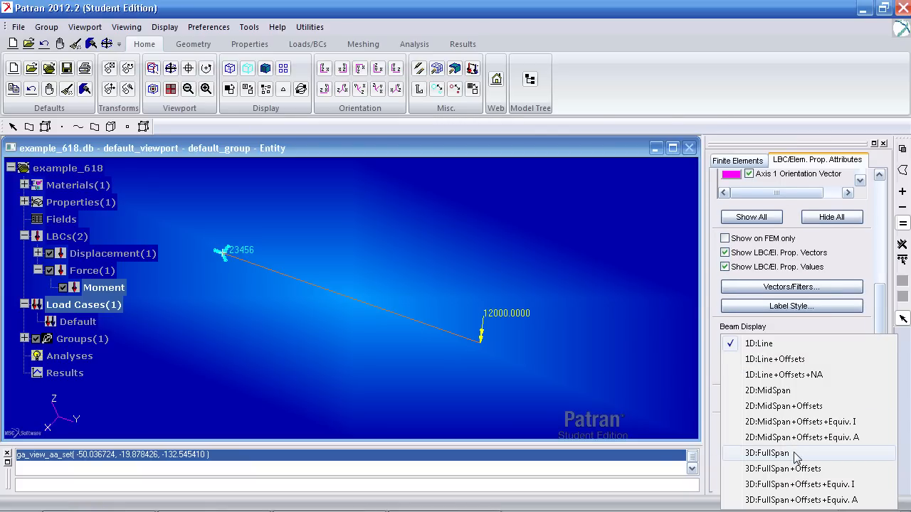
{"action": "left_click", "coordinate": [767, 454]}
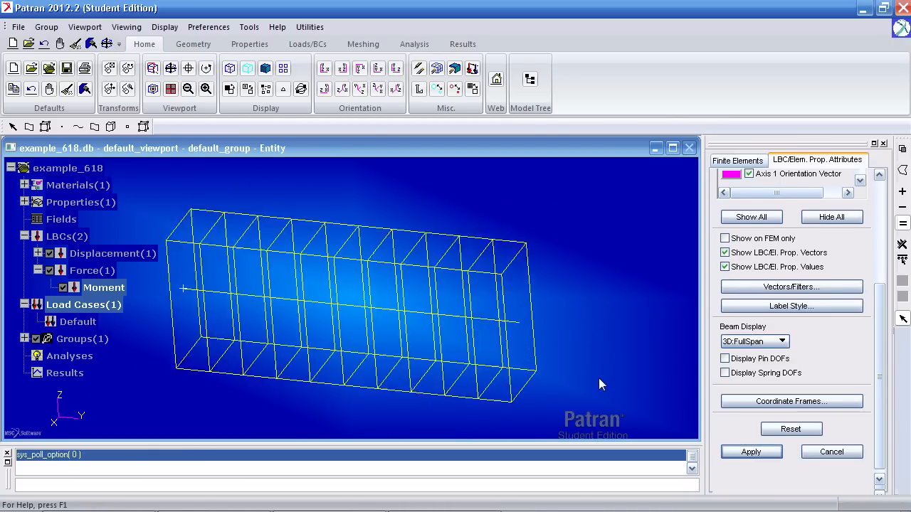
{"action": "left_click", "coordinate": [265, 68]}
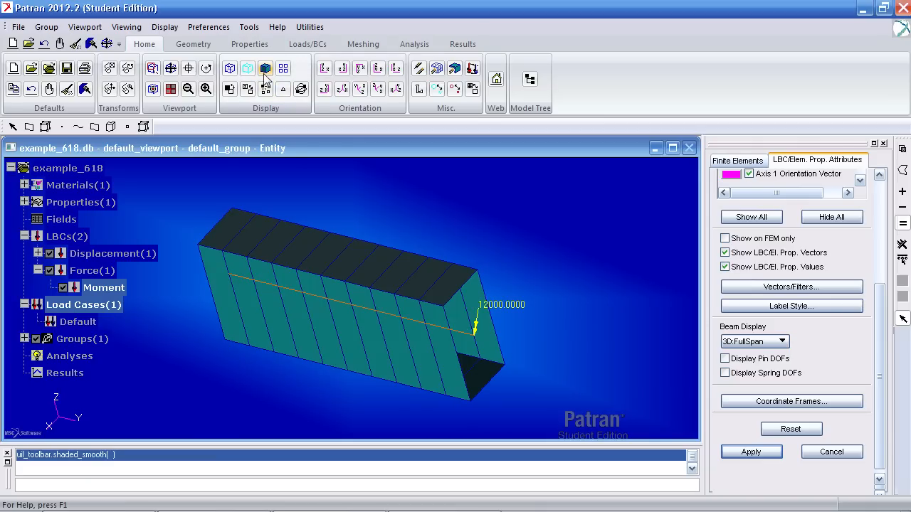
{"action": "left_click", "coordinate": [247, 68]}
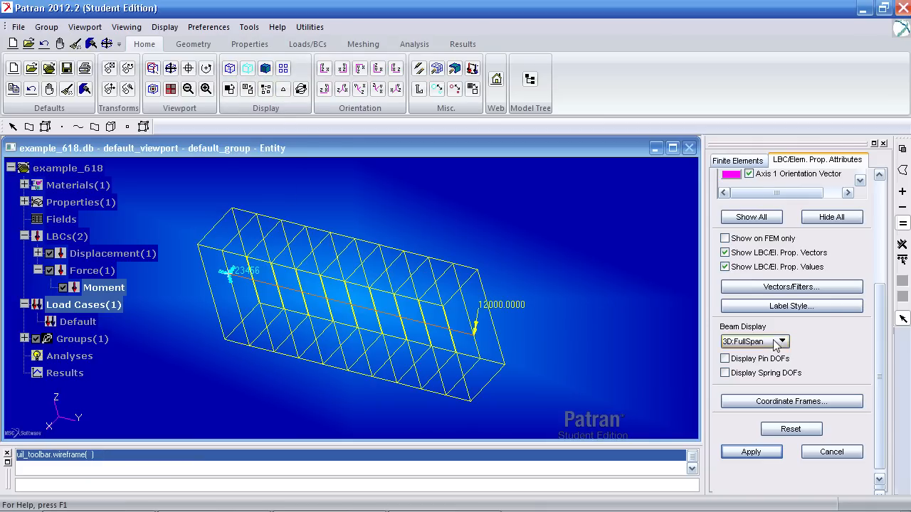
{"action": "left_click", "coordinate": [779, 342]}
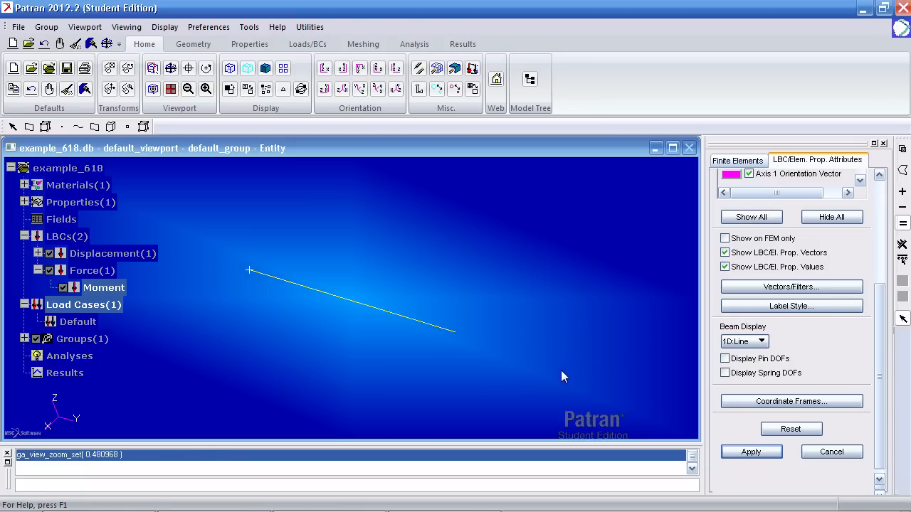
{"action": "left_click", "coordinate": [751, 451]}
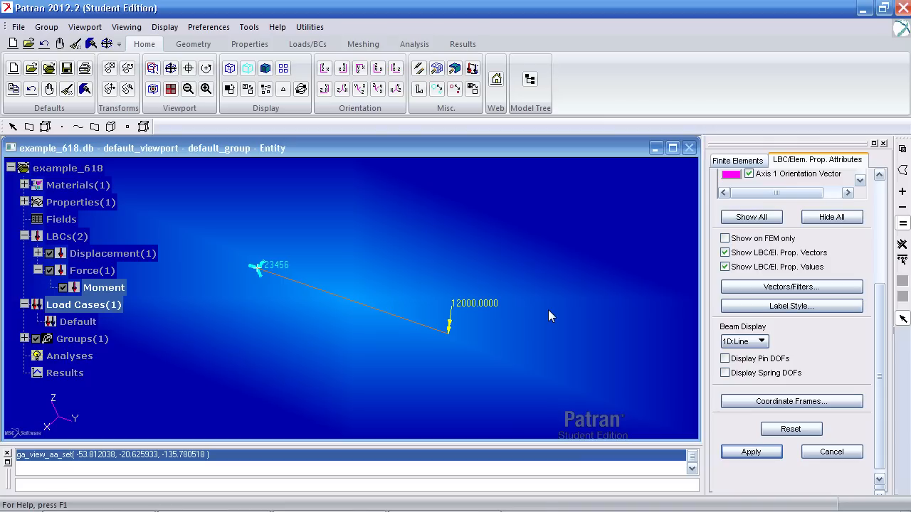
{"action": "mouse_move", "coordinate": [495, 444]}
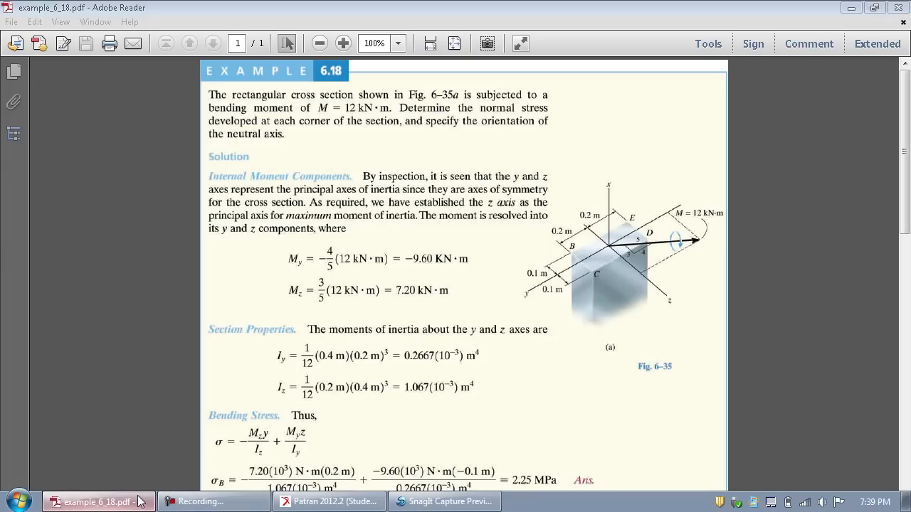
Step: Review the captured cross-section display with points C–F in SnagIt
{"action": "left_click", "coordinate": [444, 502]}
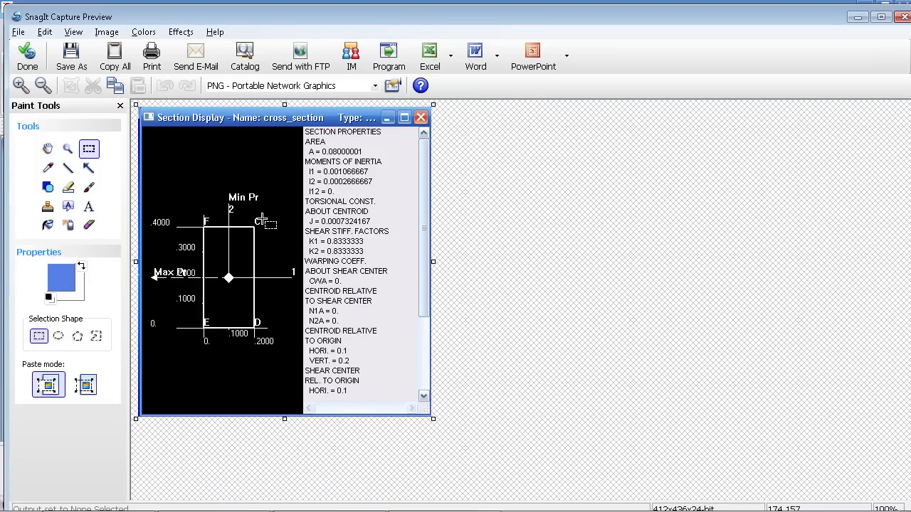
{"action": "mouse_move", "coordinate": [265, 324]}
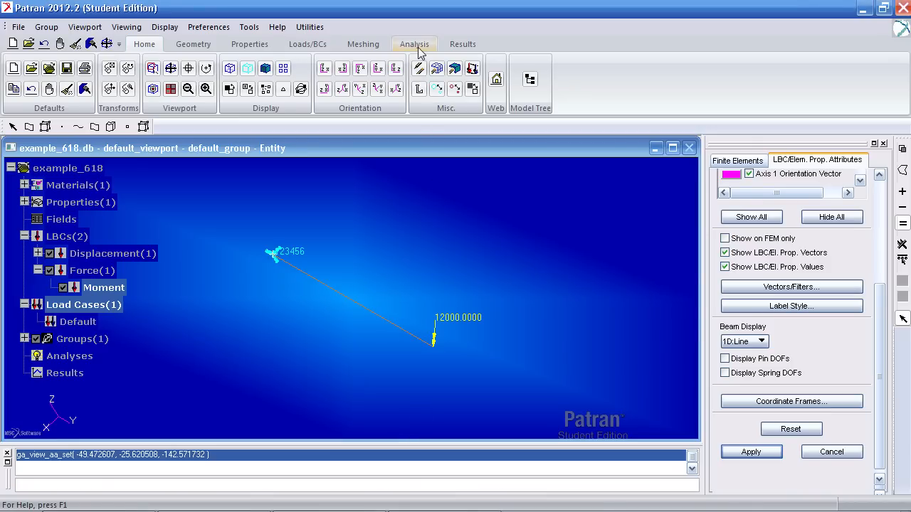
Step: Attach the example_618 Nastran XDB results file via Access Results
{"action": "left_click", "coordinate": [414, 43]}
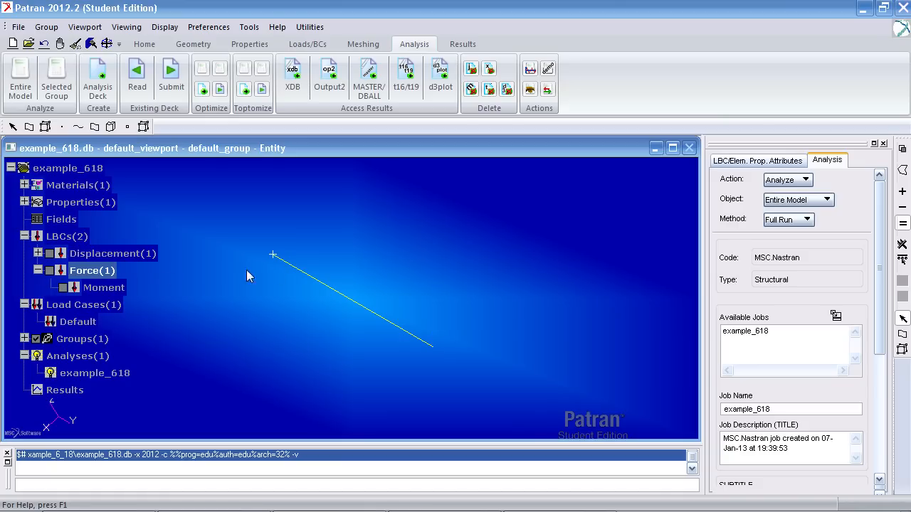
{"action": "left_click", "coordinate": [293, 74]}
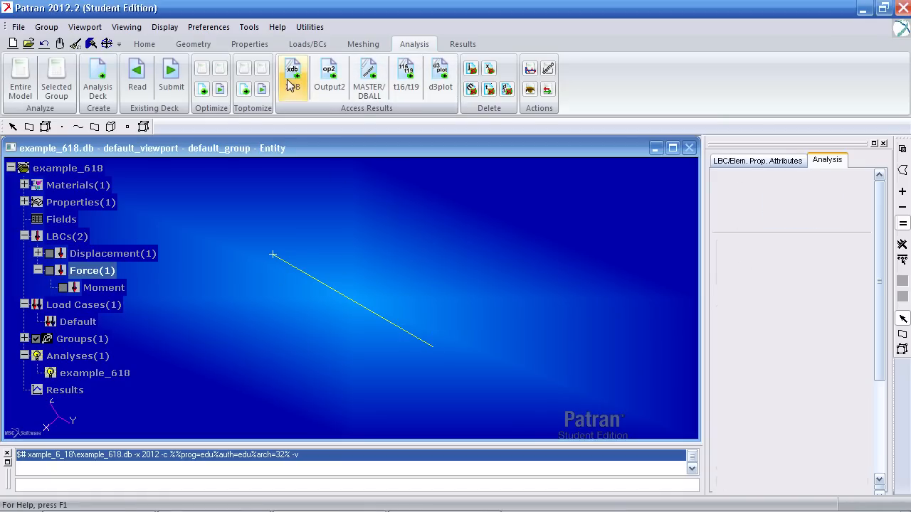
{"action": "left_click", "coordinate": [292, 75]}
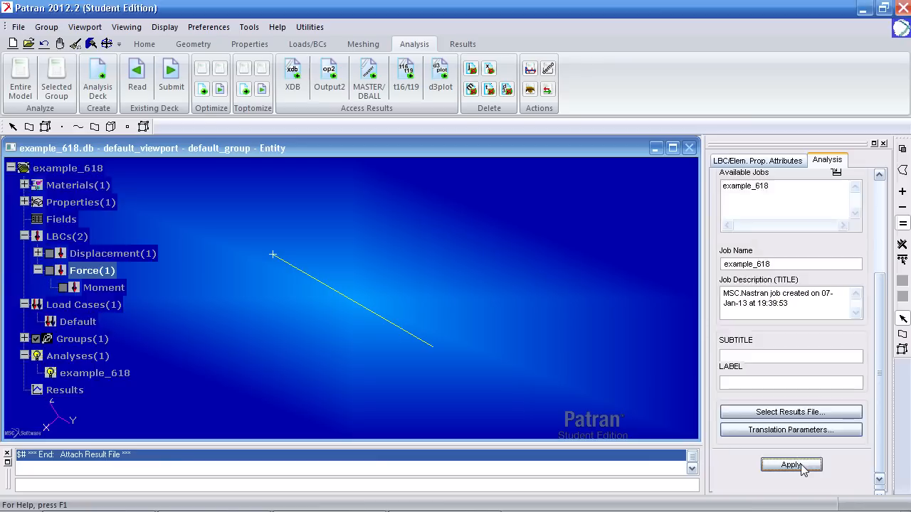
Step: Fringe-plot Bar Stresses, Bending, X Component at Point C on the beam
{"action": "left_click", "coordinate": [462, 43]}
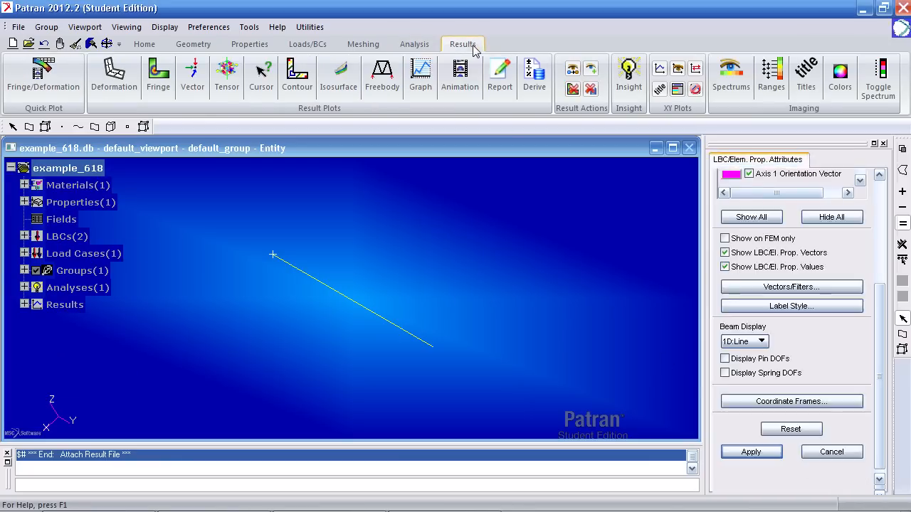
{"action": "left_click", "coordinate": [825, 160]}
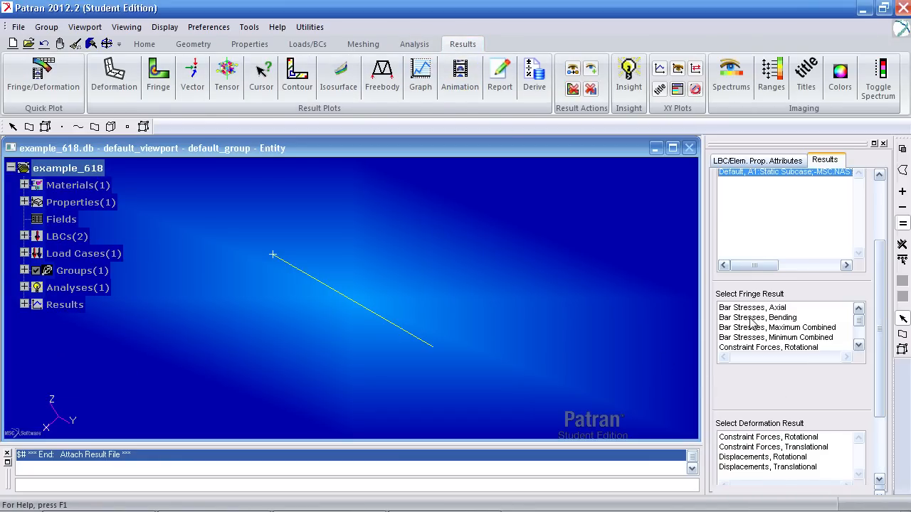
{"action": "left_click", "coordinate": [758, 317]}
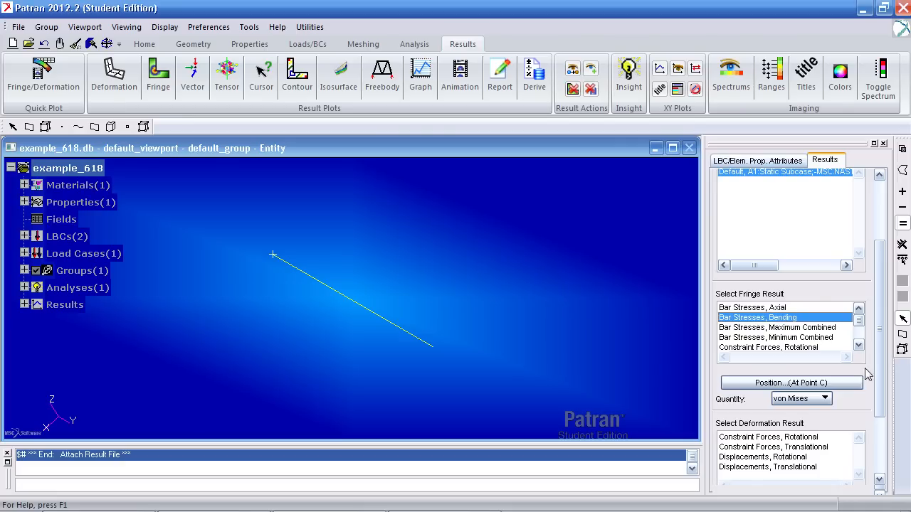
{"action": "left_click", "coordinate": [825, 397]}
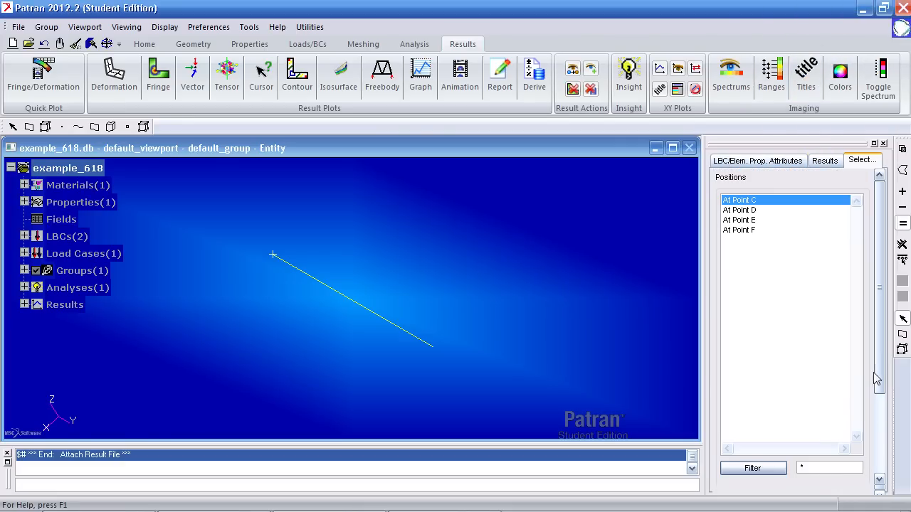
{"action": "left_click", "coordinate": [824, 161]}
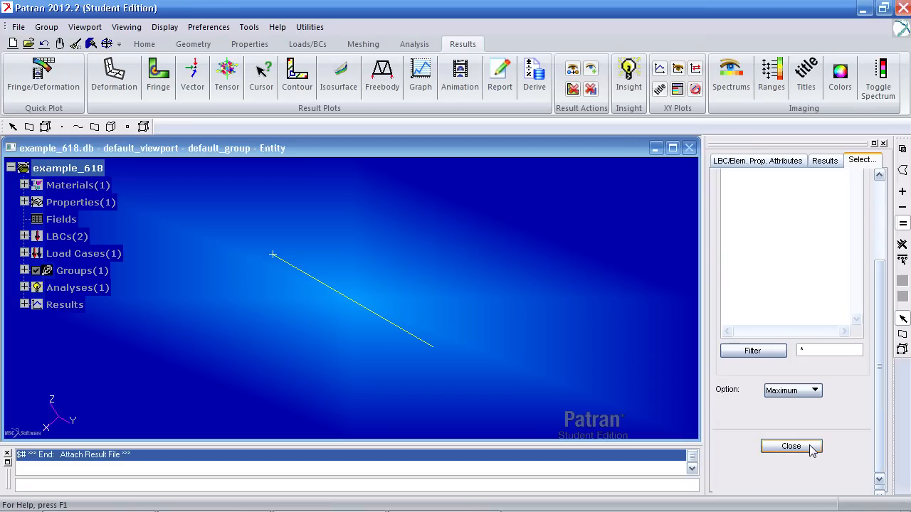
{"action": "left_click", "coordinate": [824, 160]}
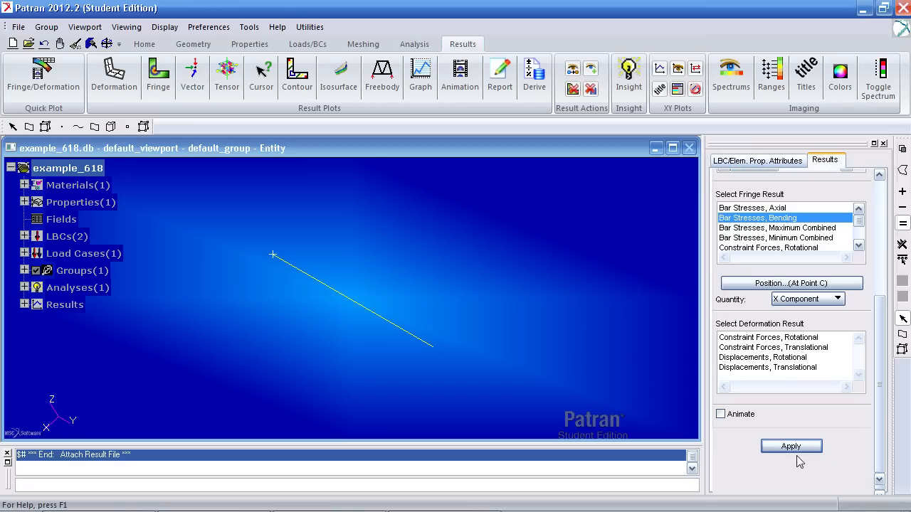
{"action": "left_click", "coordinate": [791, 446]}
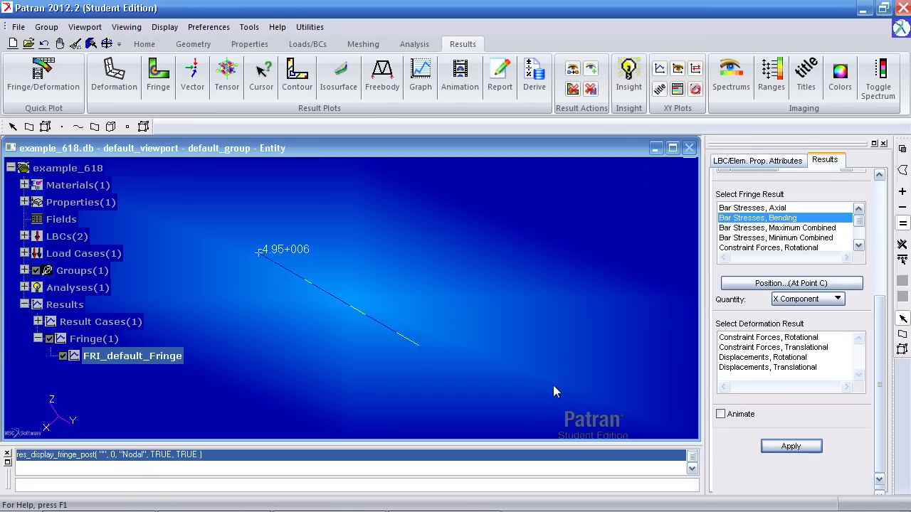
Step: Redisplay the Point C fringe legend showing ±4.95e6 maximum and minimum at node 1
{"action": "left_click", "coordinate": [791, 446]}
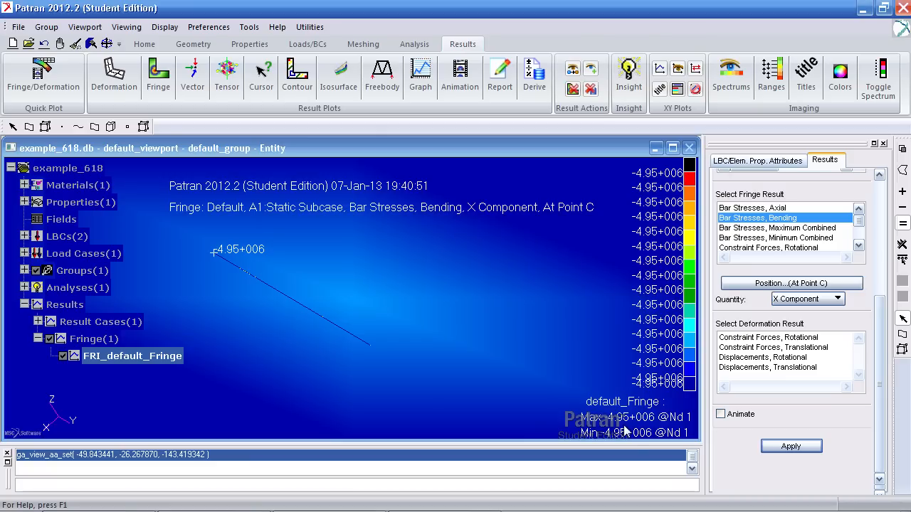
{"action": "mouse_move", "coordinate": [632, 392]}
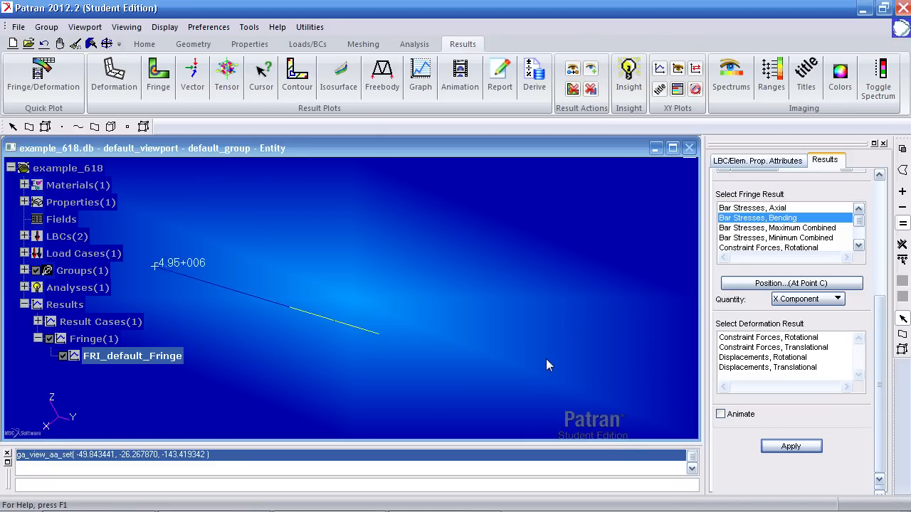
{"action": "left_click", "coordinate": [791, 446]}
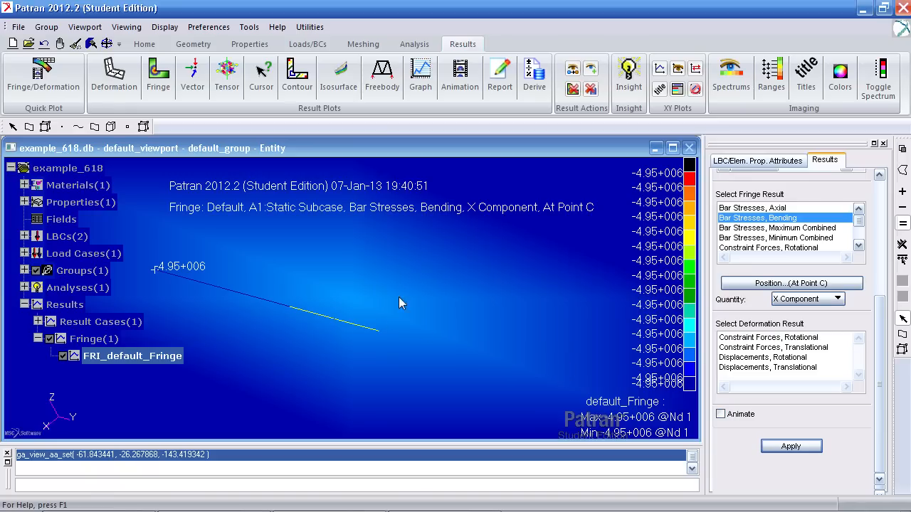
{"action": "mouse_move", "coordinate": [408, 335]}
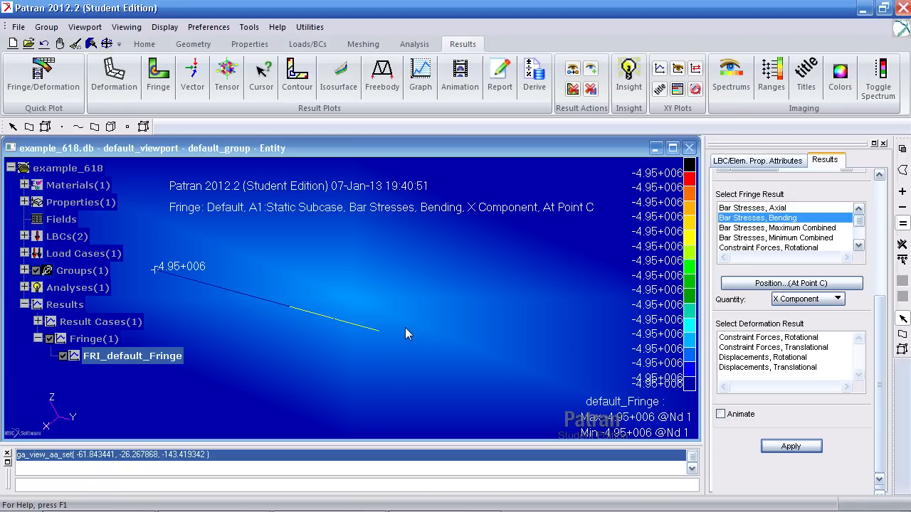
{"action": "left_click", "coordinate": [164, 27]}
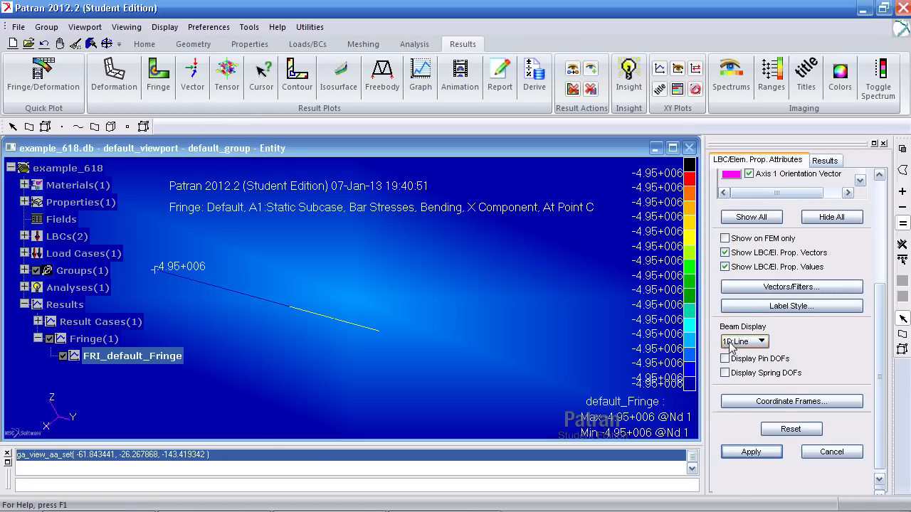
Step: Switch Beam Display from 1D:Line to 3D:FullSpan and rotate to inspect the bar
{"action": "left_click", "coordinate": [740, 341]}
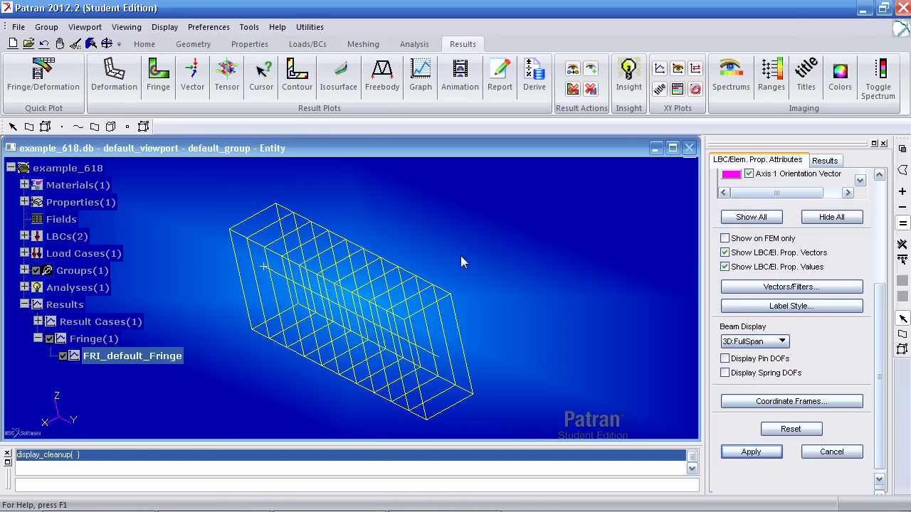
{"action": "left_click_drag", "start_coordinate": [461, 262], "coordinate": [464, 294]}
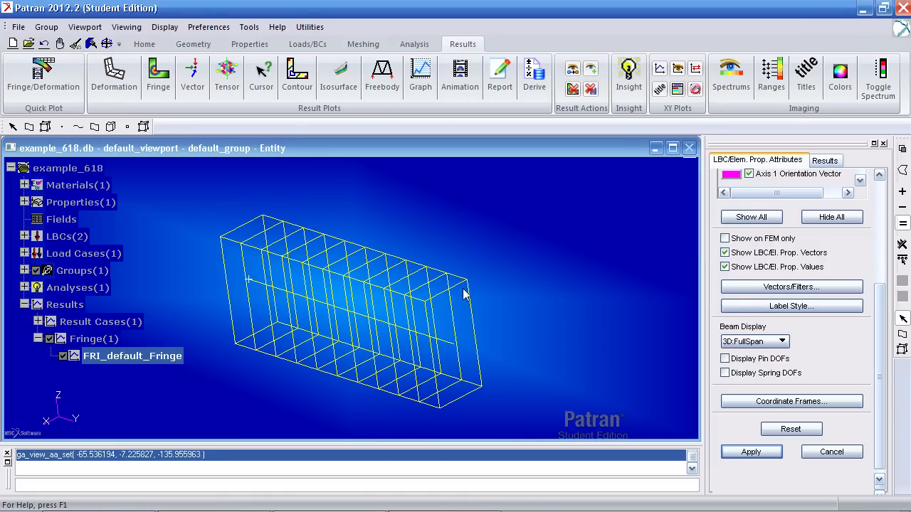
{"action": "mouse_move", "coordinate": [465, 290]}
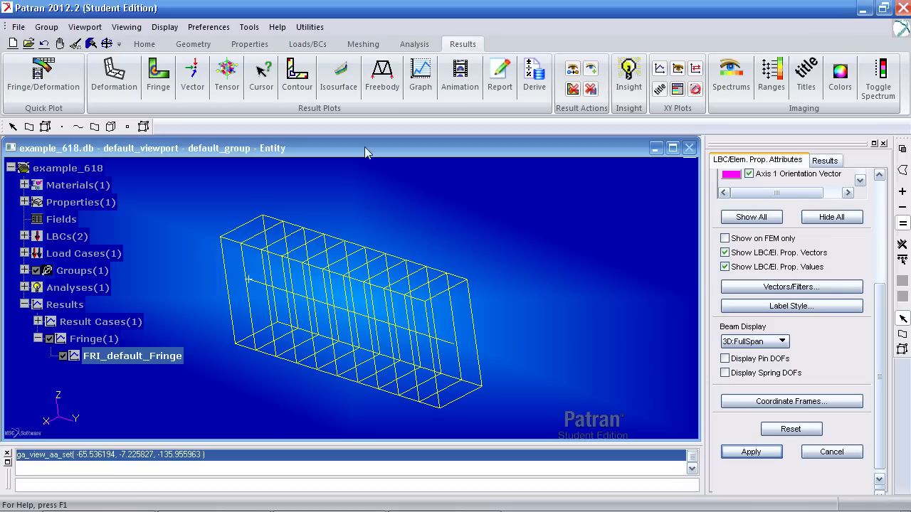
{"action": "left_click", "coordinate": [309, 27]}
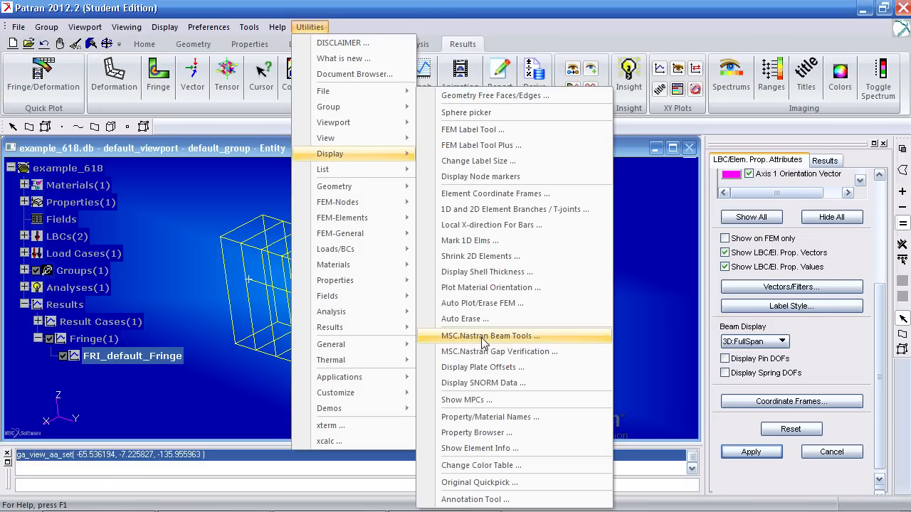
Step: Open MSC.Nastran Beam Tools with Display set to Pts C, D, E, F
{"action": "left_click", "coordinate": [489, 336]}
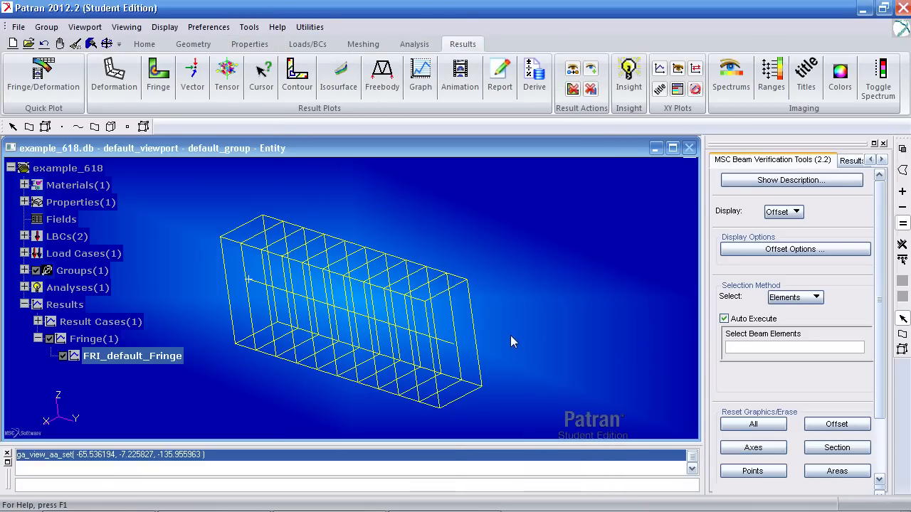
{"action": "mouse_move", "coordinate": [793, 205]}
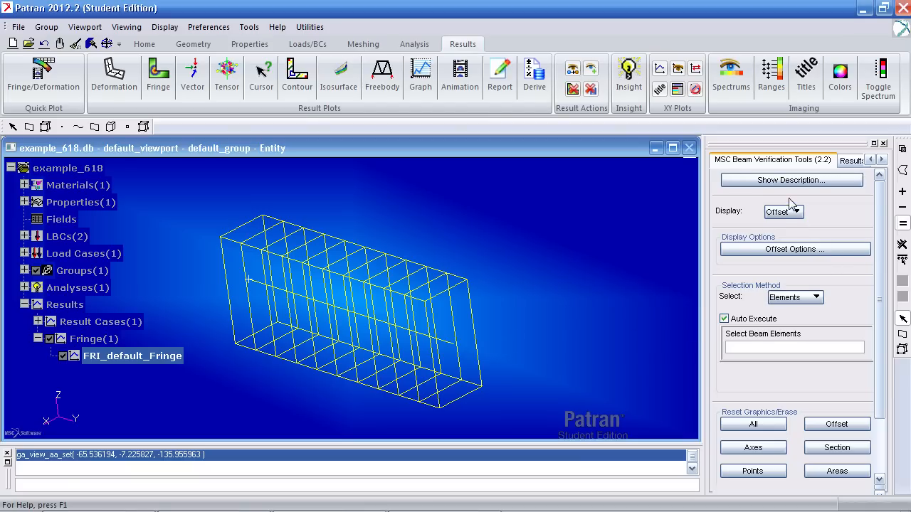
{"action": "left_click", "coordinate": [782, 211]}
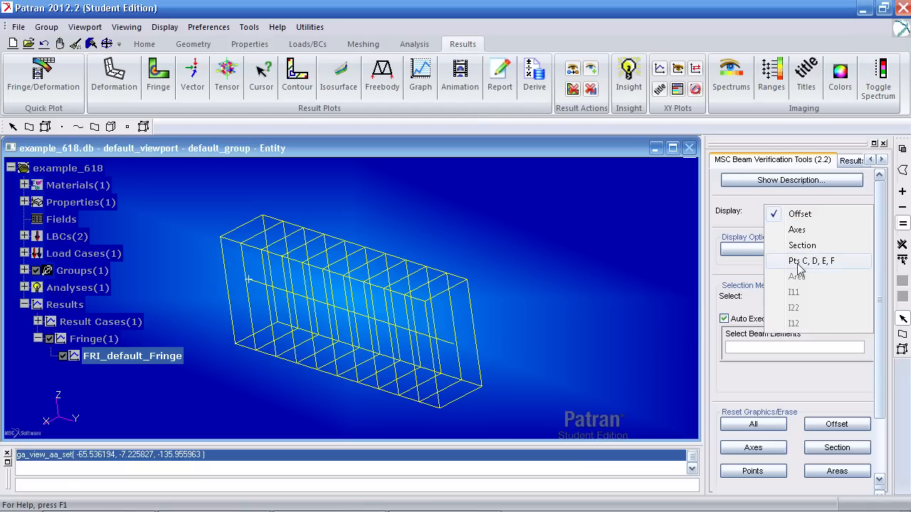
{"action": "left_click", "coordinate": [810, 260]}
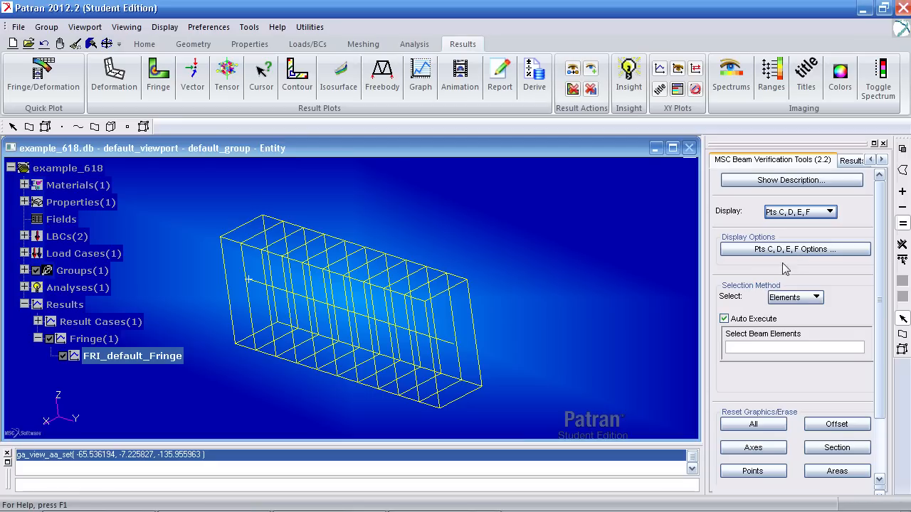
Step: Expand Properties > 1D in the model tree and bring up beam_member's actions
{"action": "left_click", "coordinate": [24, 202]}
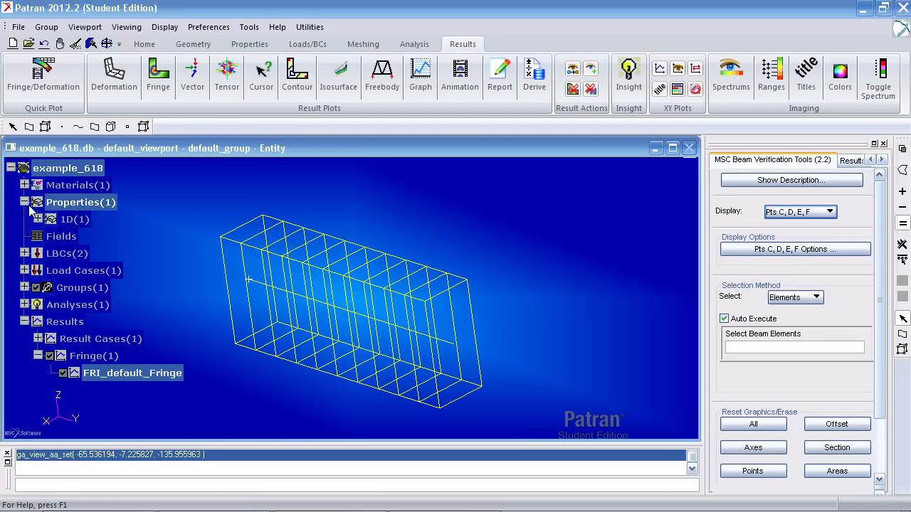
{"action": "left_click", "coordinate": [25, 219]}
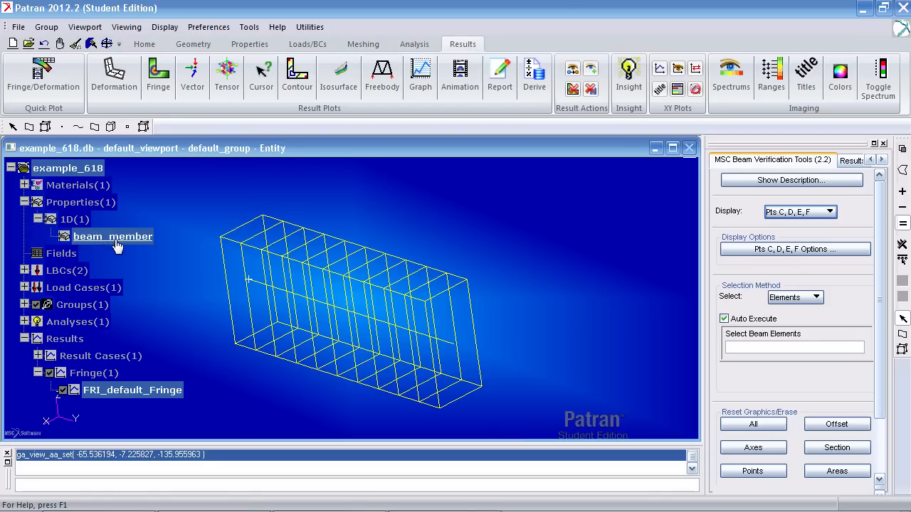
{"action": "right_click", "coordinate": [112, 237]}
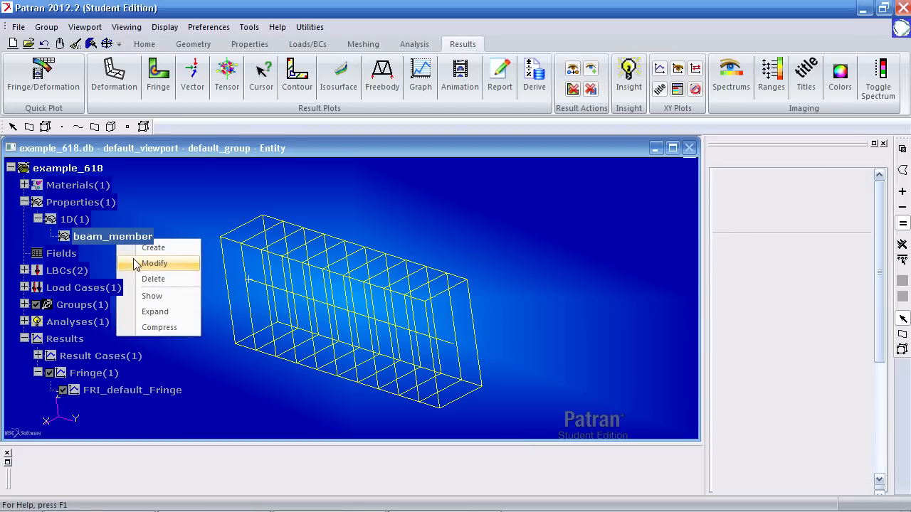
Step: Re-apply beam_member with bar orientation <0. 0. 1.> and return to MSC Beam Verification Tools
{"action": "left_click", "coordinate": [154, 263]}
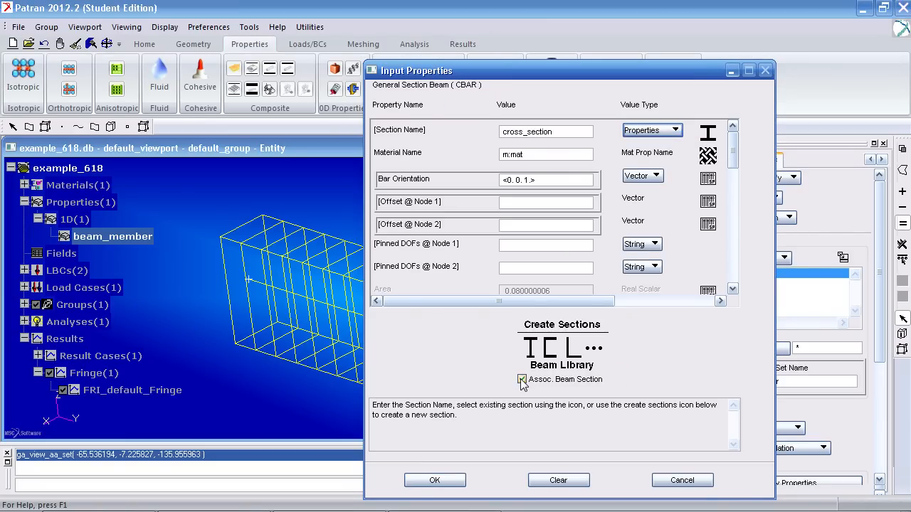
{"action": "left_click", "coordinate": [522, 379]}
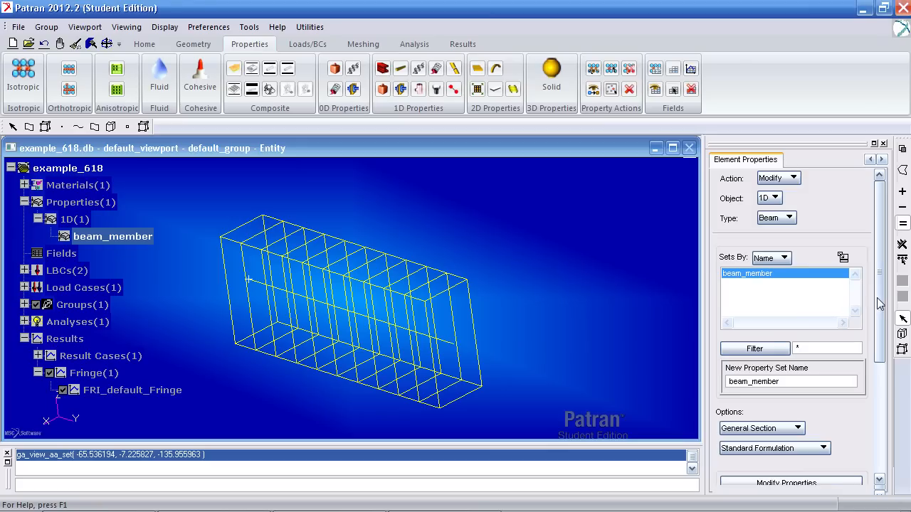
{"action": "left_click", "coordinate": [791, 378]}
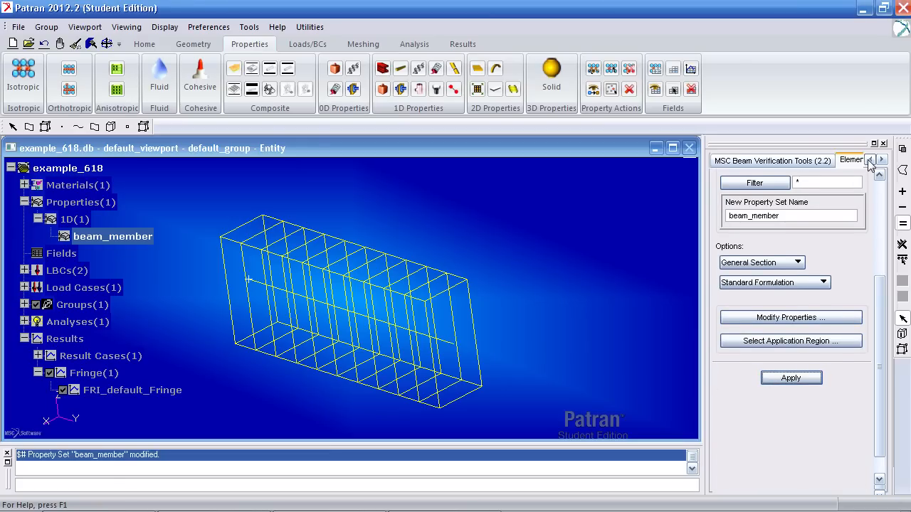
{"action": "left_click", "coordinate": [881, 158]}
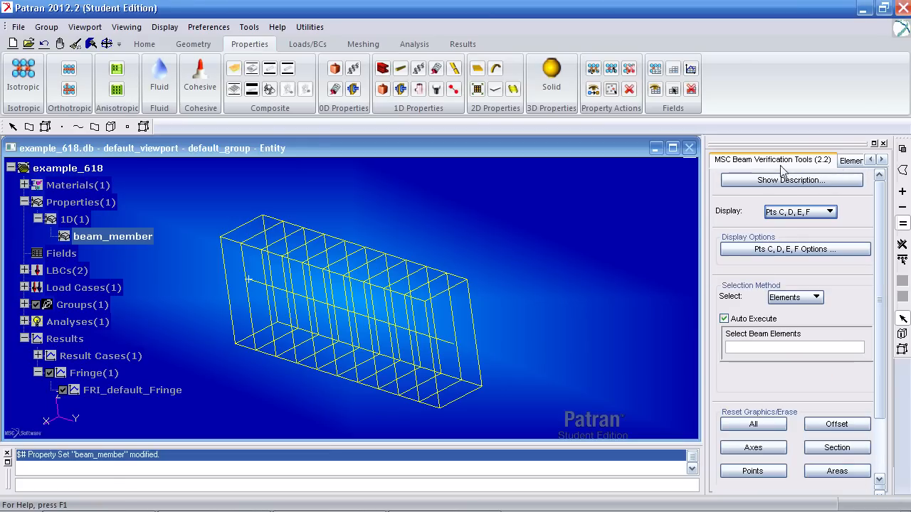
{"action": "left_click", "coordinate": [309, 27]}
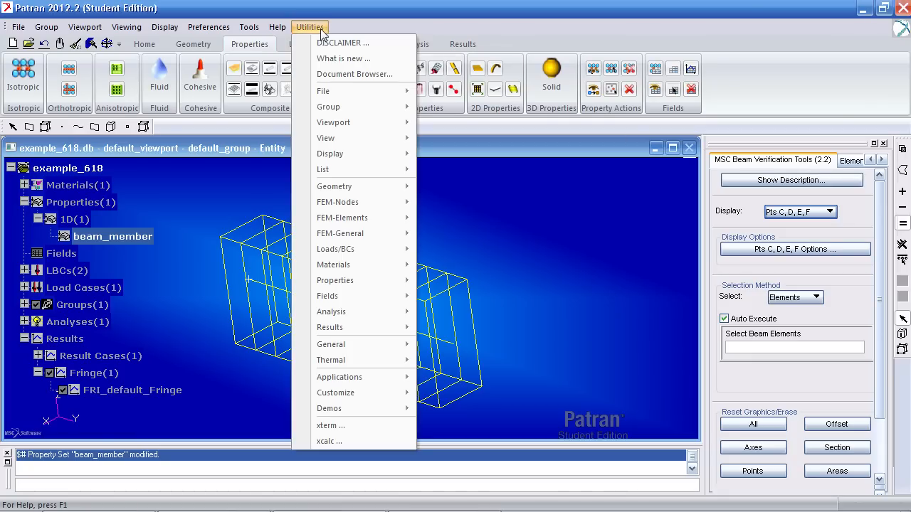
Step: Label stress points C, D, E, F on beam element 1 with MSC.Nastran Beam Tools
{"action": "left_click", "coordinate": [329, 153]}
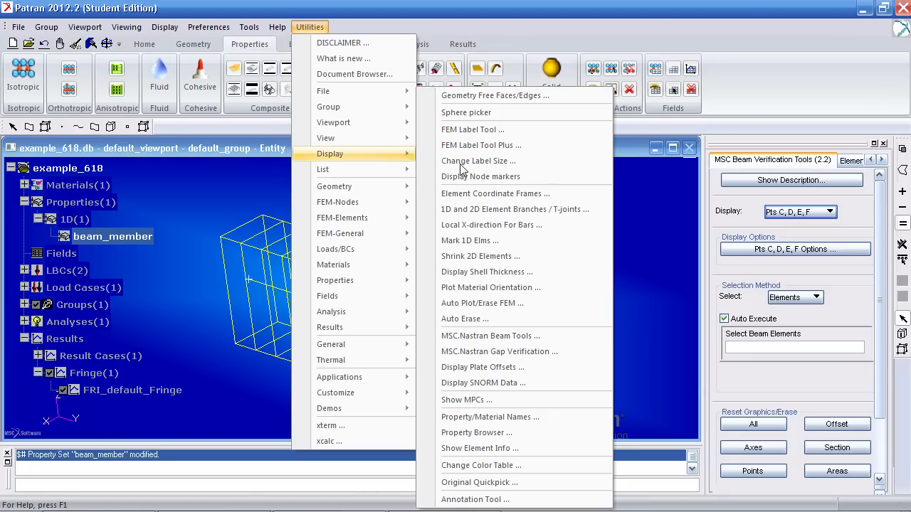
{"action": "mouse_move", "coordinate": [489, 335]}
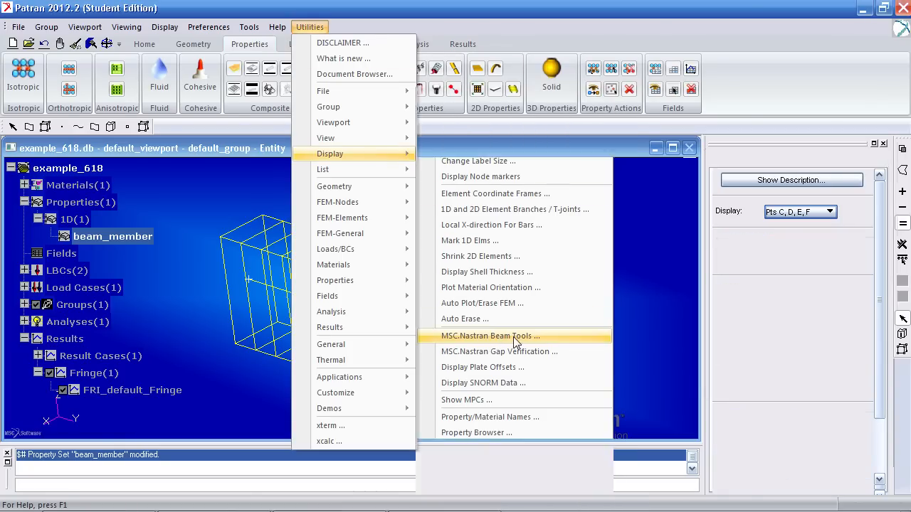
{"action": "left_click", "coordinate": [490, 336]}
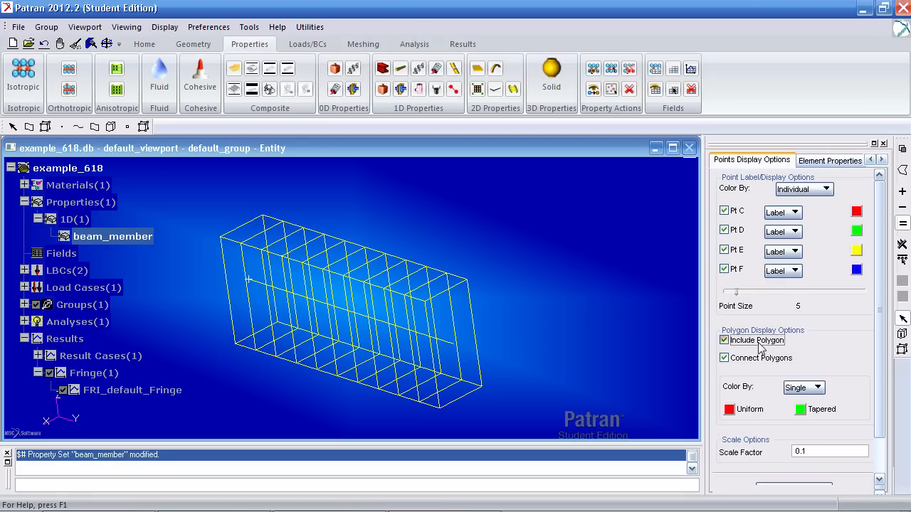
{"action": "left_click", "coordinate": [725, 339]}
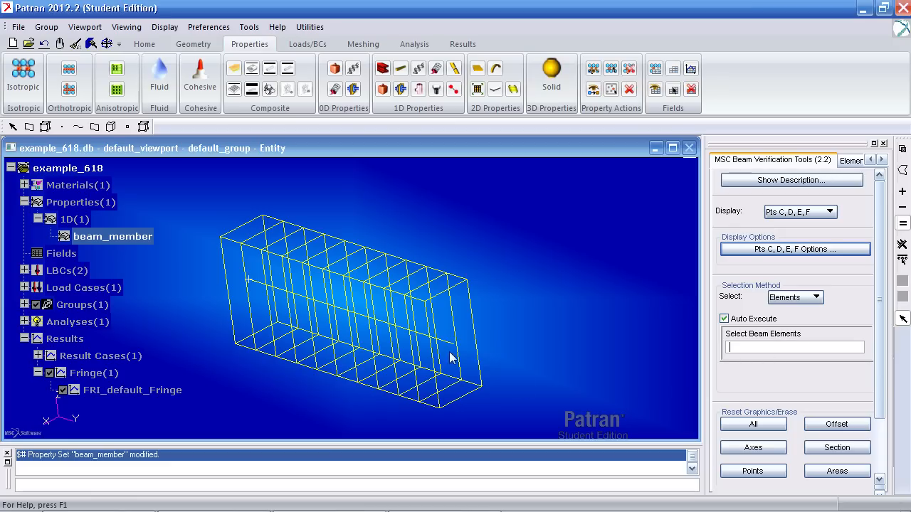
{"action": "mouse_move", "coordinate": [257, 289]}
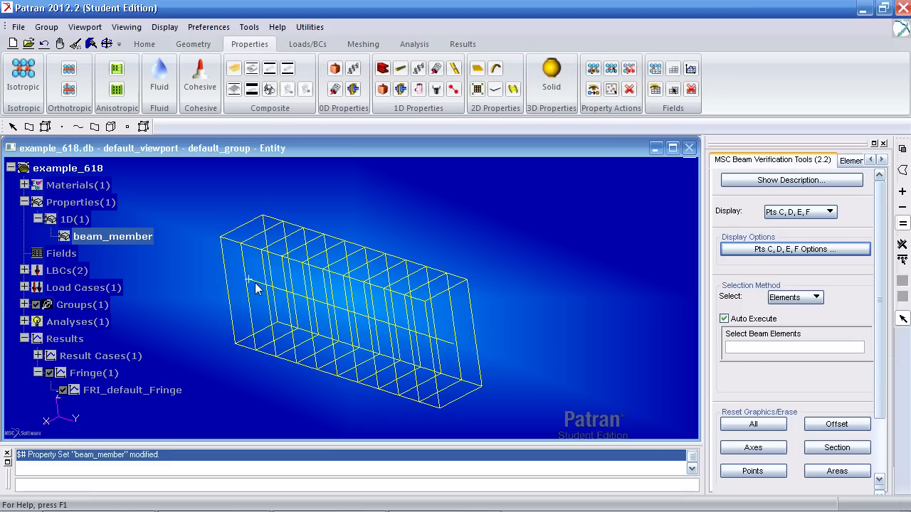
{"action": "left_click", "coordinate": [324, 310]}
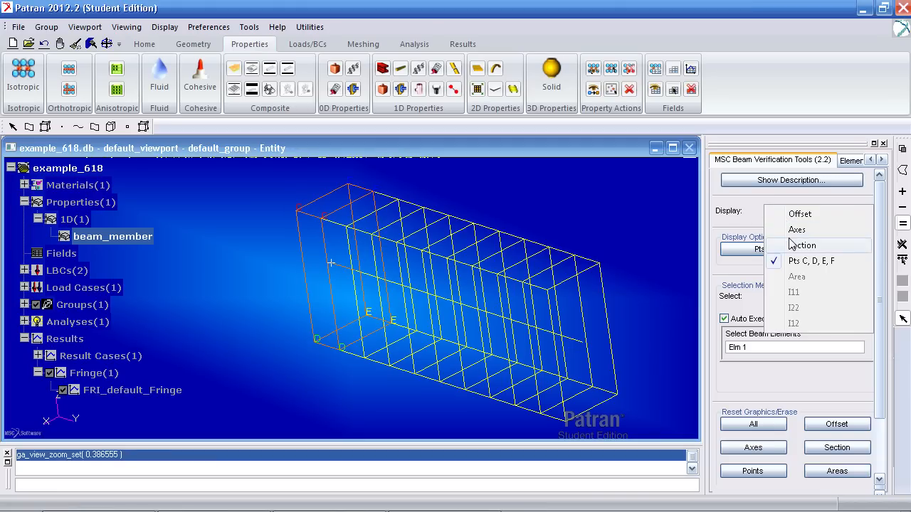
{"action": "left_click", "coordinate": [796, 229]}
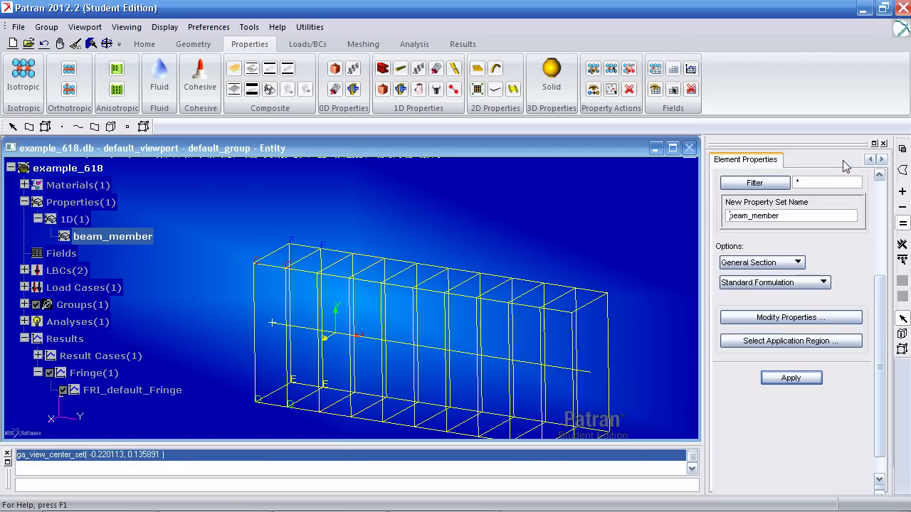
Step: Plot the Bar Stresses bending X component at Point C, reading -4.95+006
{"action": "left_click", "coordinate": [463, 44]}
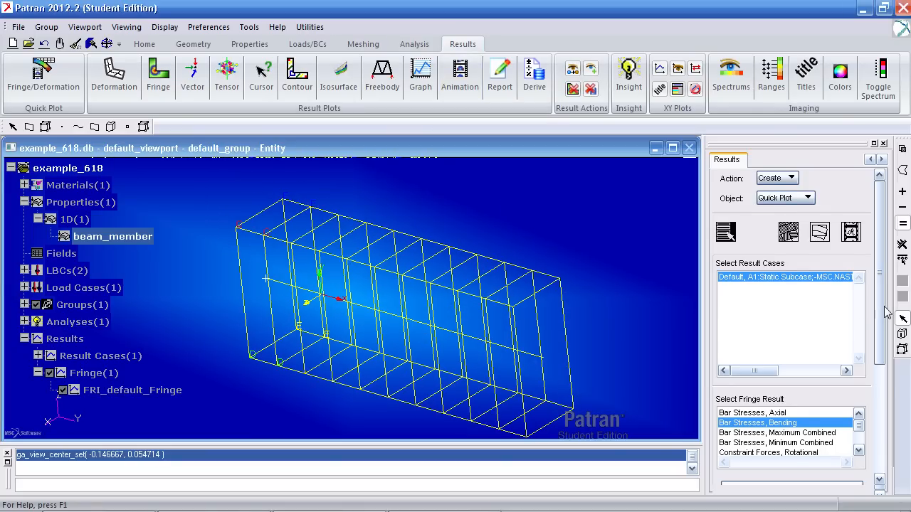
{"action": "left_click", "coordinate": [792, 466]}
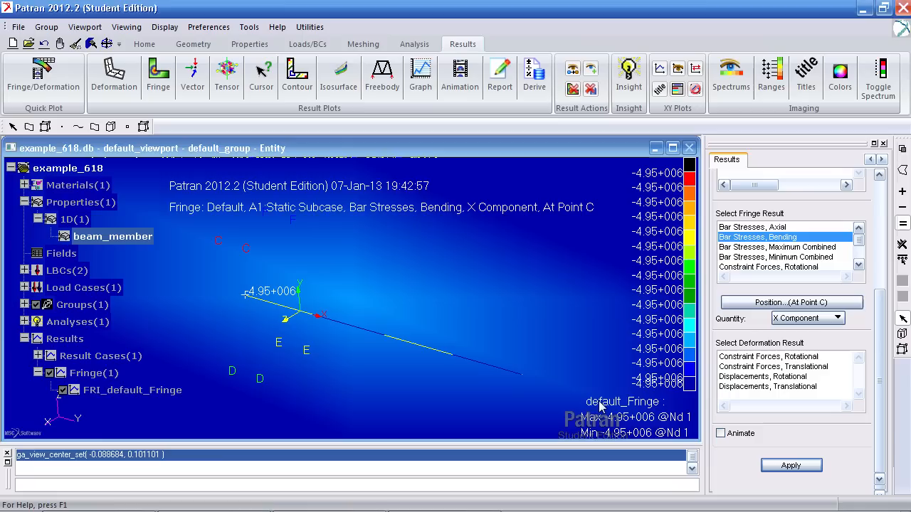
{"action": "mouse_move", "coordinate": [236, 256]}
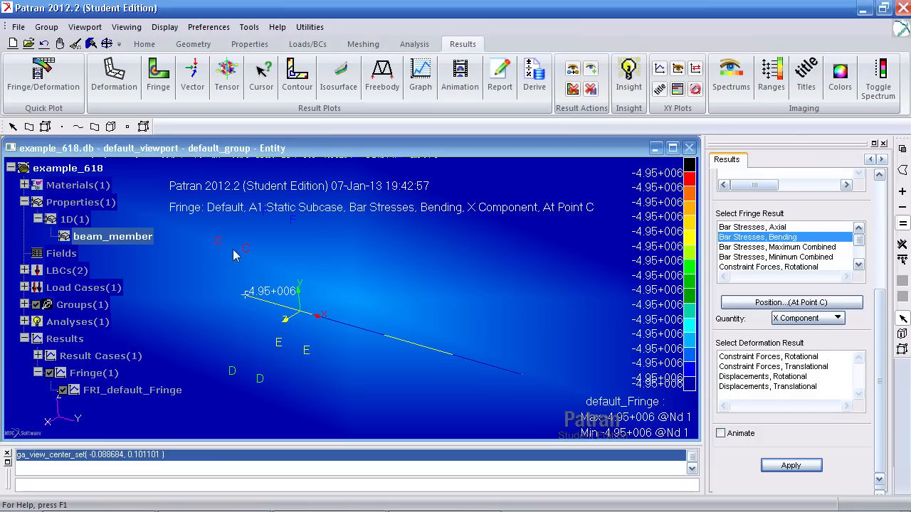
{"action": "mouse_move", "coordinate": [213, 286]}
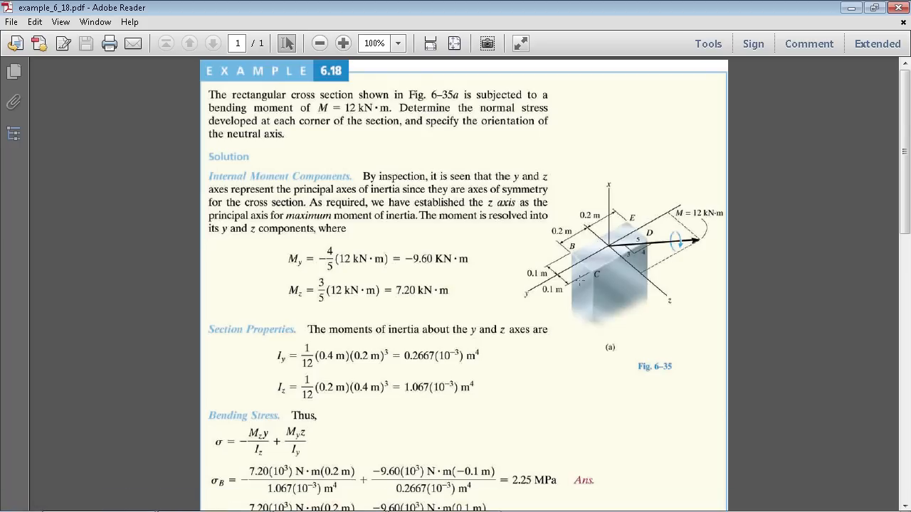
Step: Scroll Example 6.18 to its bending stress answers, showing σC = −4.95 MPa
{"action": "scroll", "scroll_direction": "down", "scroll_amount": 3}
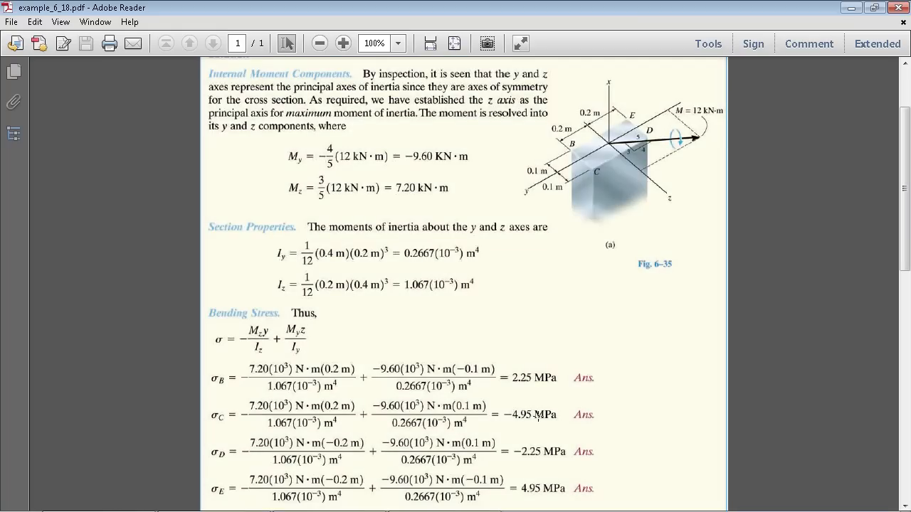
{"action": "left_click", "coordinate": [329, 501]}
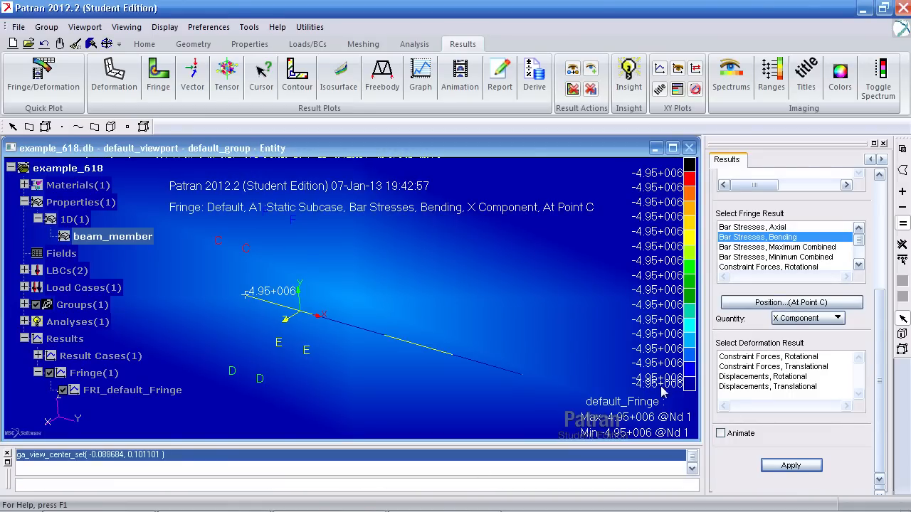
Step: Switch position to Point F and plot its X-component bending stress of 2.25+006
{"action": "left_click", "coordinate": [764, 159]}
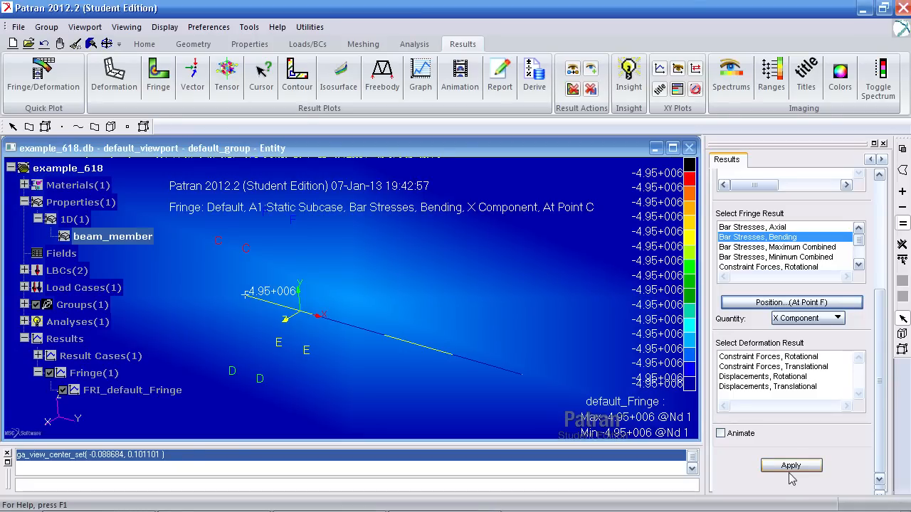
{"action": "left_click", "coordinate": [791, 465]}
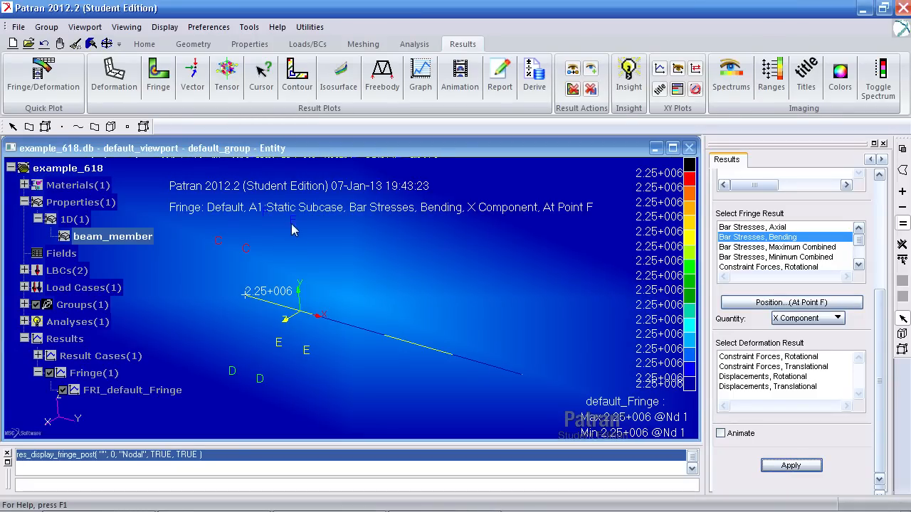
{"action": "mouse_move", "coordinate": [640, 436]}
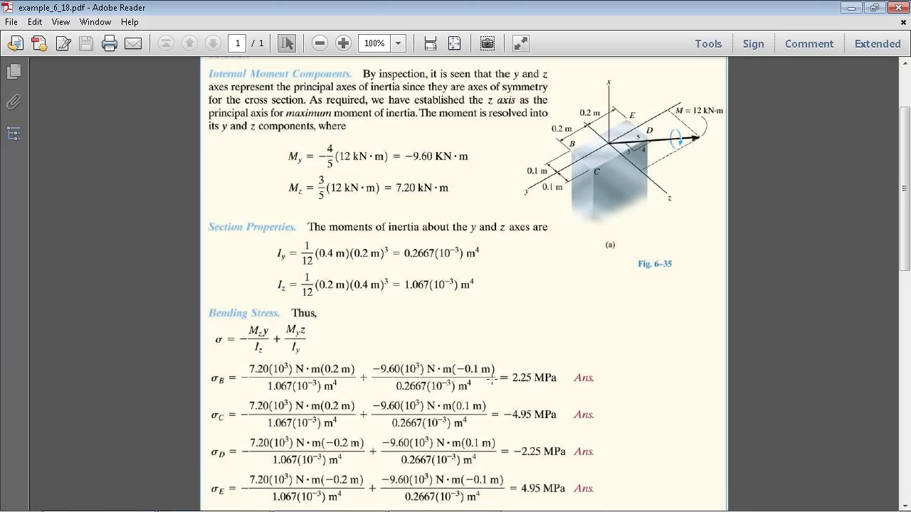
{"action": "mouse_move", "coordinate": [651, 135]}
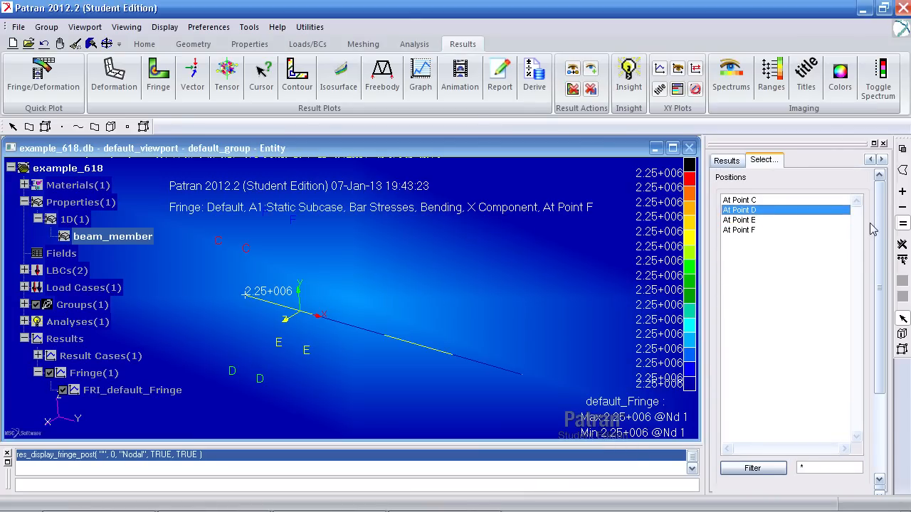
Step: Plot the bending stress at Point D (-2.25+006), then at Point E
{"action": "left_click", "coordinate": [726, 159]}
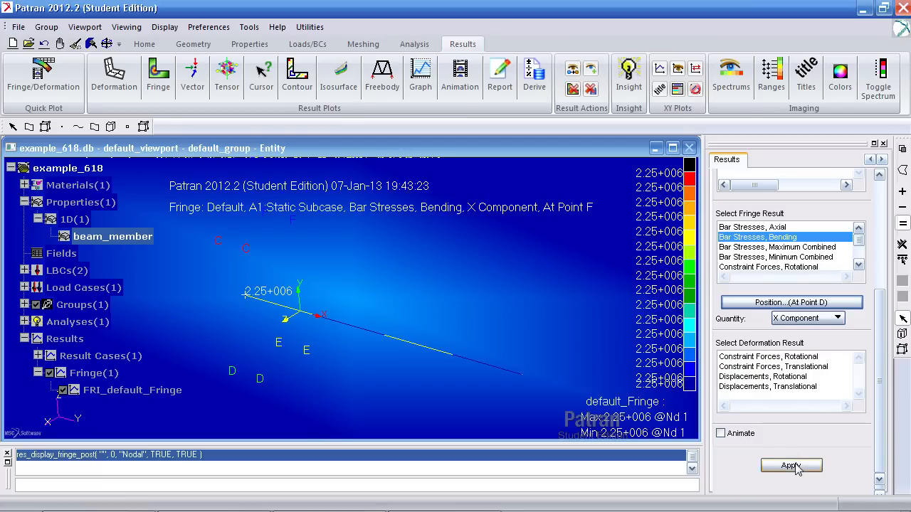
{"action": "left_click", "coordinate": [791, 465]}
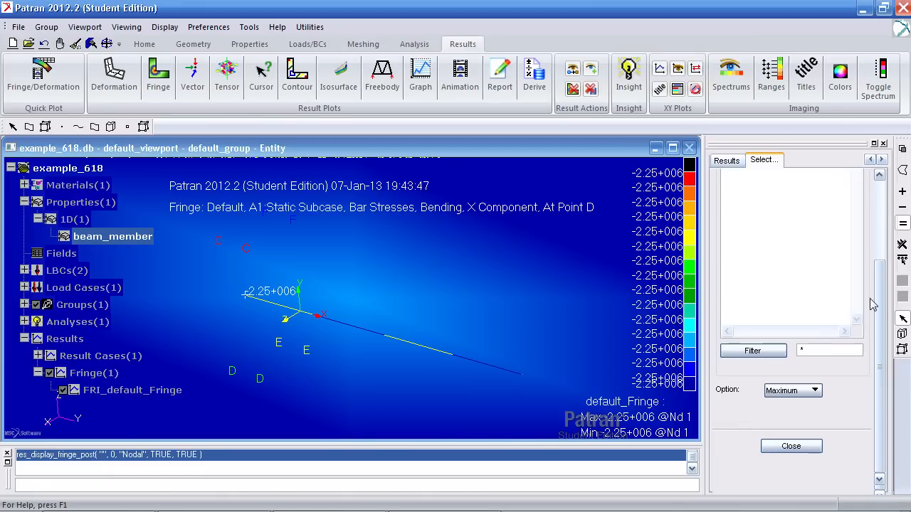
{"action": "left_click", "coordinate": [740, 211]}
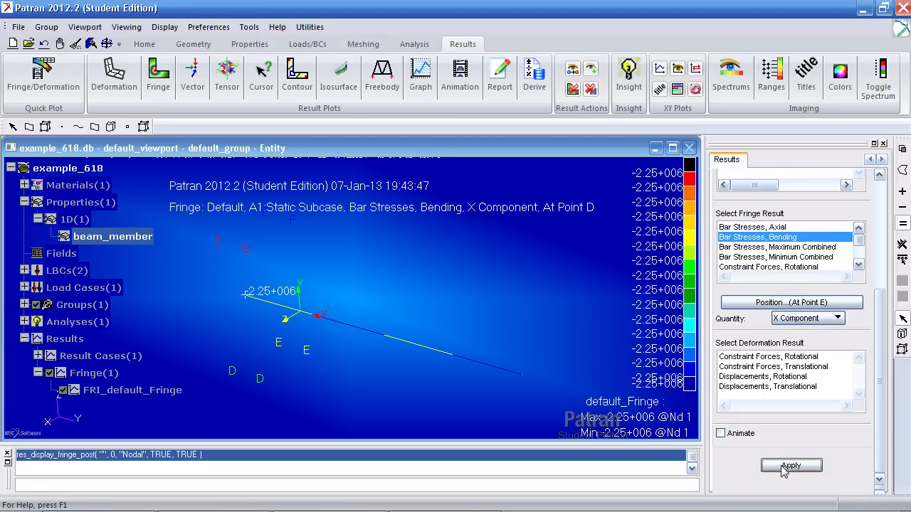
{"action": "left_click", "coordinate": [791, 465]}
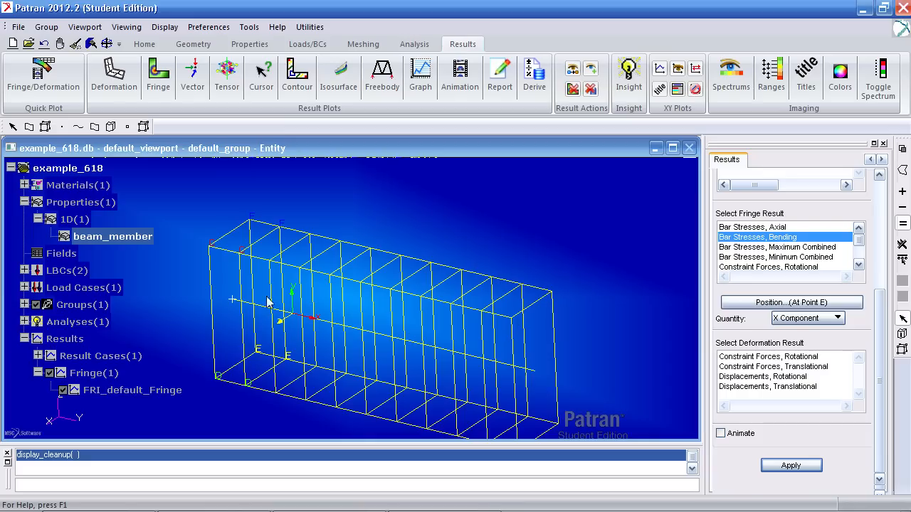
{"action": "mouse_move", "coordinate": [298, 320]}
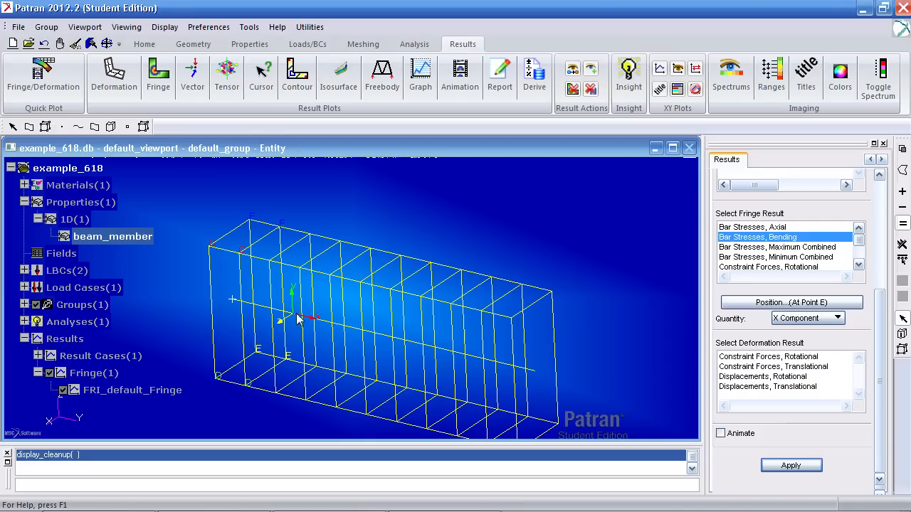
{"action": "mouse_move", "coordinate": [257, 262]}
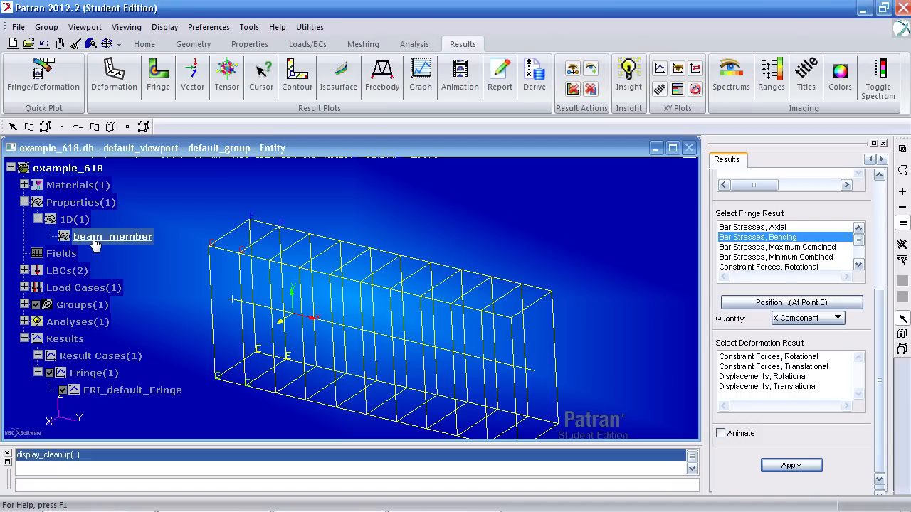
Step: Change beam_member's bar orientation to <1 0 0> and dismiss the Area warnings
{"action": "right_click", "coordinate": [113, 237]}
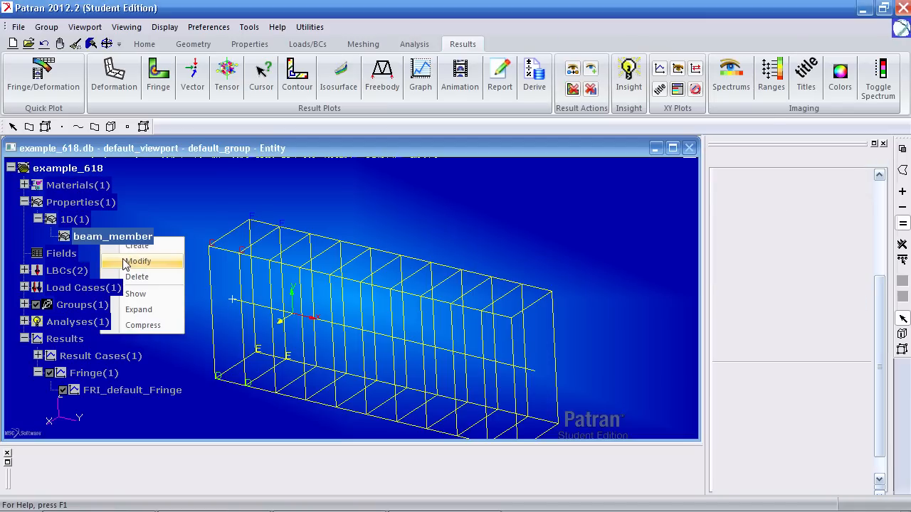
{"action": "left_click", "coordinate": [138, 261]}
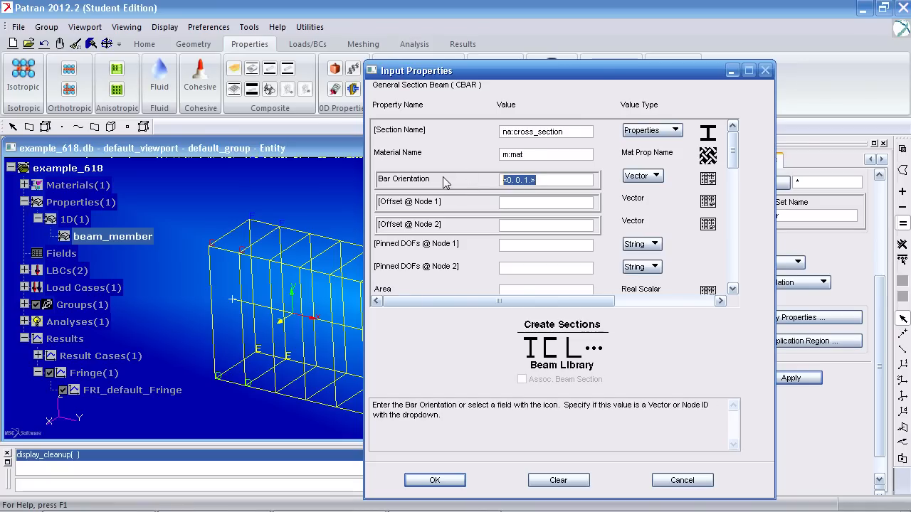
{"action": "mouse_move", "coordinate": [298, 302]}
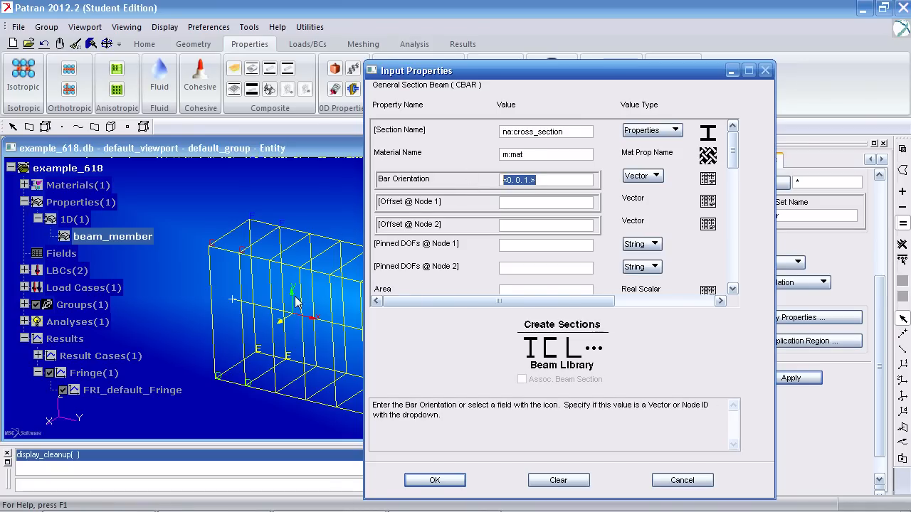
{"action": "mouse_move", "coordinate": [289, 272]}
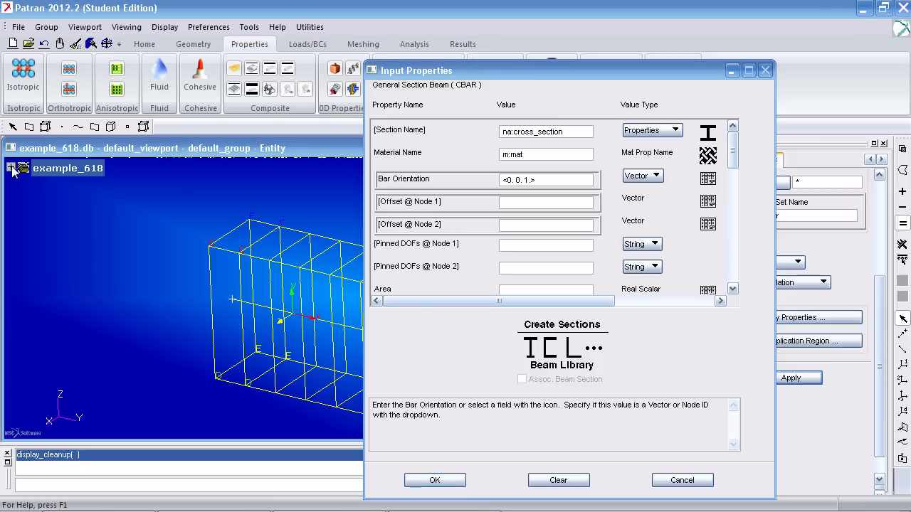
{"action": "mouse_move", "coordinate": [64, 416]}
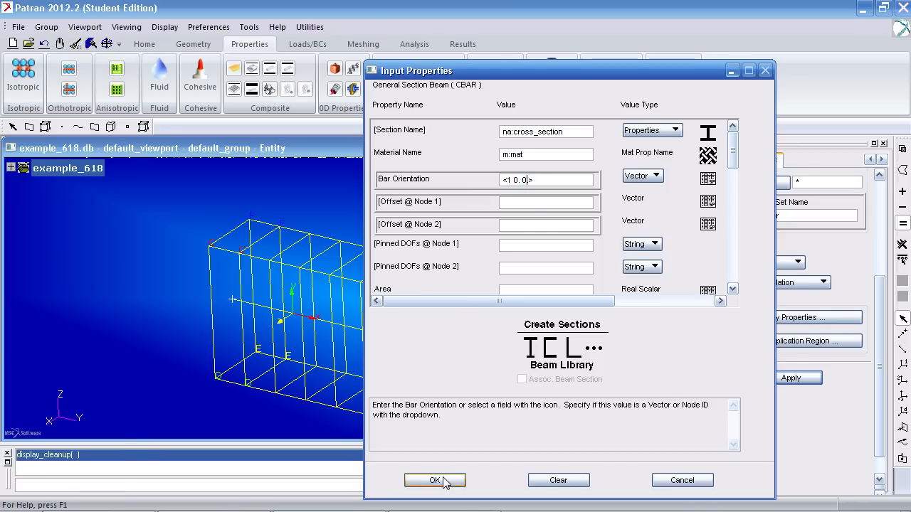
{"action": "left_click", "coordinate": [435, 481]}
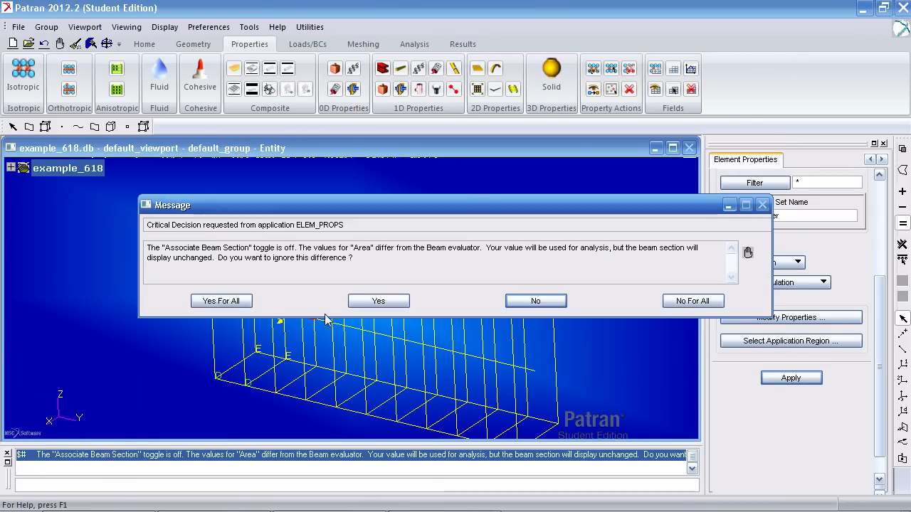
{"action": "left_click", "coordinate": [378, 300]}
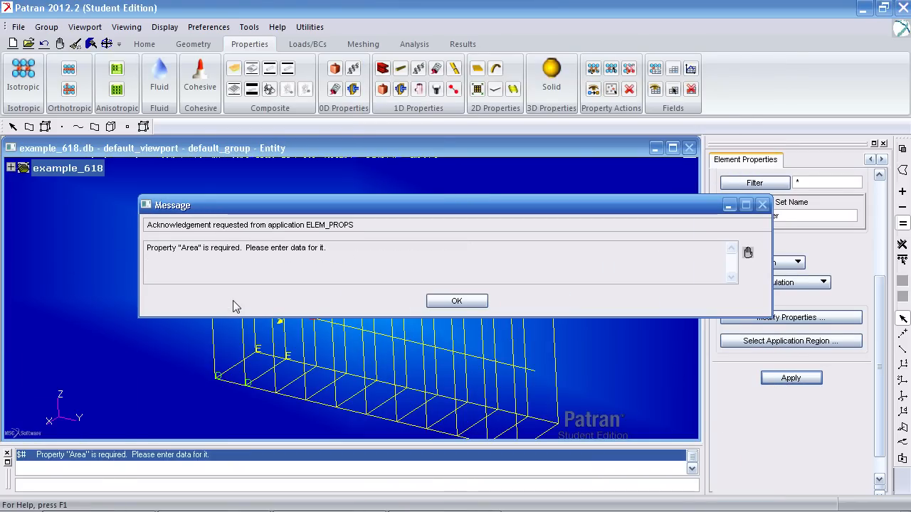
{"action": "left_click", "coordinate": [456, 301]}
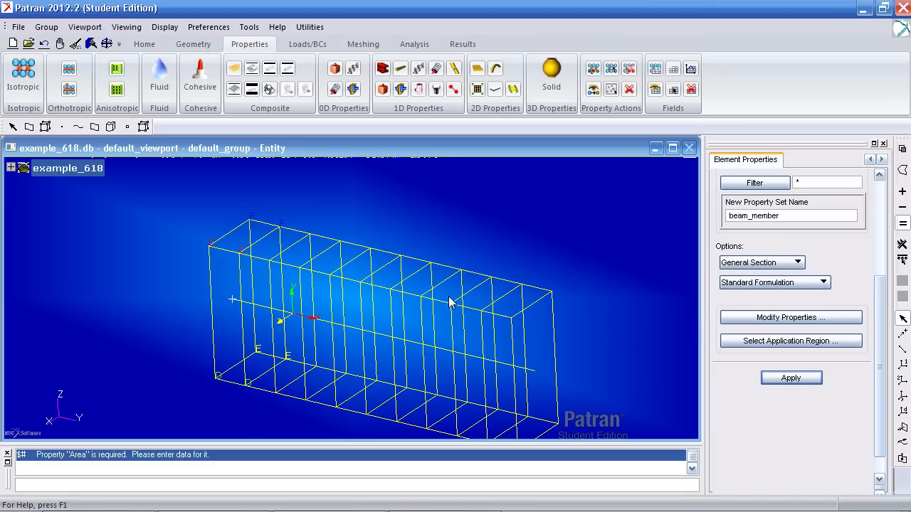
Step: Link the cross_section beam section so Area becomes 0.08, then accept the properties
{"action": "left_click", "coordinate": [791, 317]}
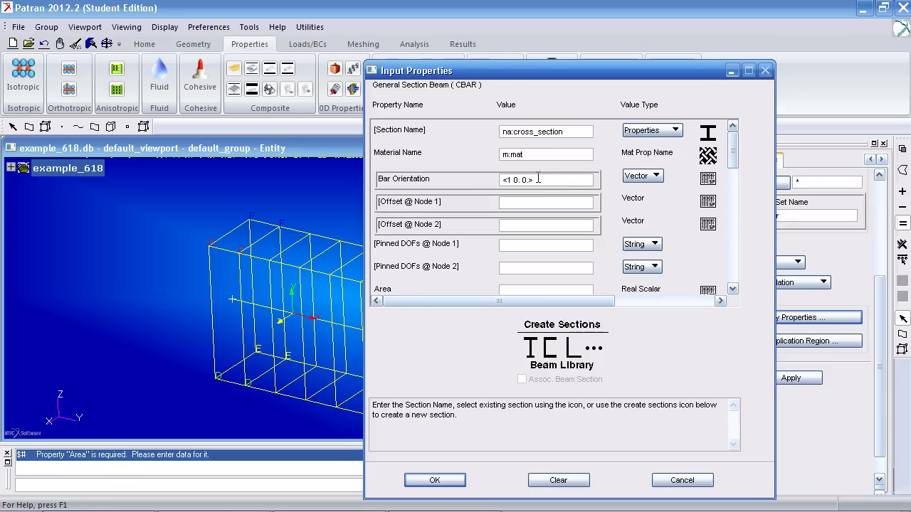
{"action": "left_click", "coordinate": [650, 130]}
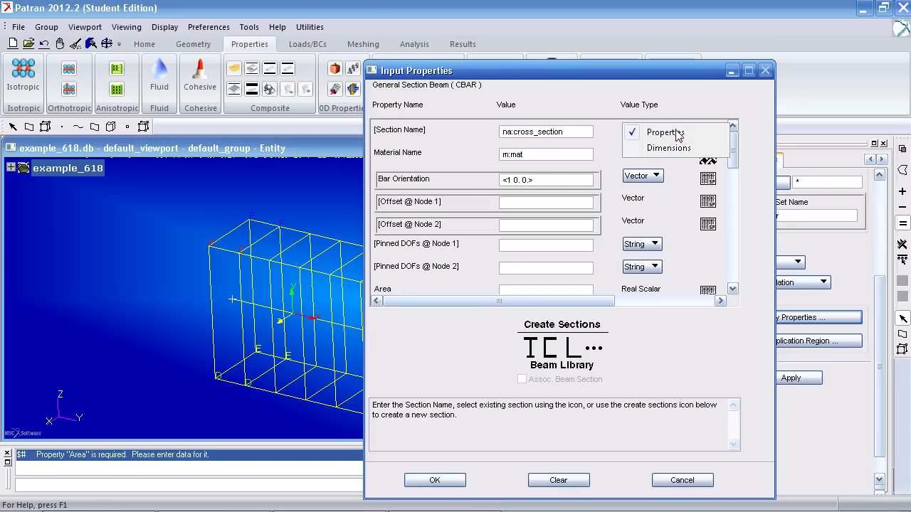
{"action": "left_click", "coordinate": [669, 147]}
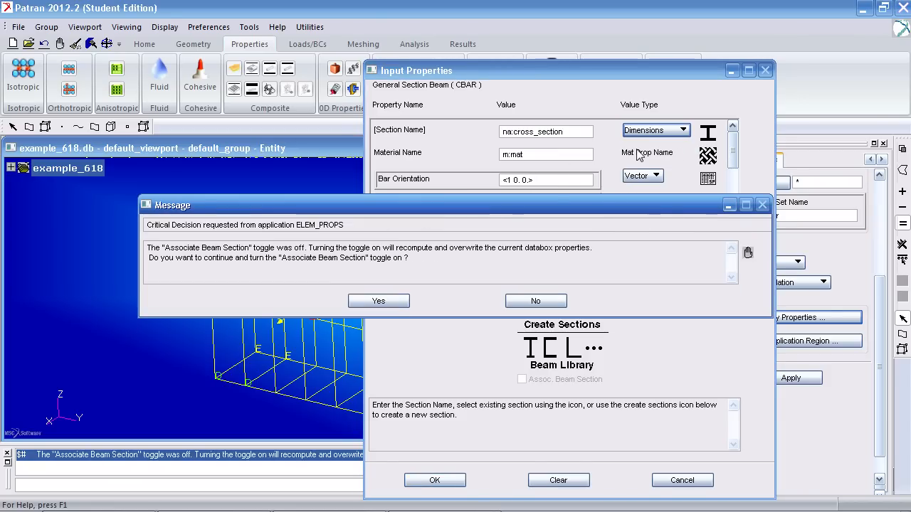
{"action": "mouse_move", "coordinate": [427, 276]}
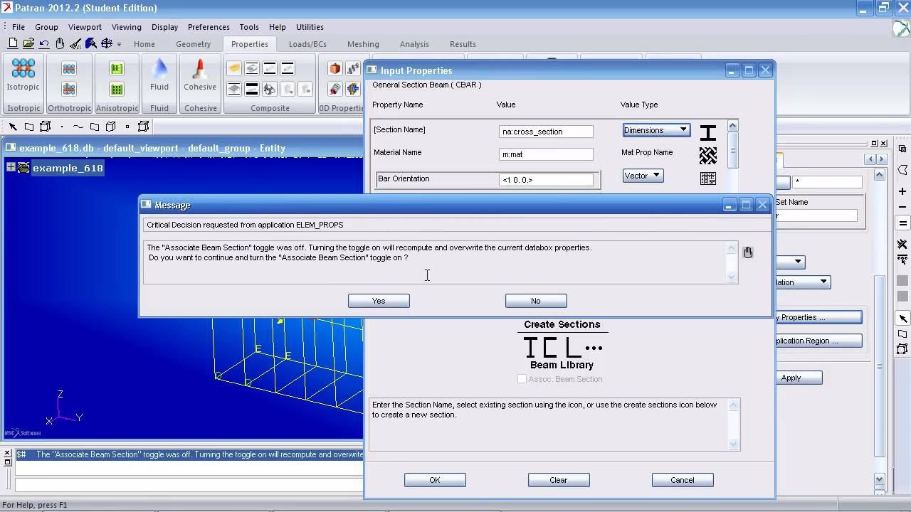
{"action": "left_click", "coordinate": [378, 300]}
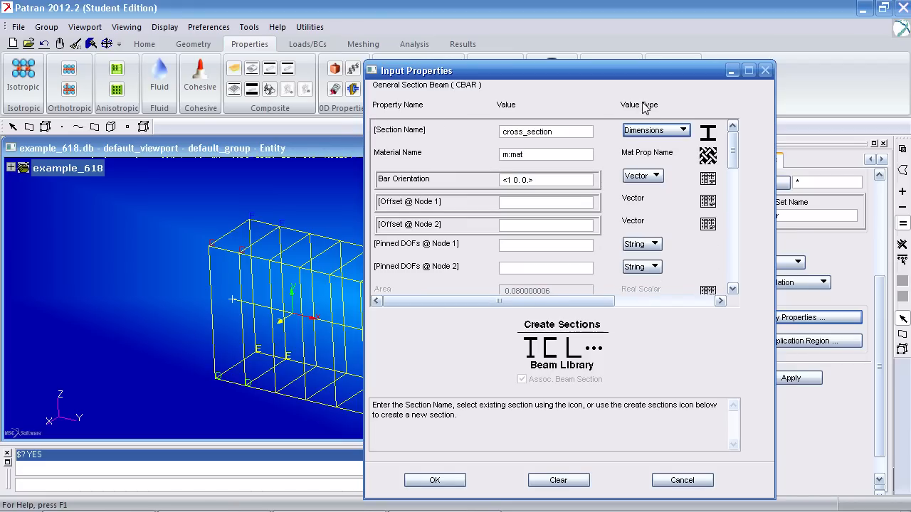
{"action": "left_click", "coordinate": [651, 130]}
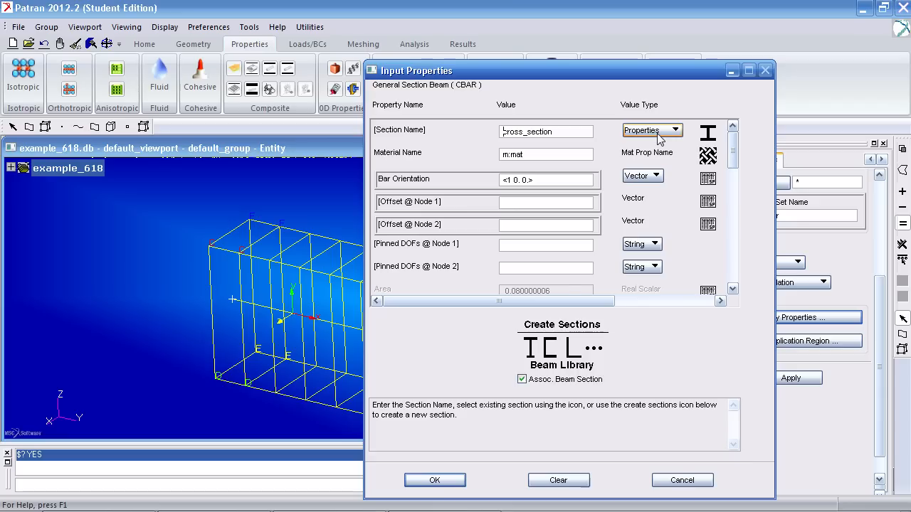
{"action": "left_click", "coordinate": [521, 380]}
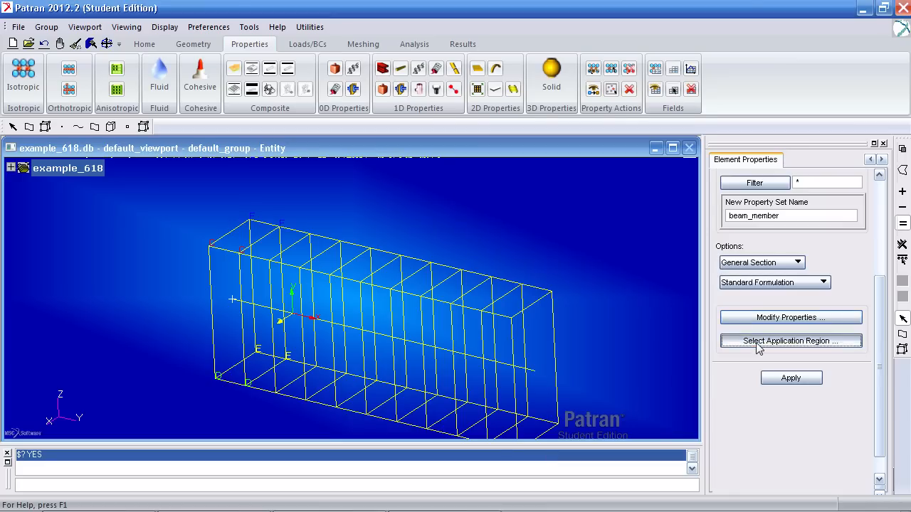
{"action": "left_click", "coordinate": [791, 341]}
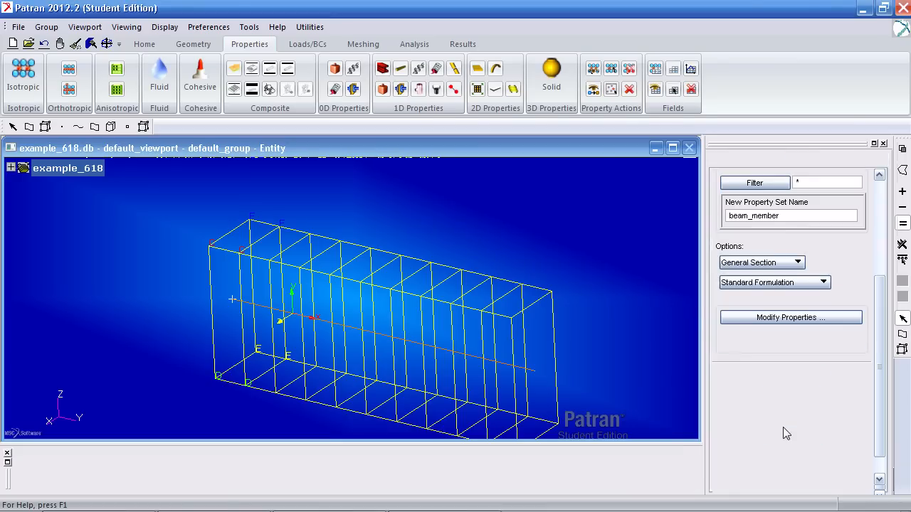
Step: Apply the reoriented beam_member property and reset the verification graphics
{"action": "left_click", "coordinate": [790, 318]}
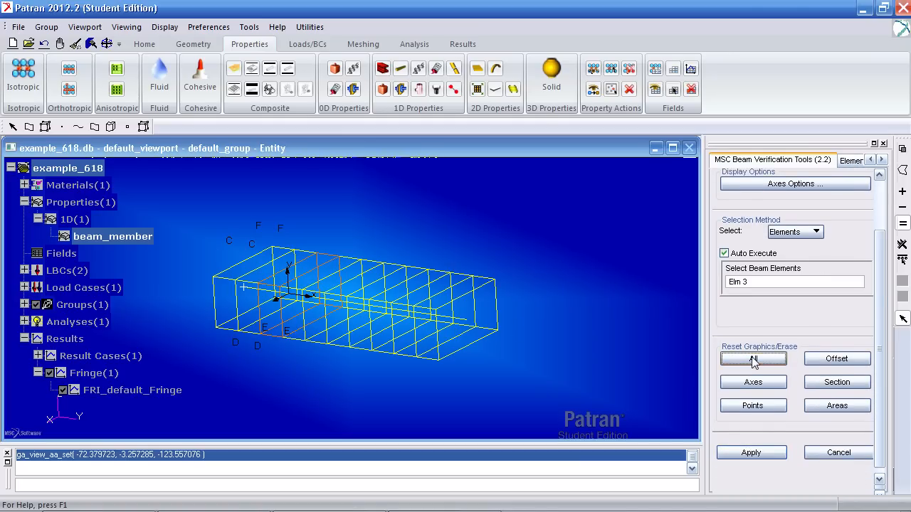
{"action": "left_click", "coordinate": [753, 358]}
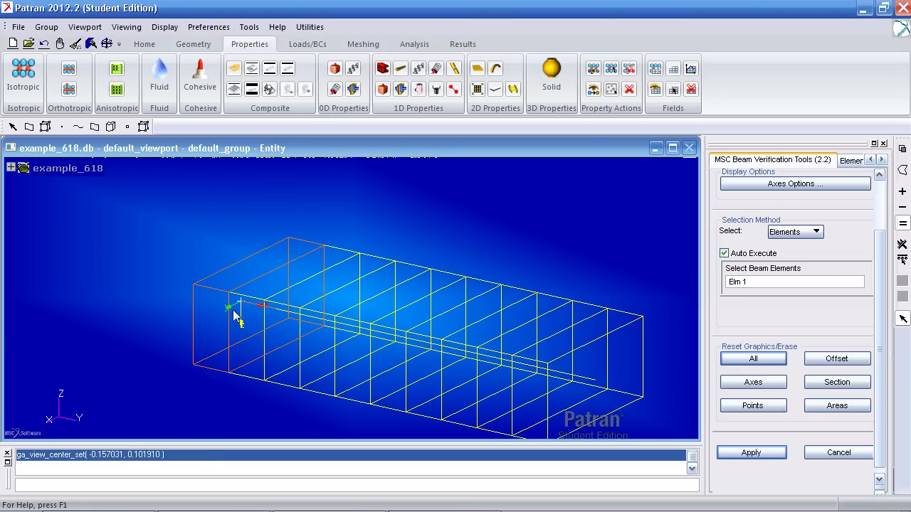
{"action": "mouse_move", "coordinate": [242, 209]}
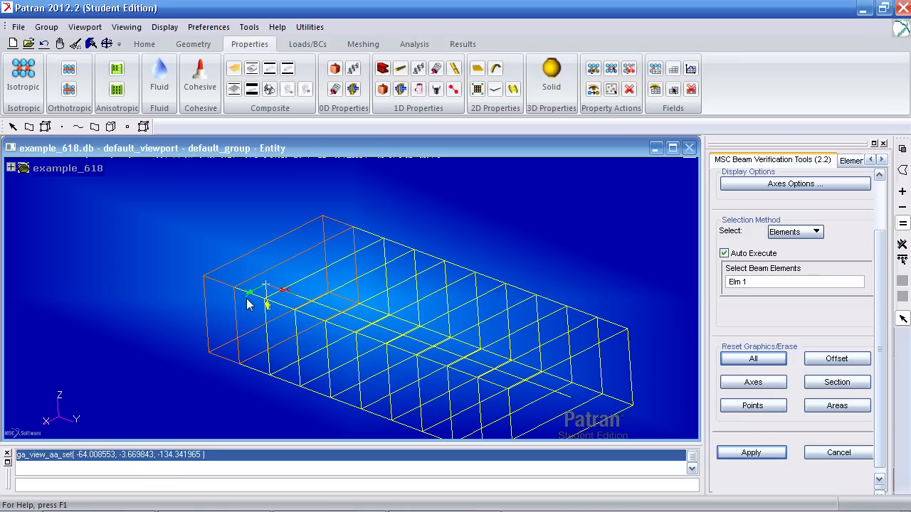
{"action": "mouse_move", "coordinate": [164, 341]}
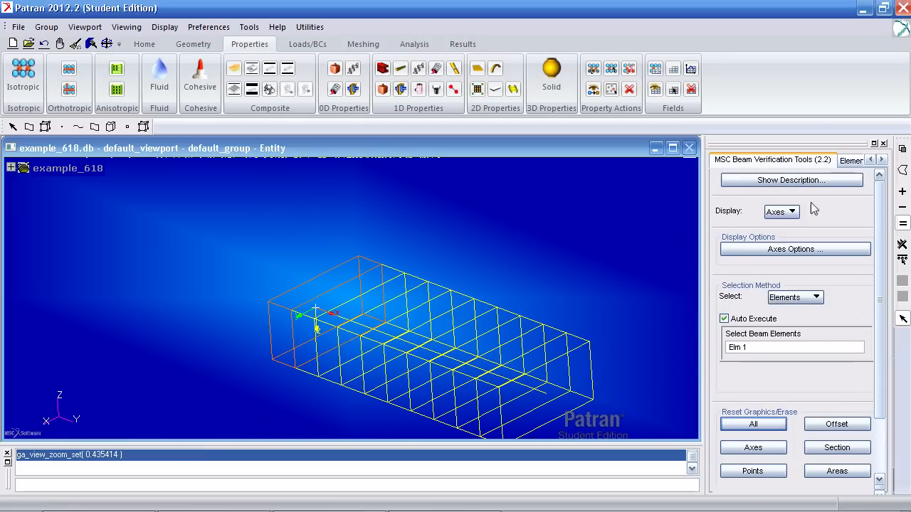
Step: Display stress points C, D, E, F on element 4 and orbit to view them
{"action": "left_click", "coordinate": [781, 211]}
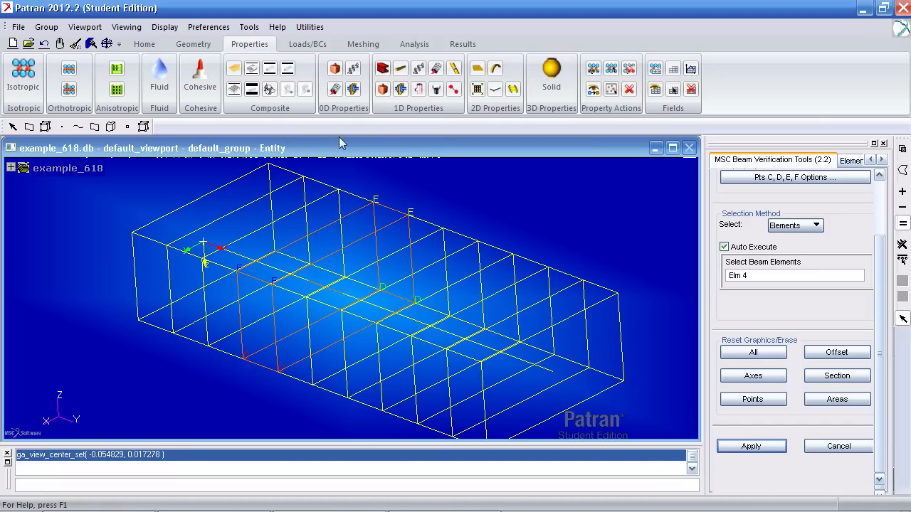
{"action": "mouse_move", "coordinate": [413, 287]}
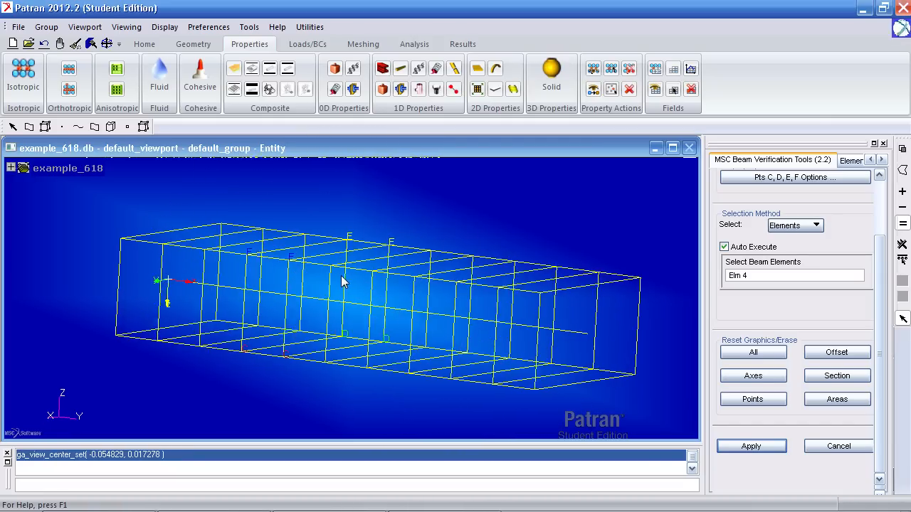
{"action": "left_click_drag", "start_coordinate": [356, 284], "coordinate": [328, 288]}
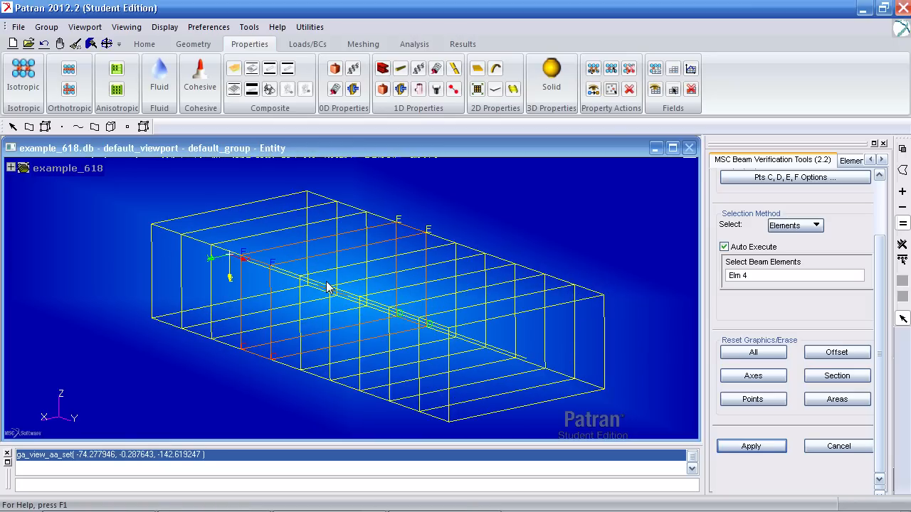
{"action": "mouse_move", "coordinate": [274, 356]}
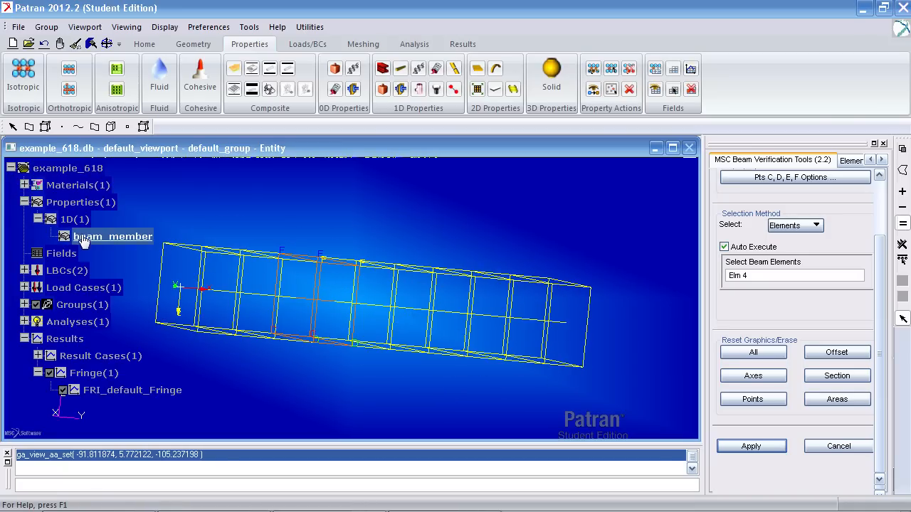
{"action": "double_click", "coordinate": [113, 236]}
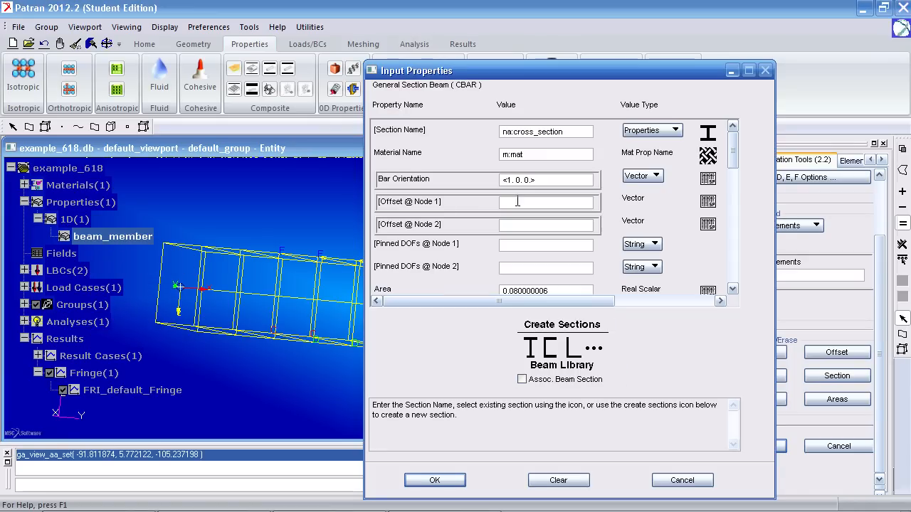
{"action": "left_click", "coordinate": [546, 180]}
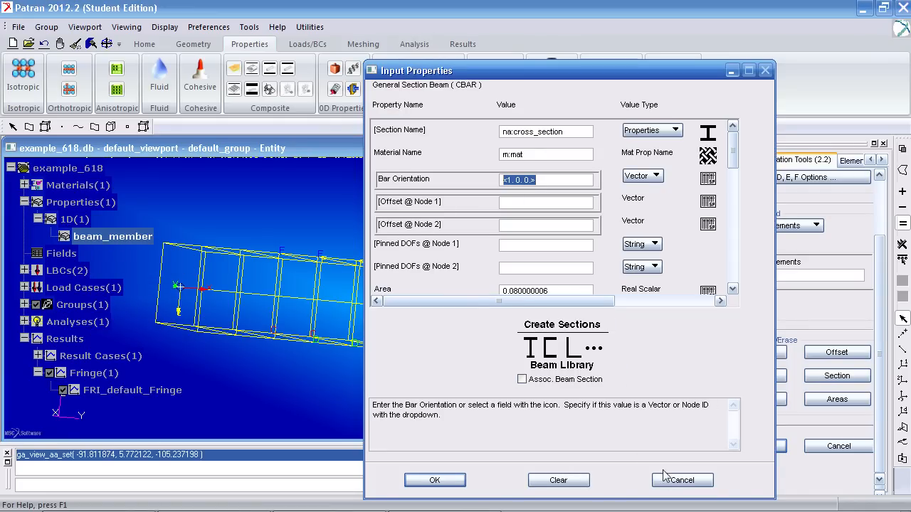
{"action": "left_click", "coordinate": [681, 480]}
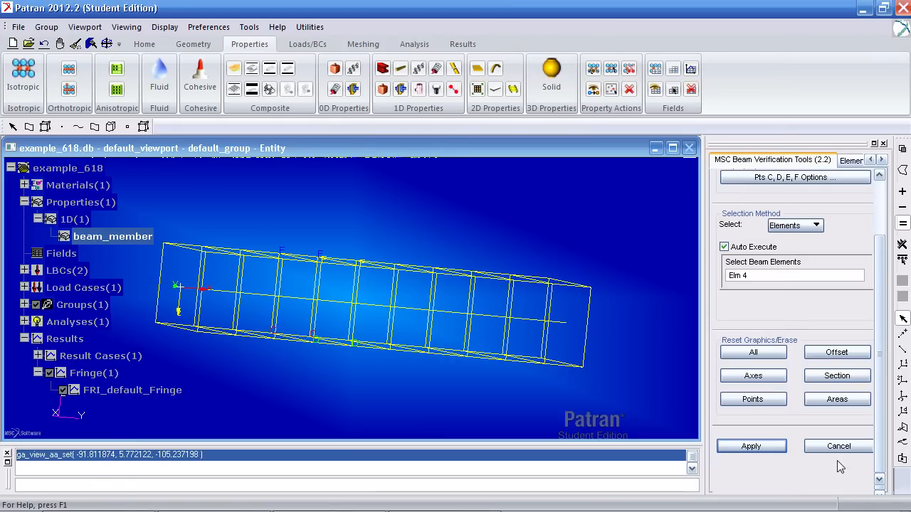